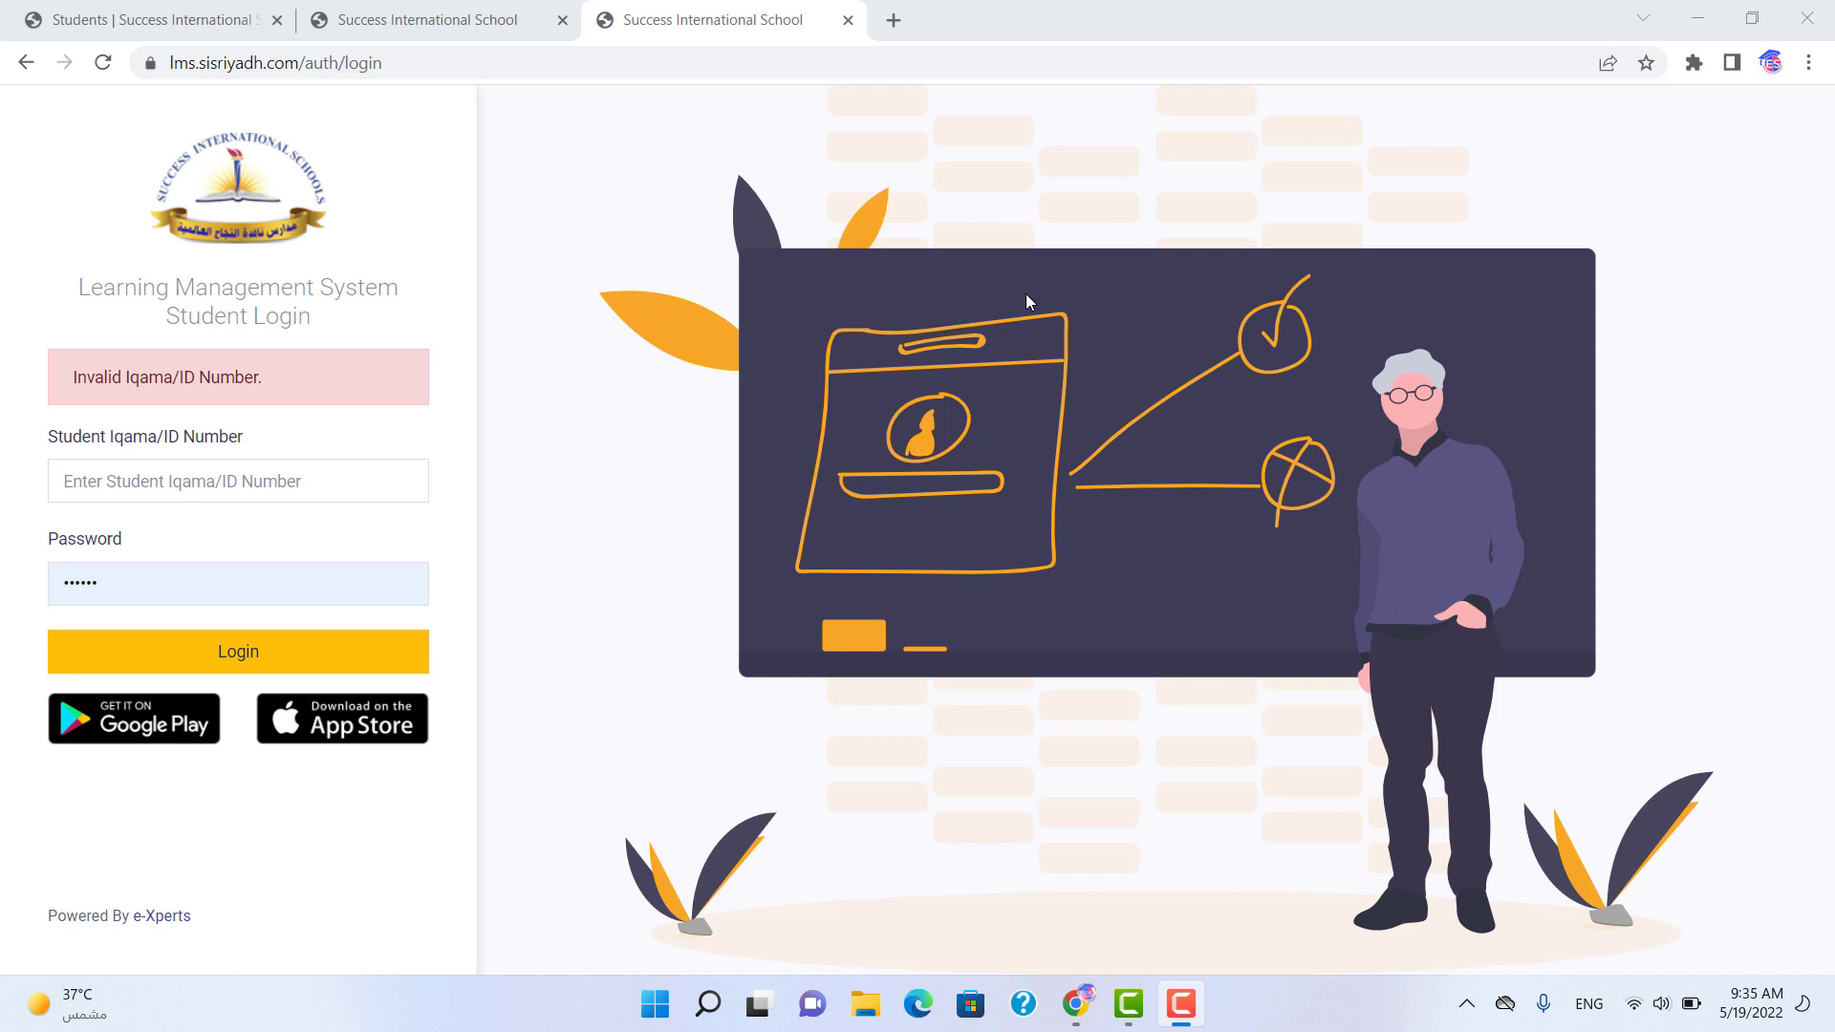
mouse_move(791, 212)
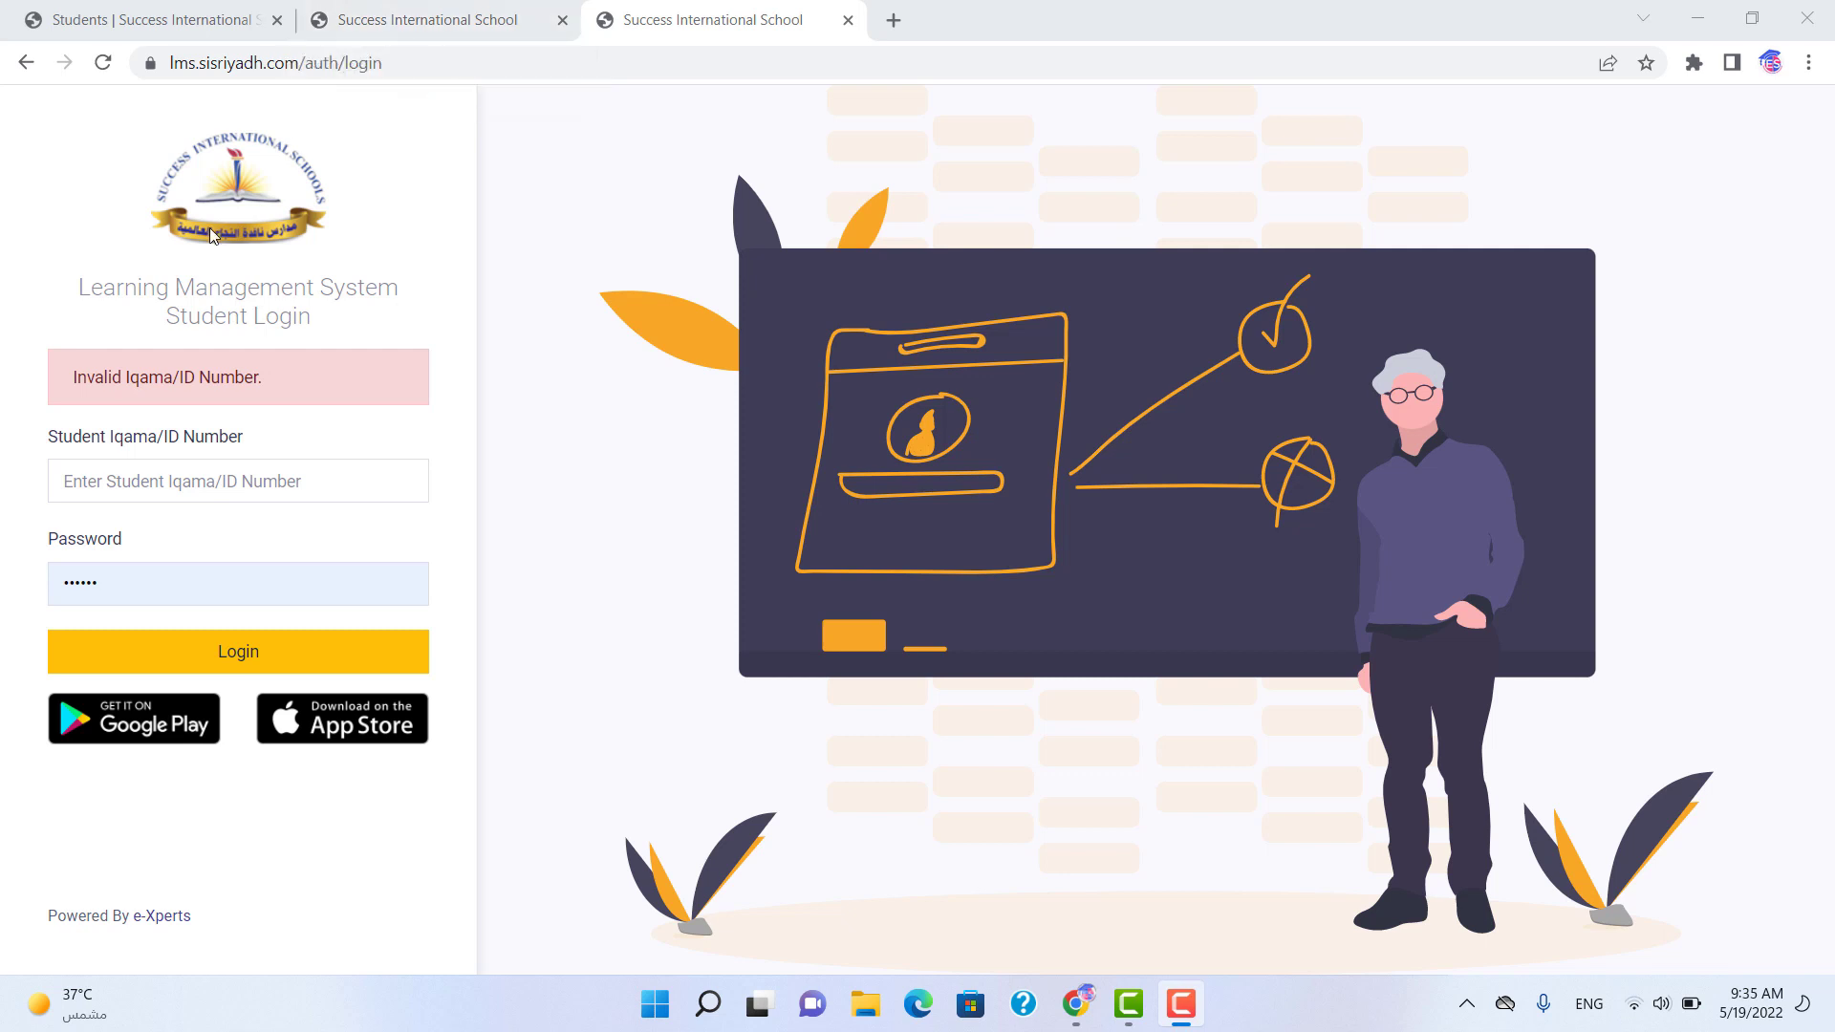
- Switch to the logged-in student dashboard showing class, section and today's timetable
click(237, 650)
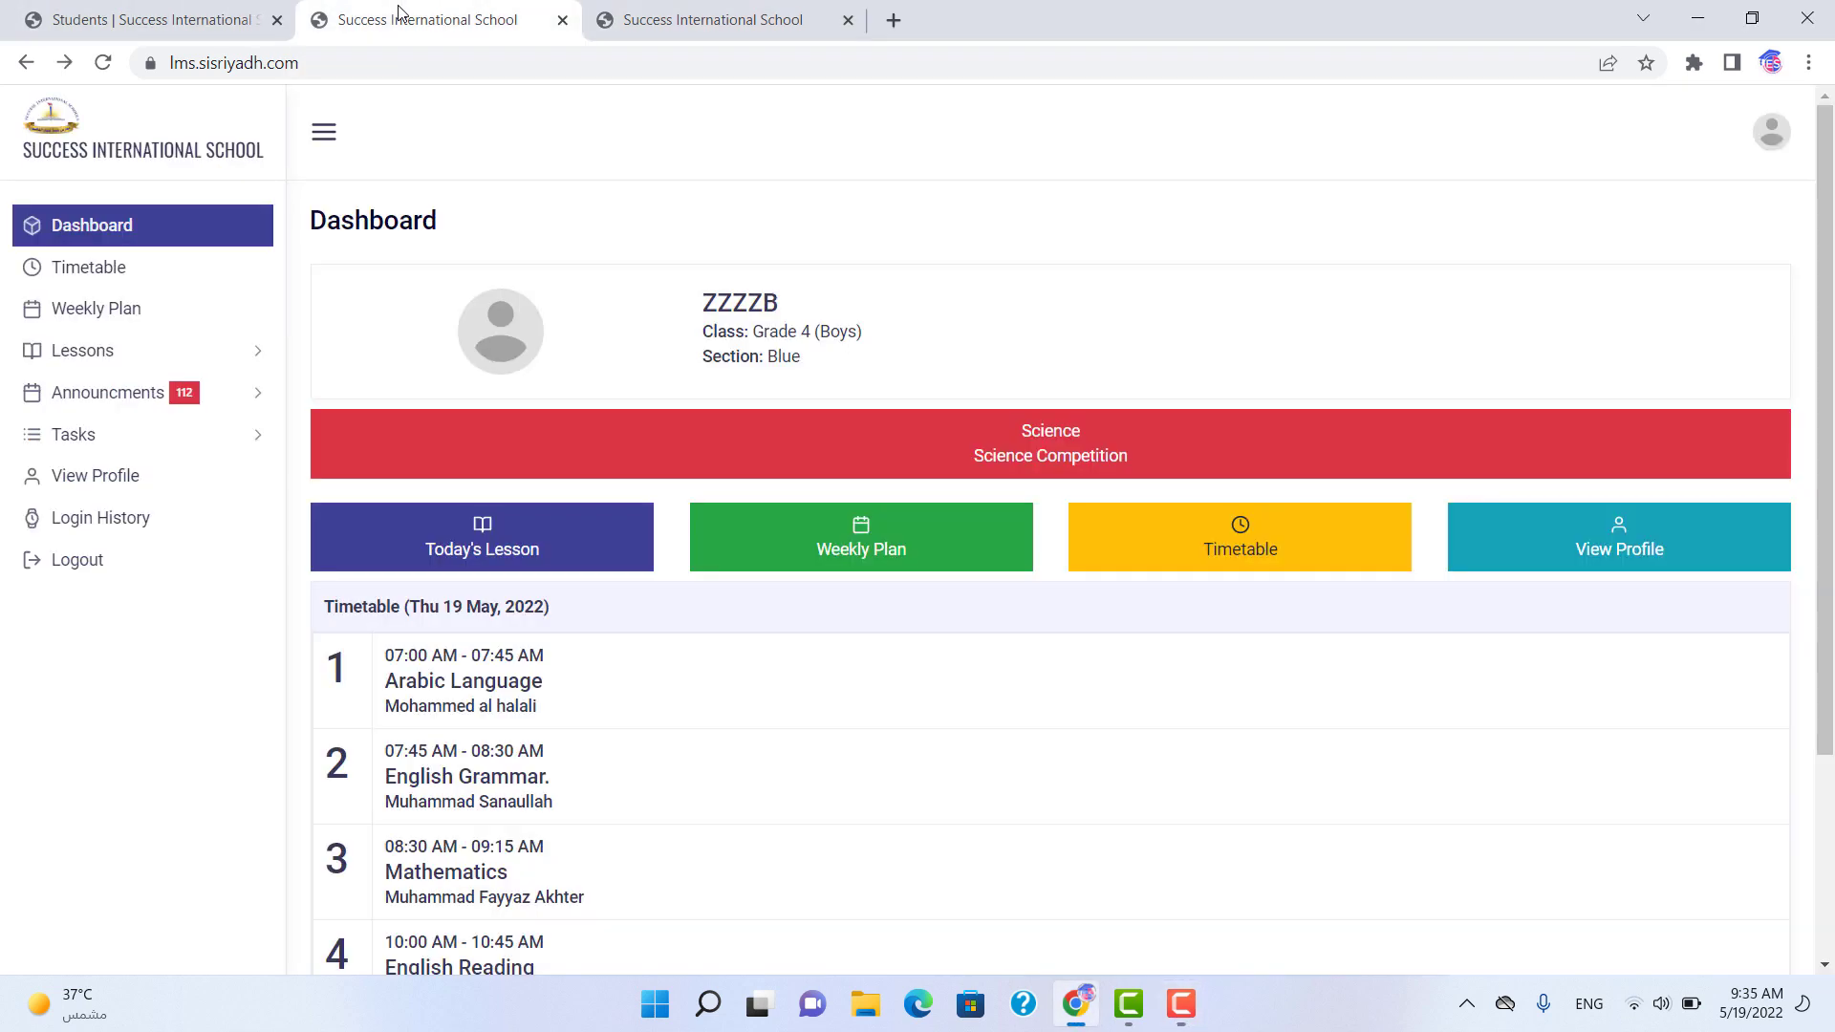
mouse_move(619, 376)
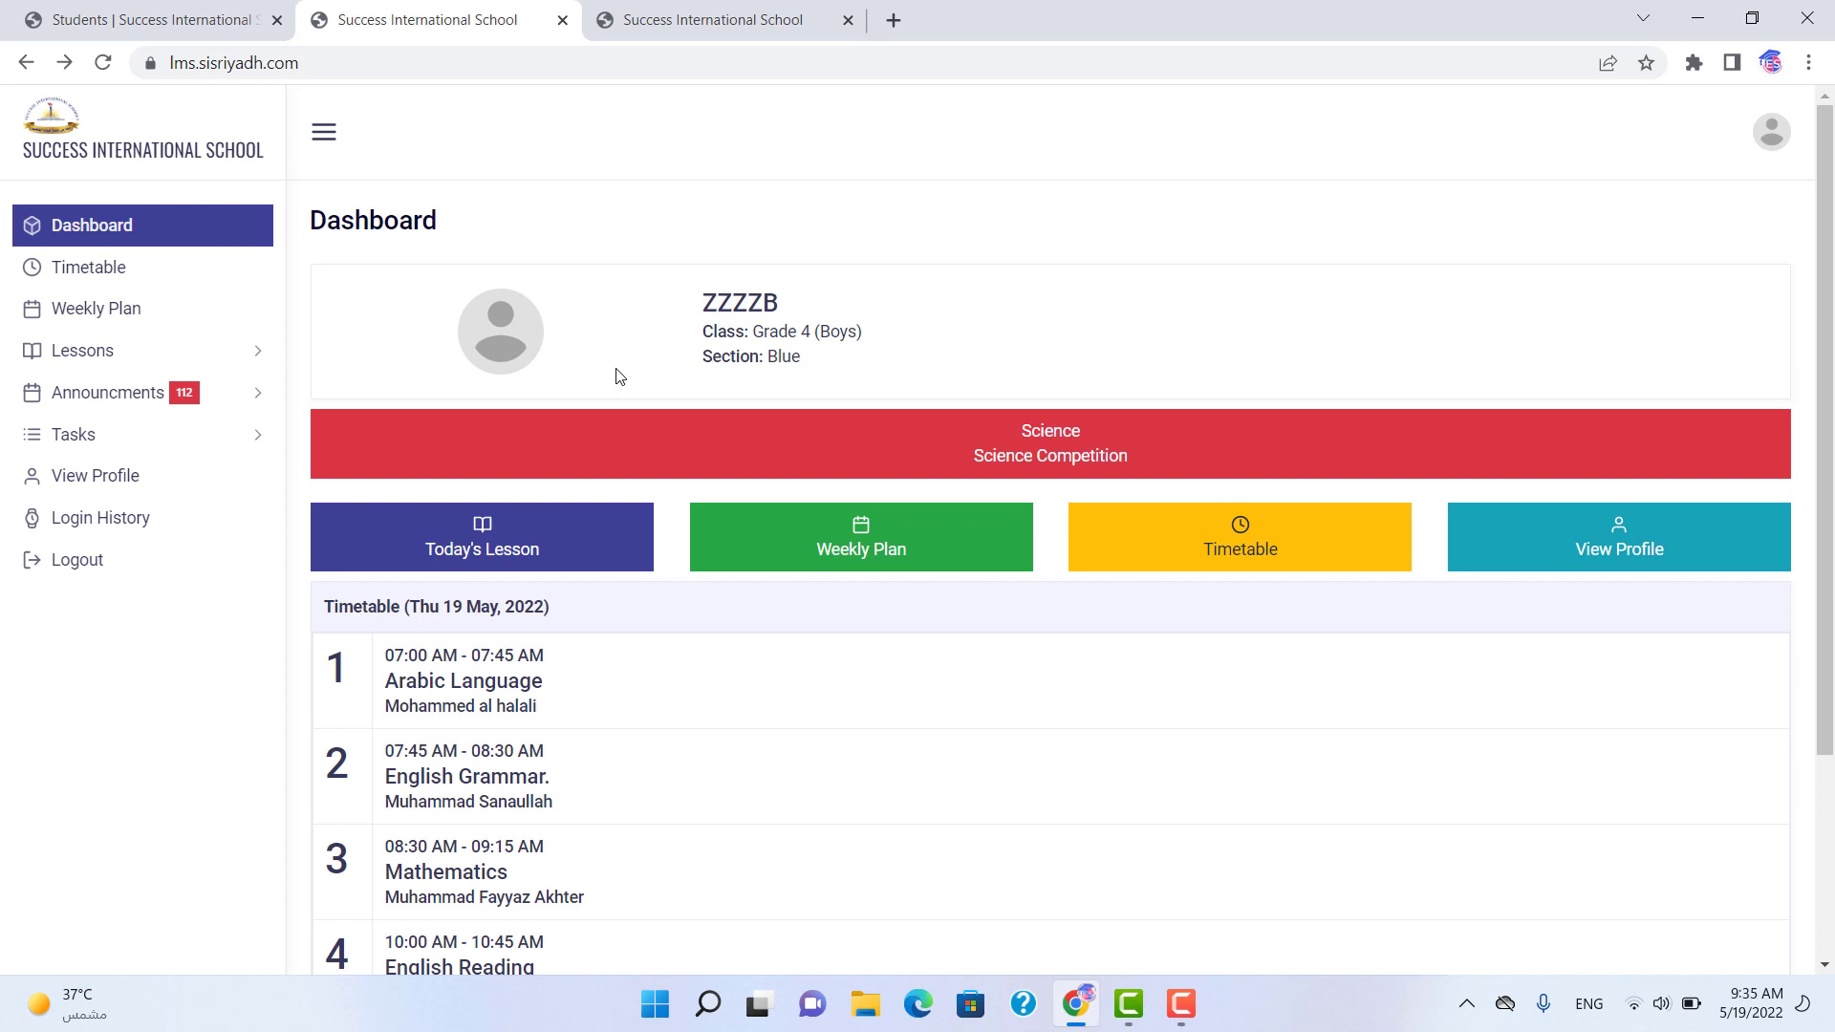
mouse_move(162, 314)
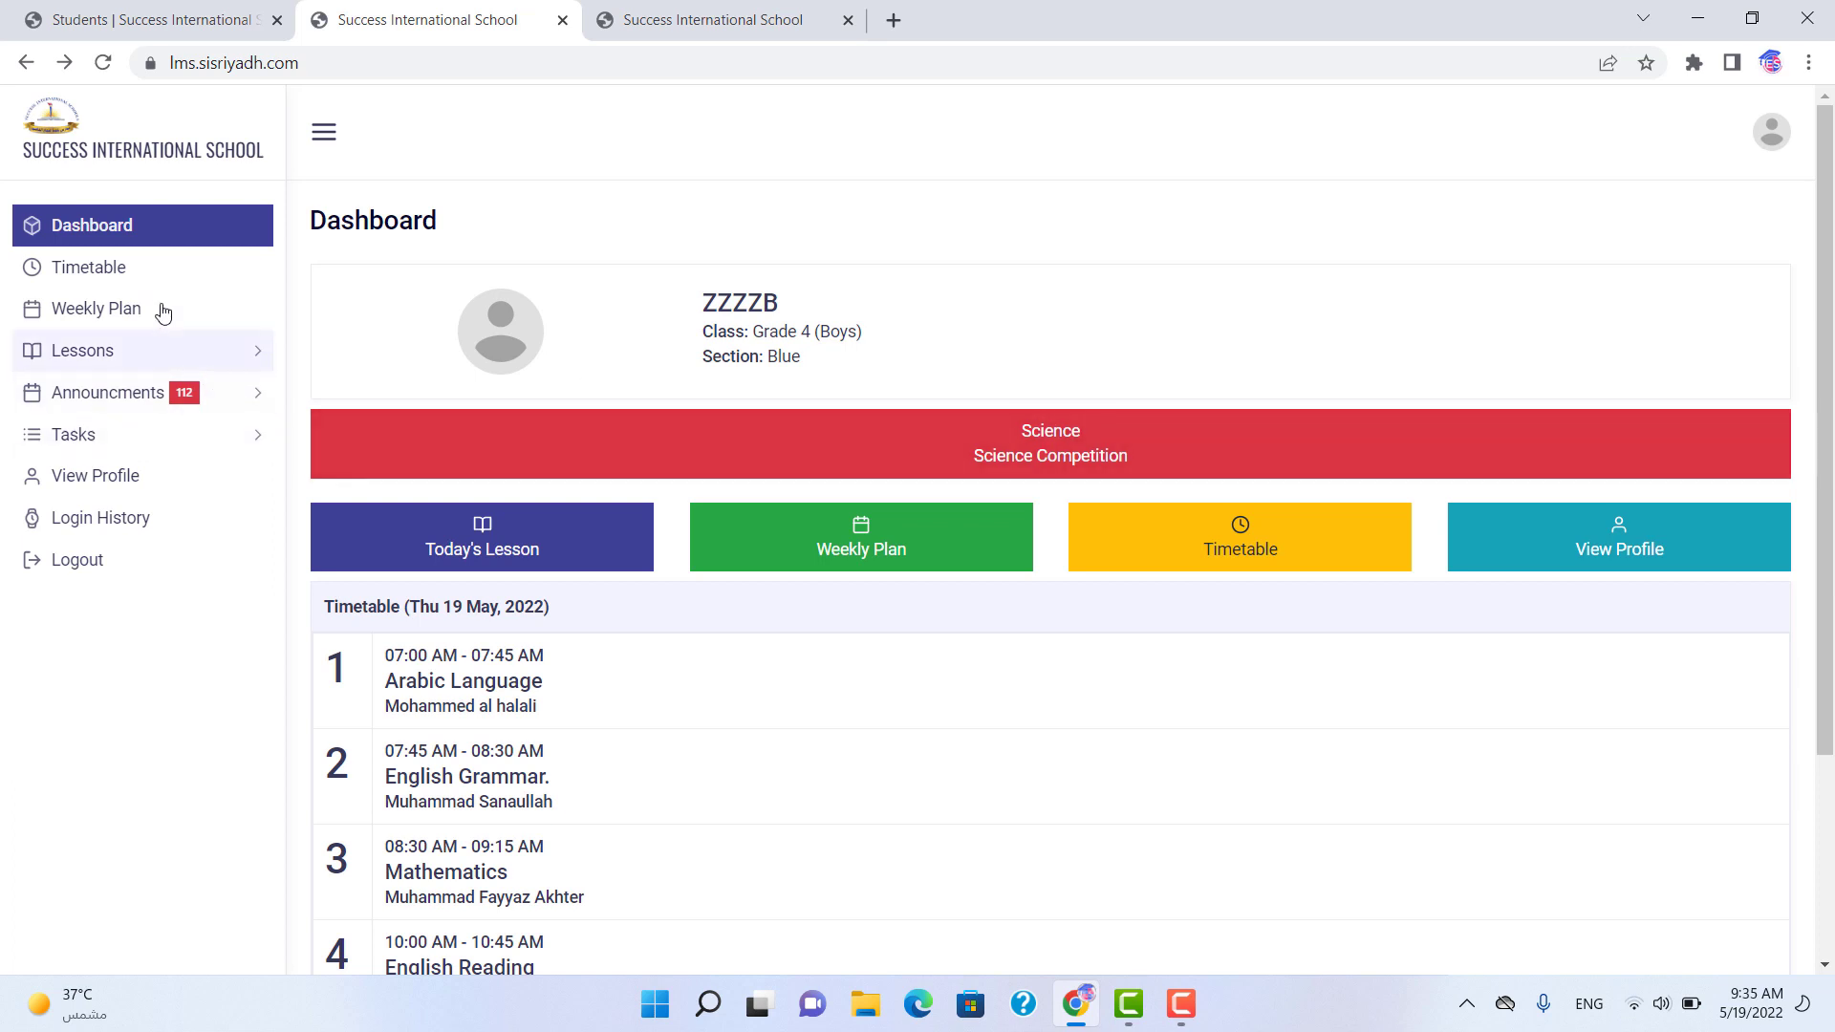
mouse_move(88, 268)
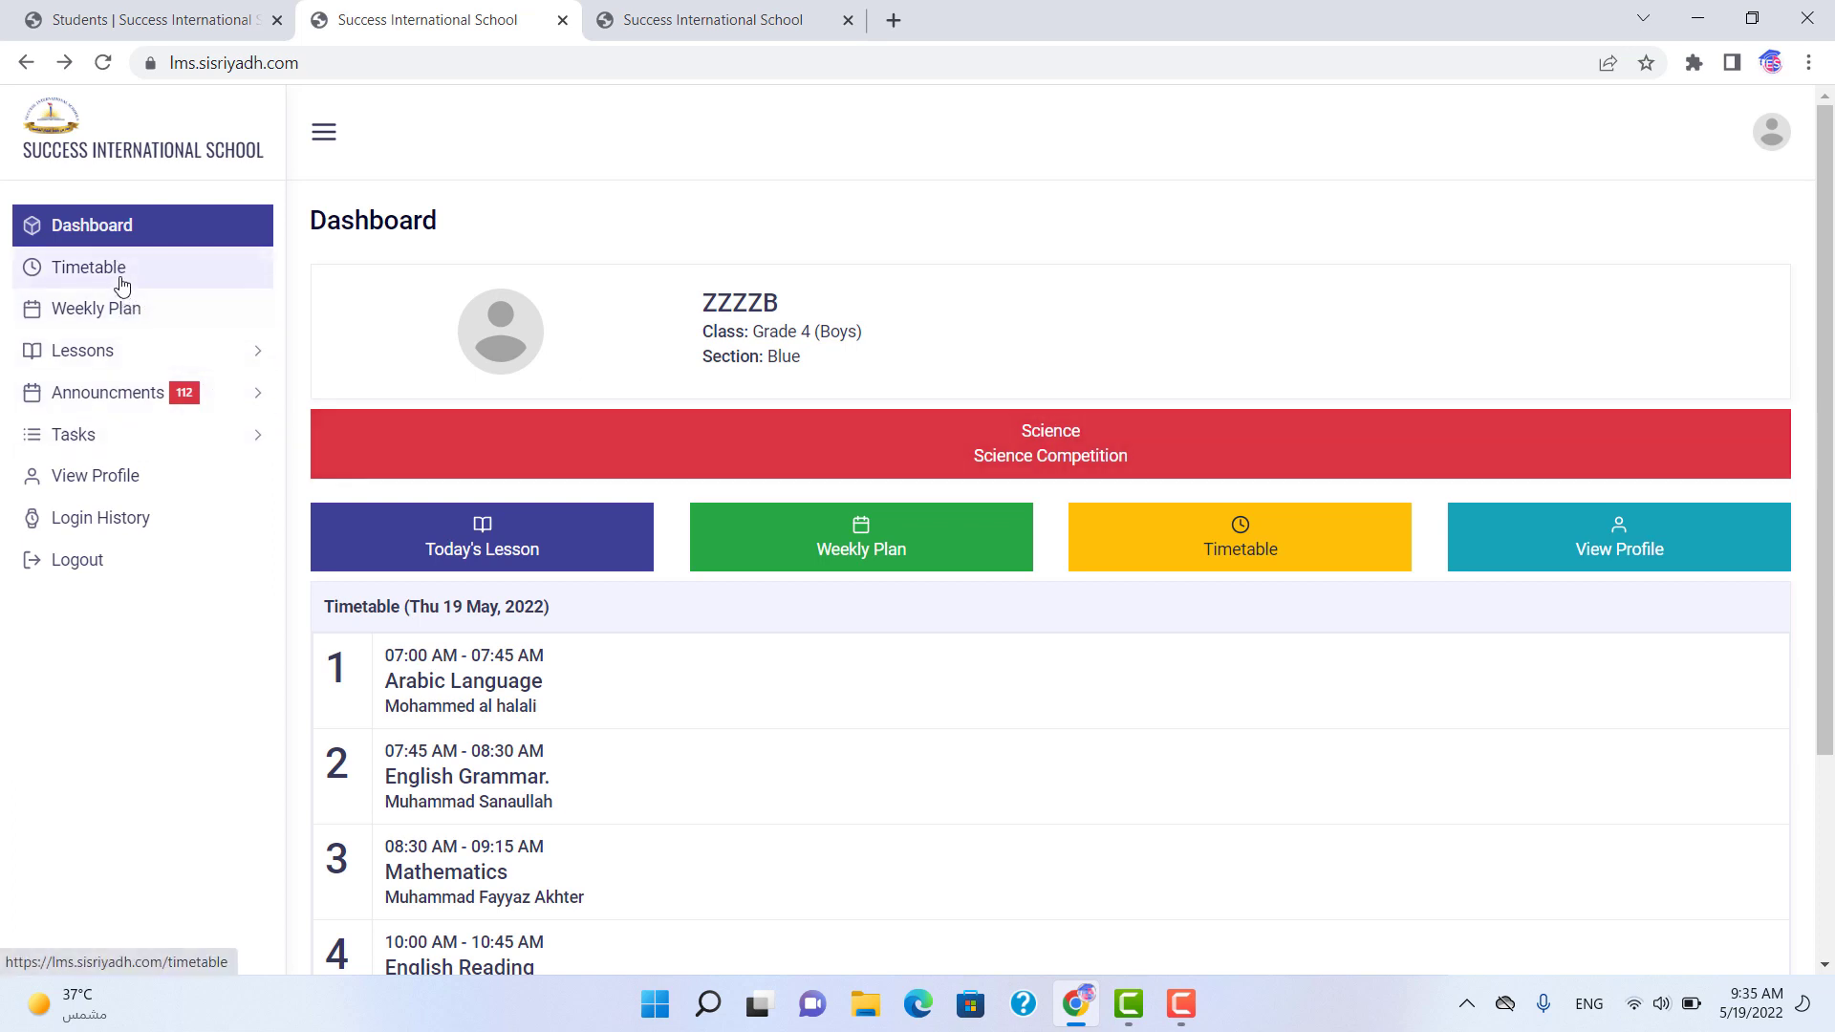
mouse_move(134, 398)
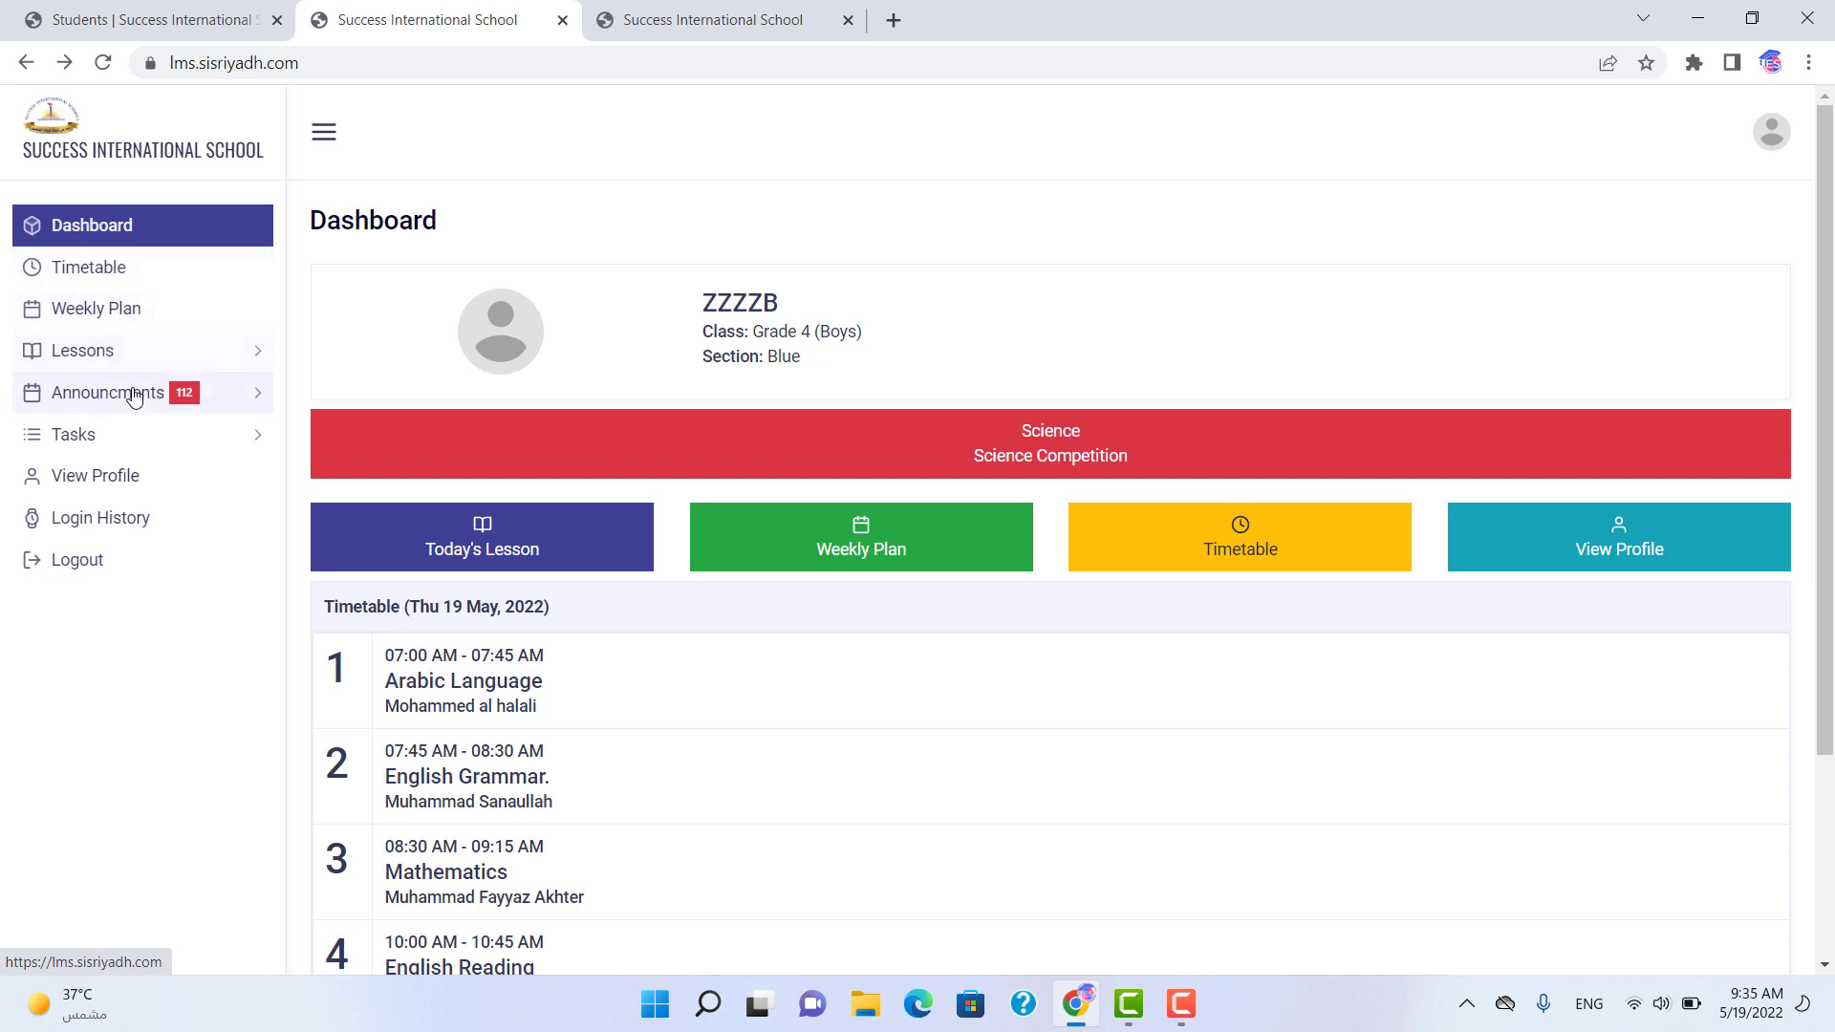
mouse_move(98, 476)
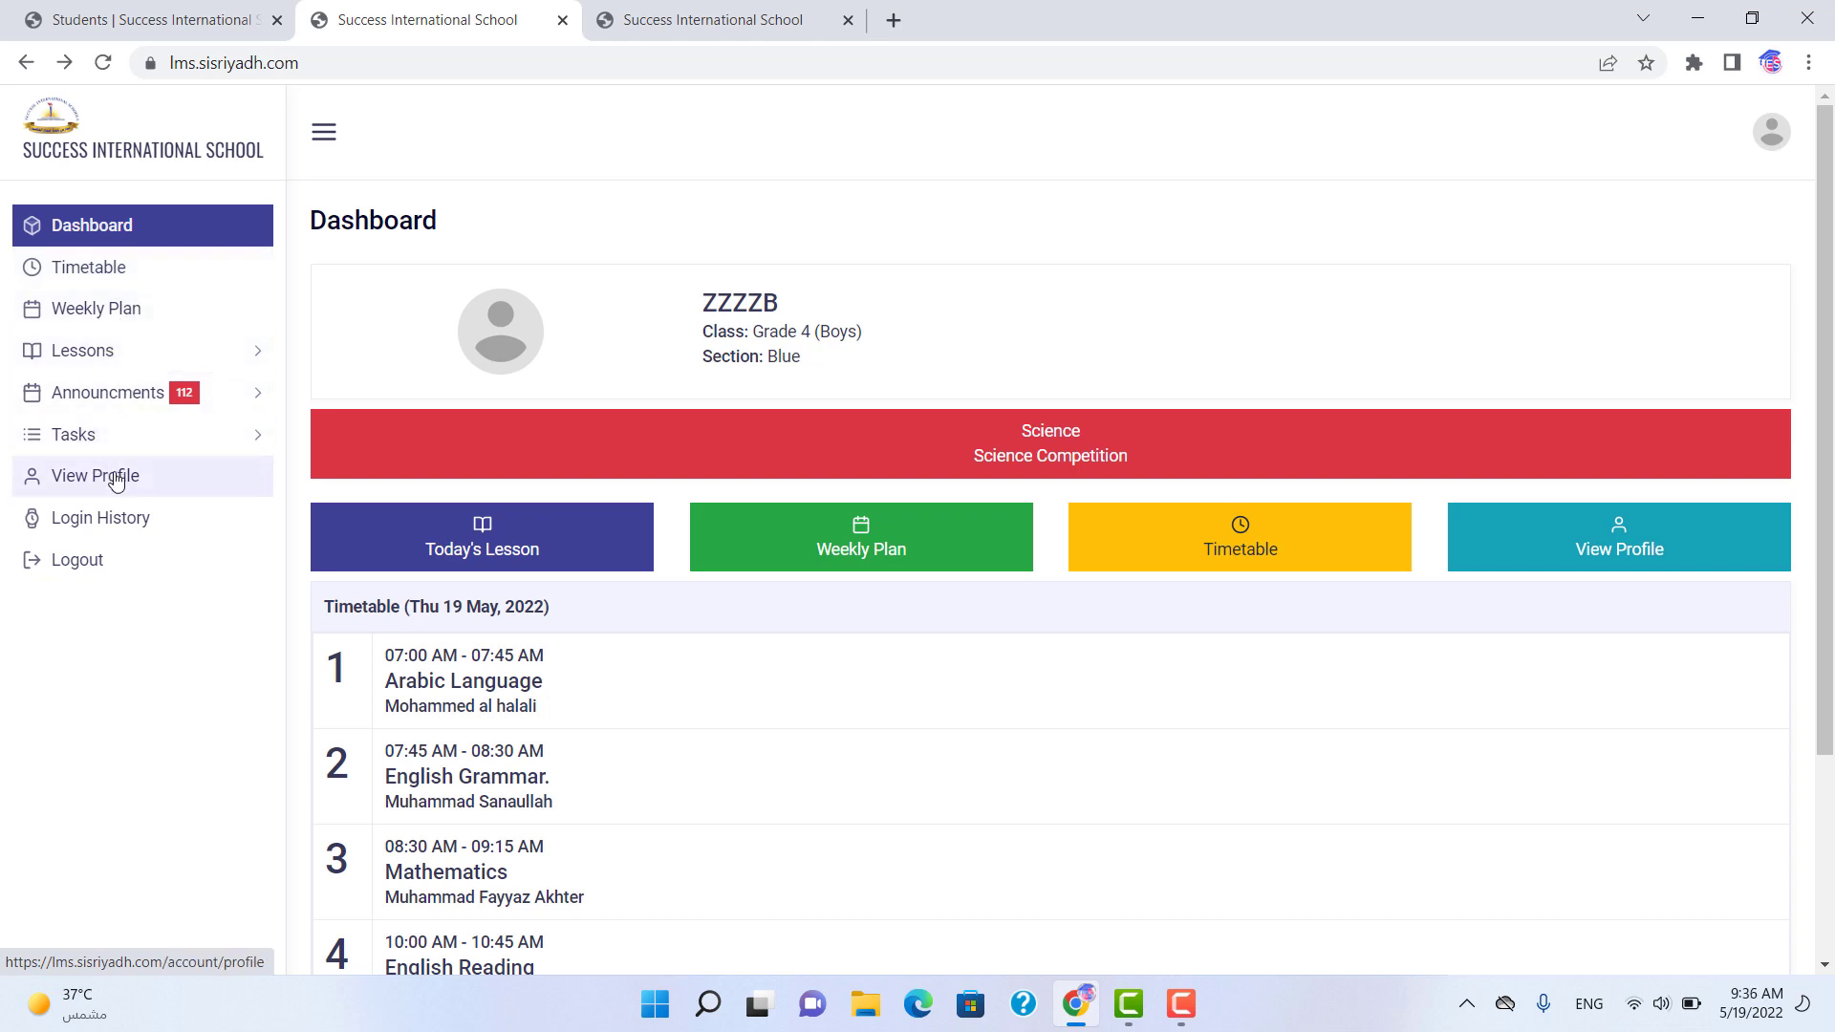
mouse_move(99, 518)
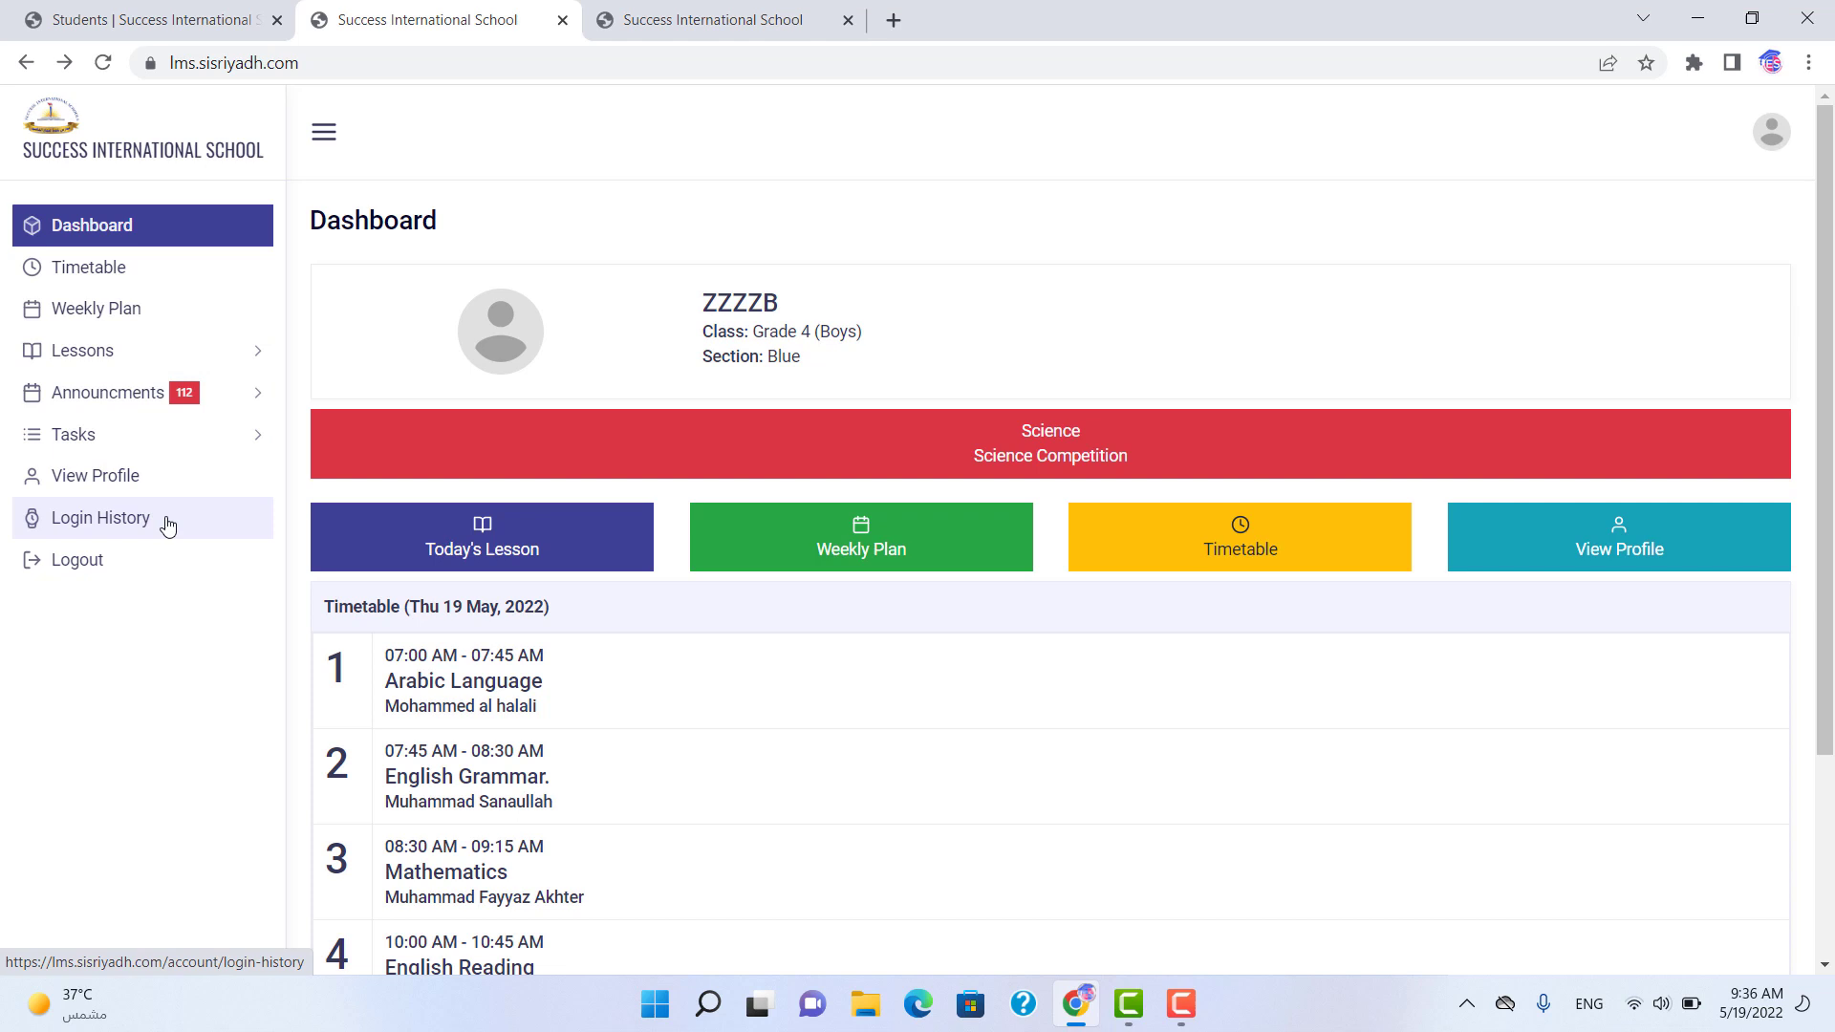
- Go to the Timetable page listing periods, times, subjects and teachers for each day
click(86, 268)
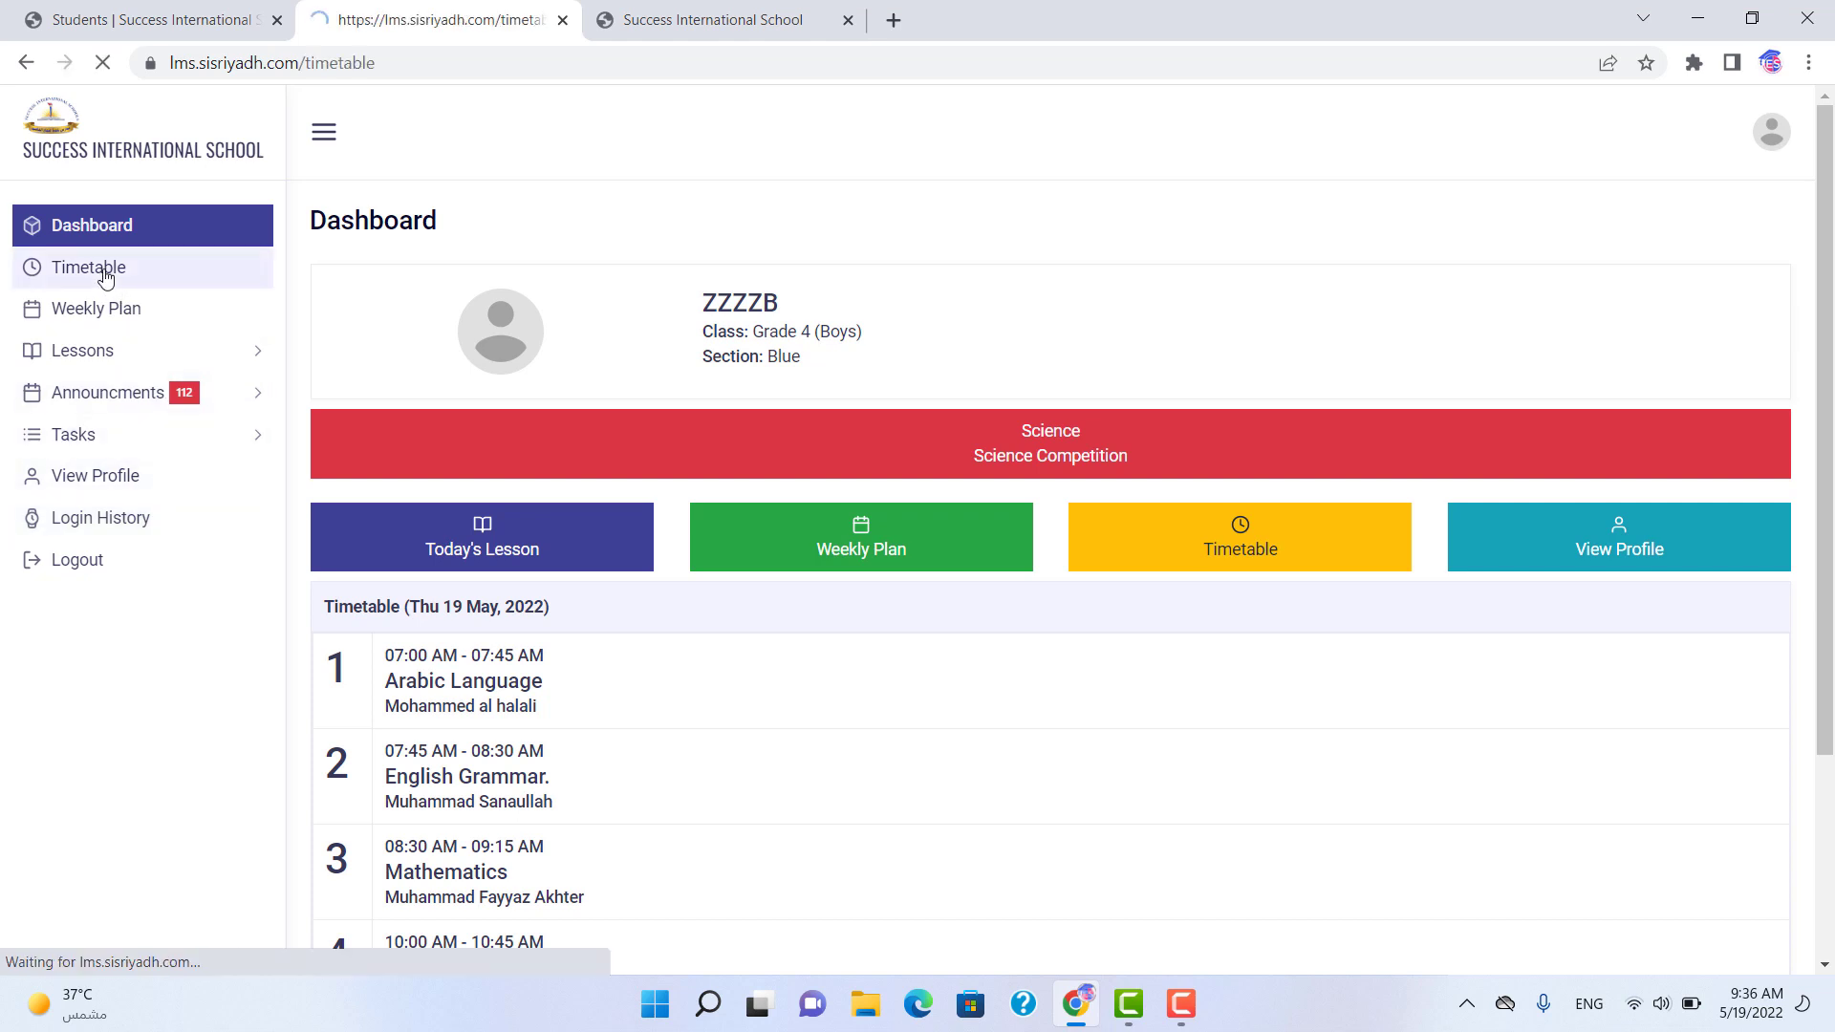
click(86, 267)
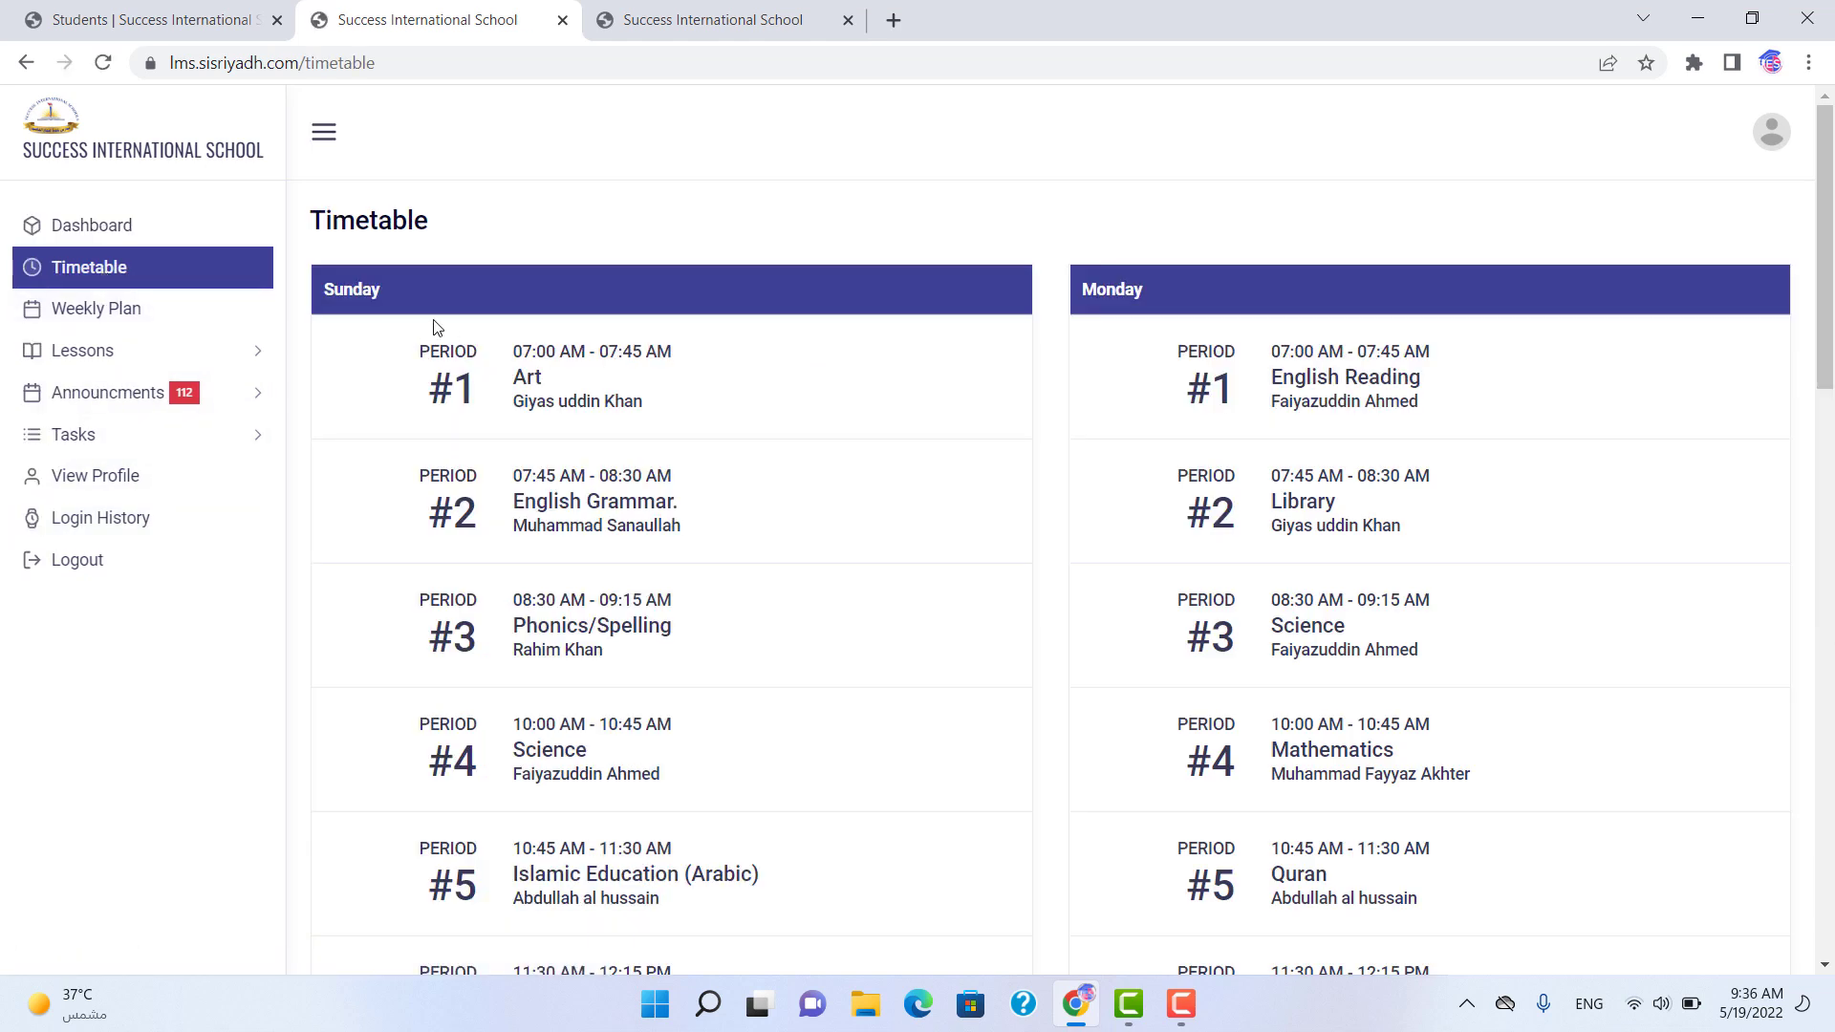
mouse_move(455, 325)
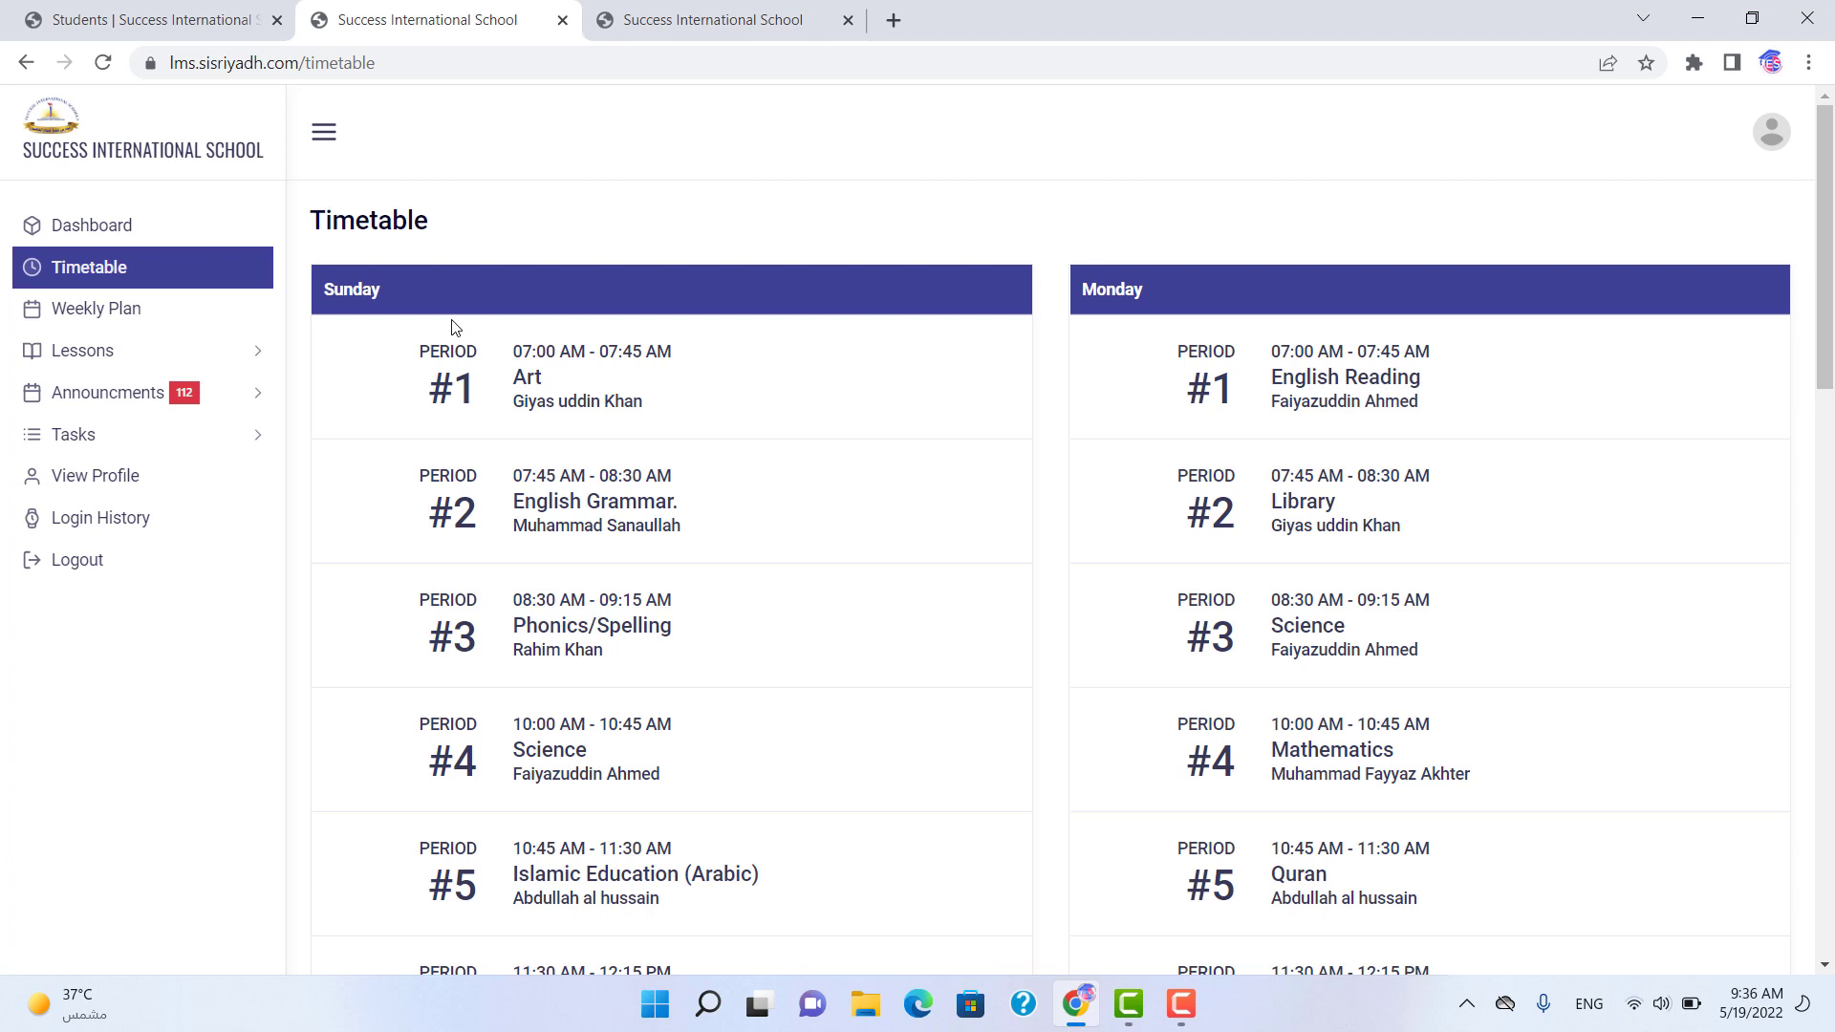
mouse_move(474, 369)
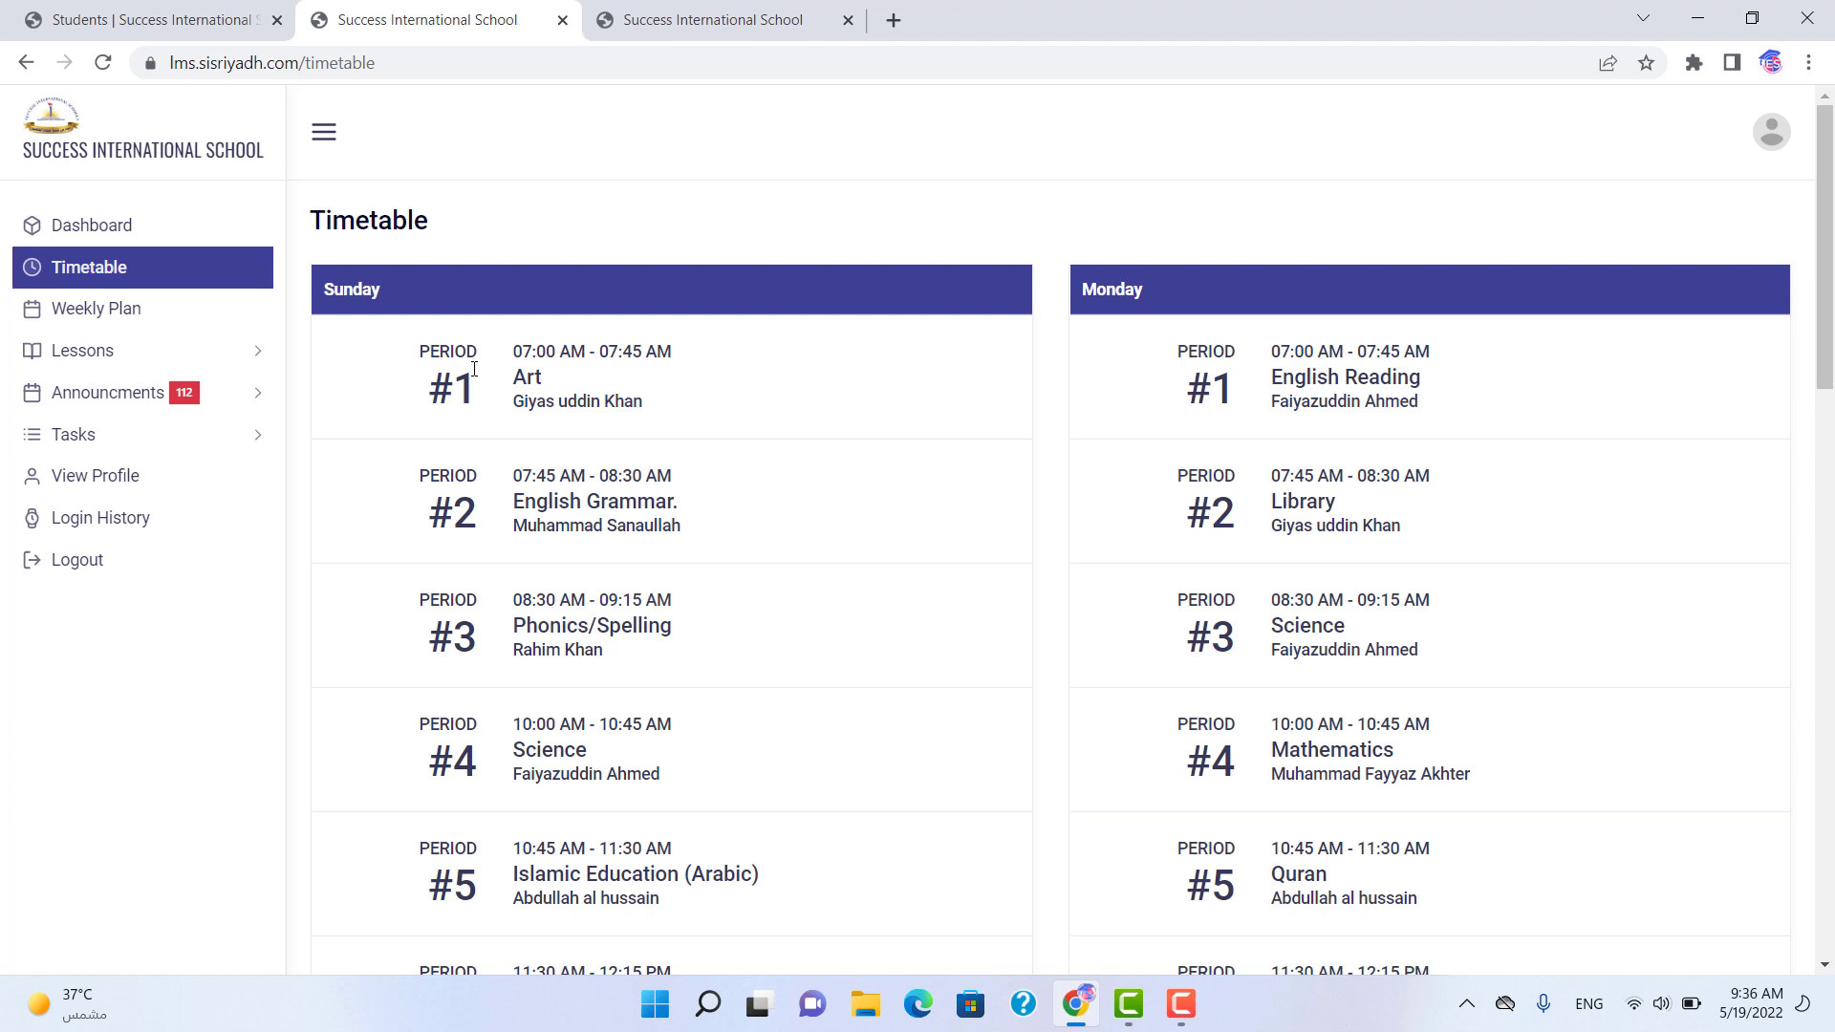
mouse_move(512, 398)
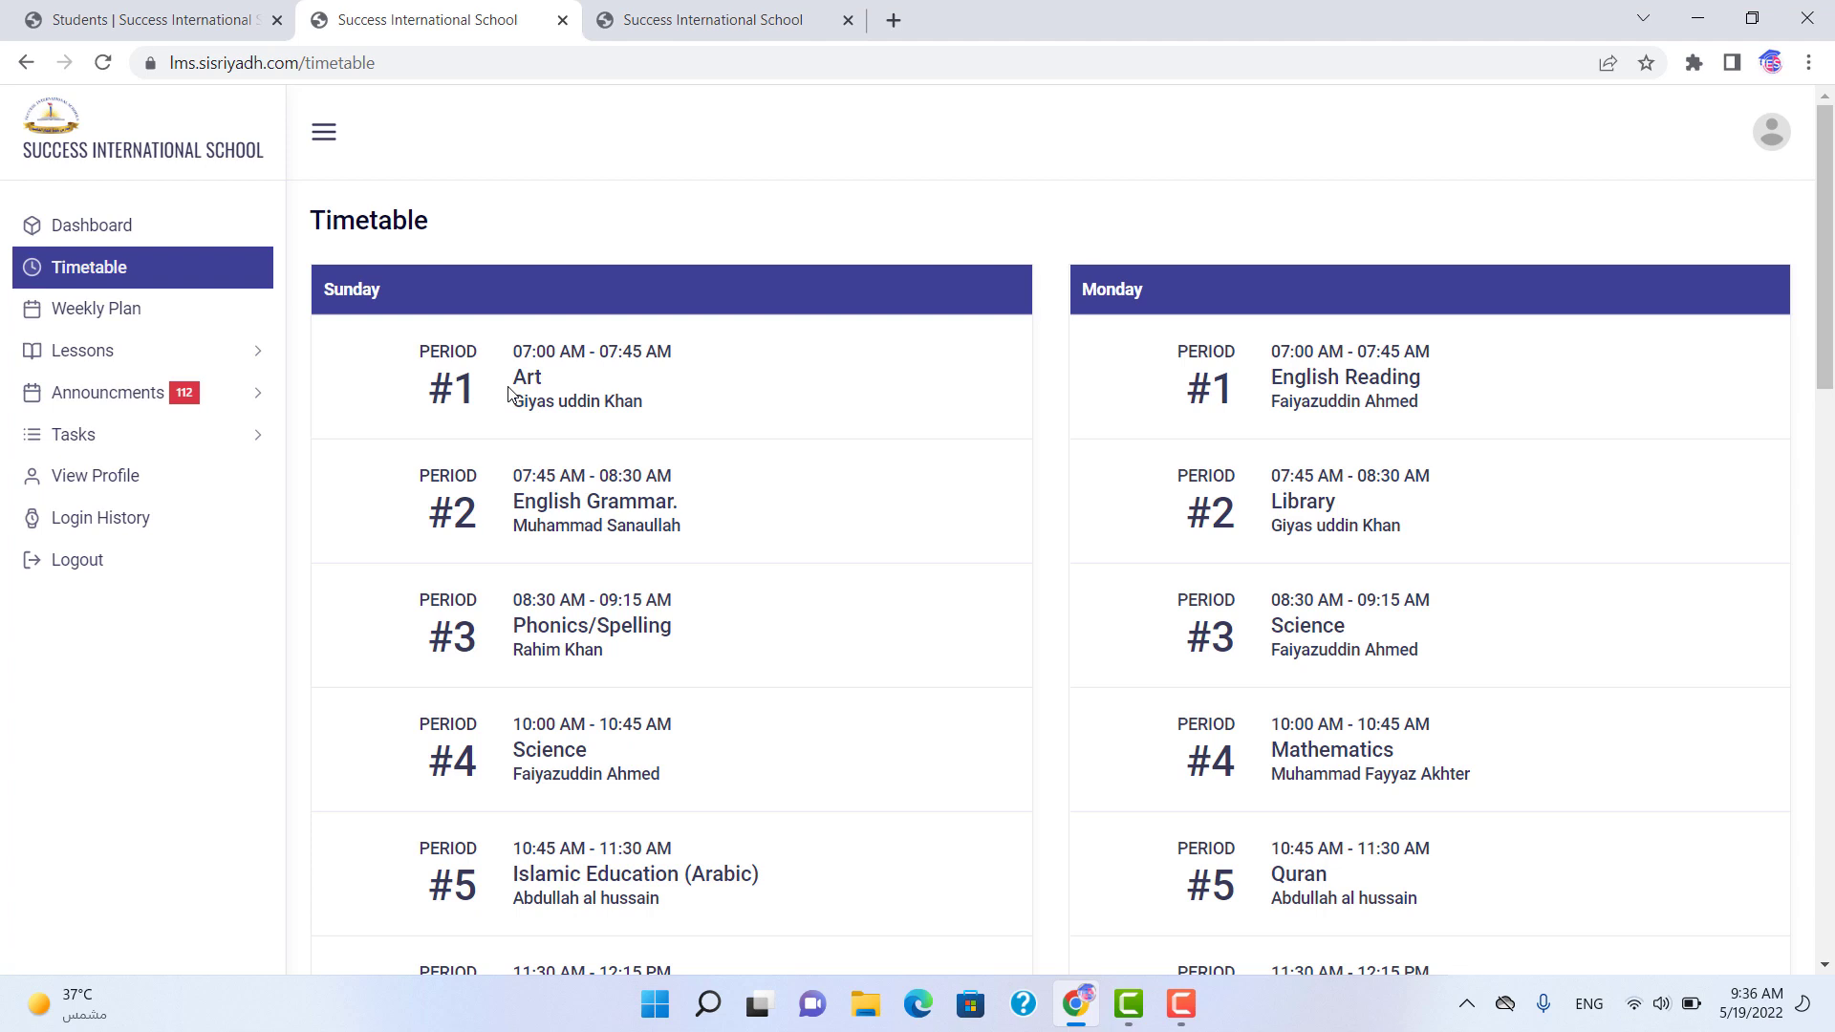
mouse_move(97, 308)
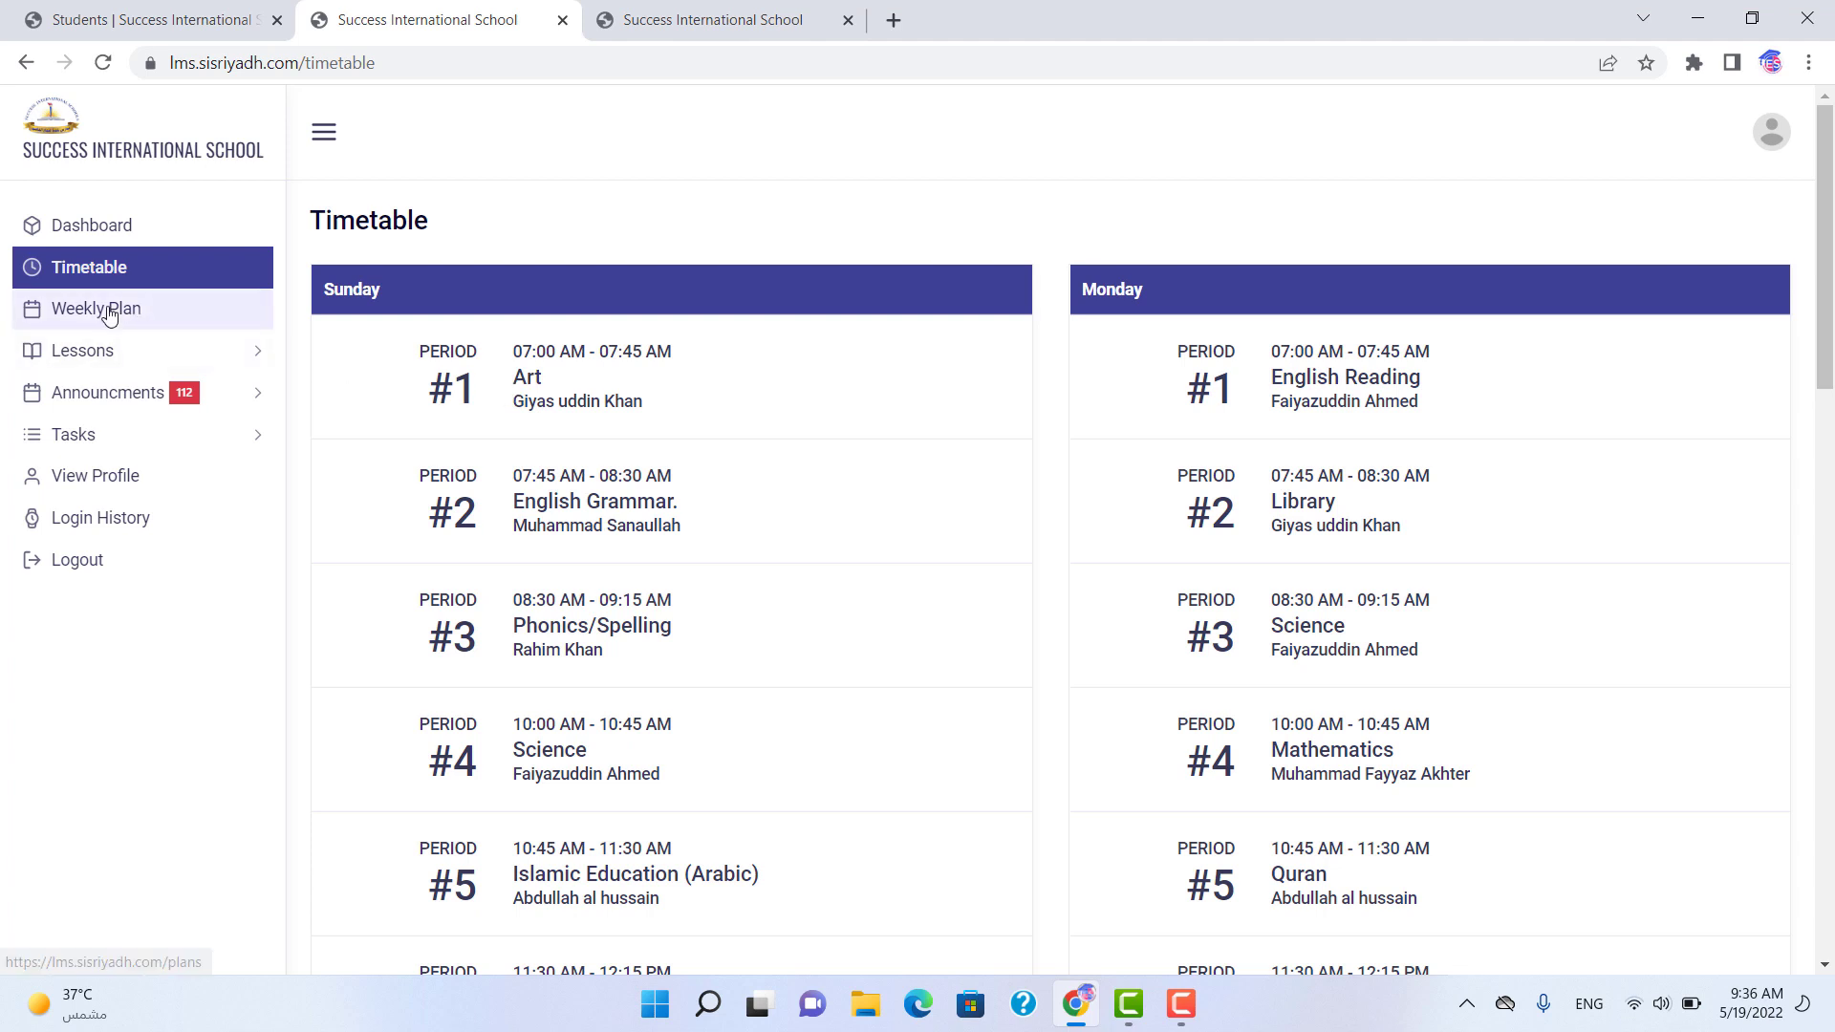
- Go to the Weekly Plan and read class work and homework for Sunday through Wednesday
click(96, 308)
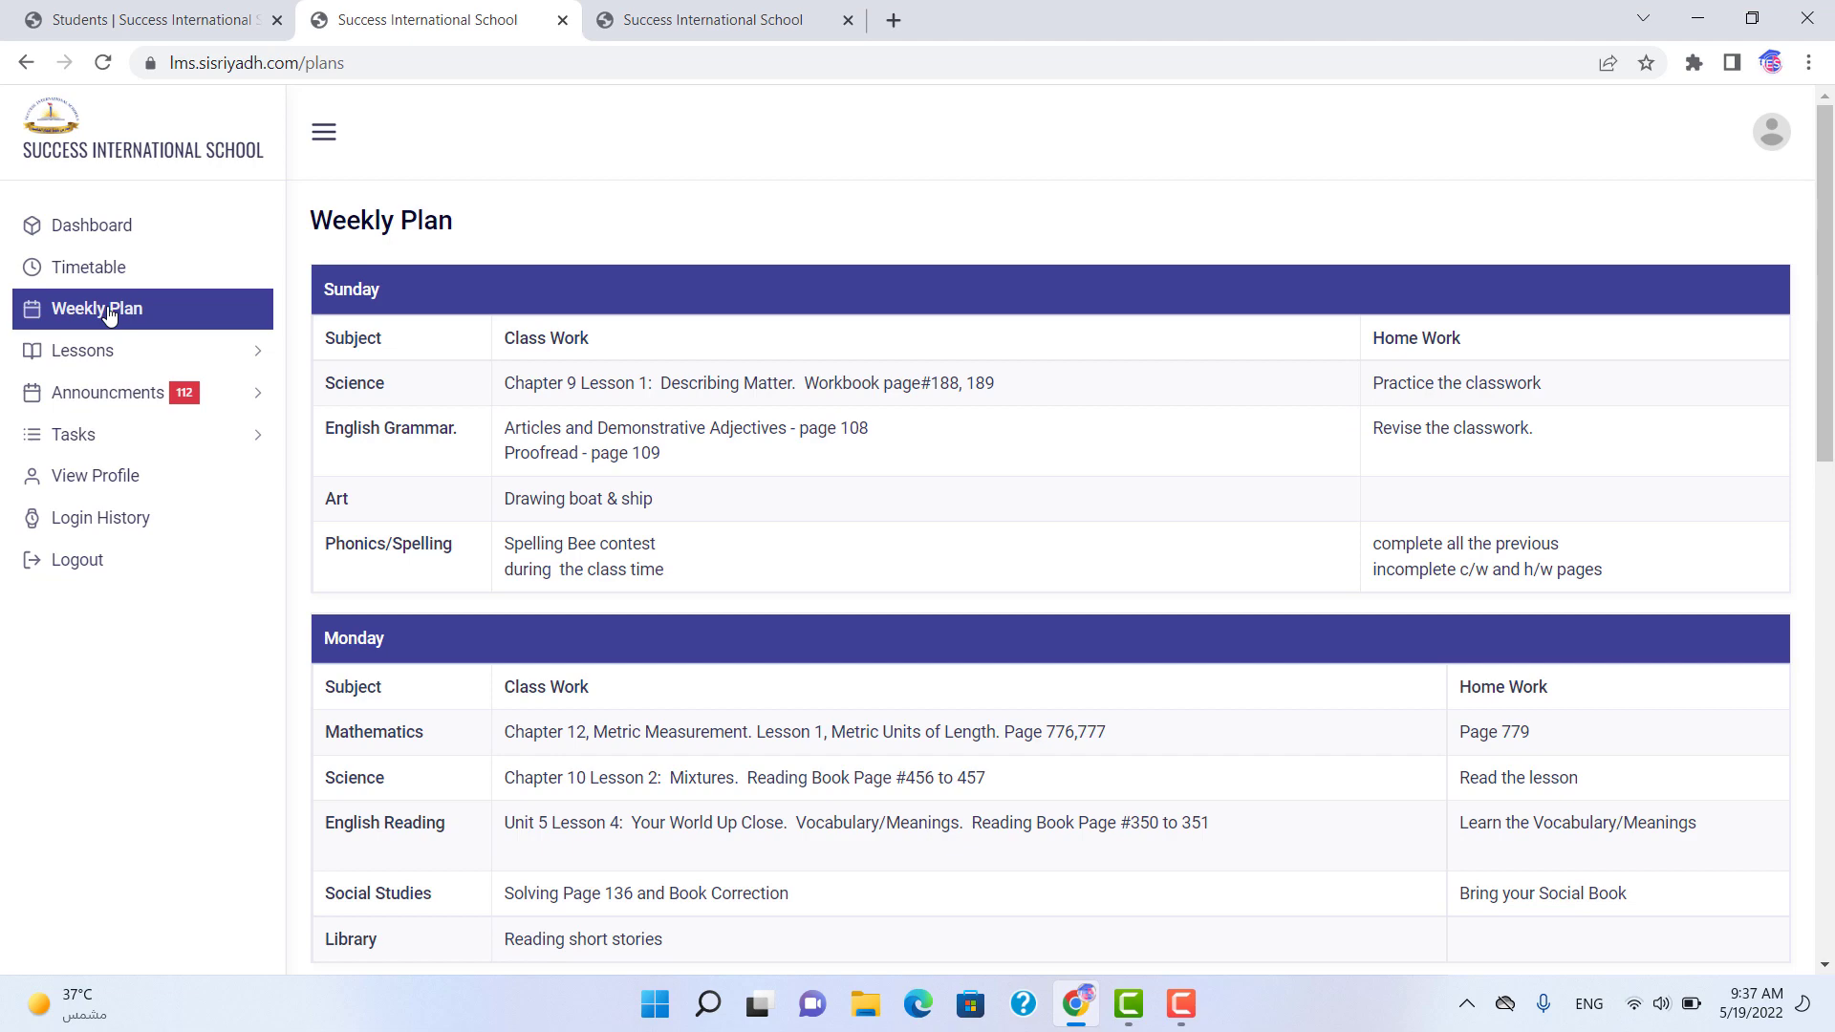
scroll(down, 3)
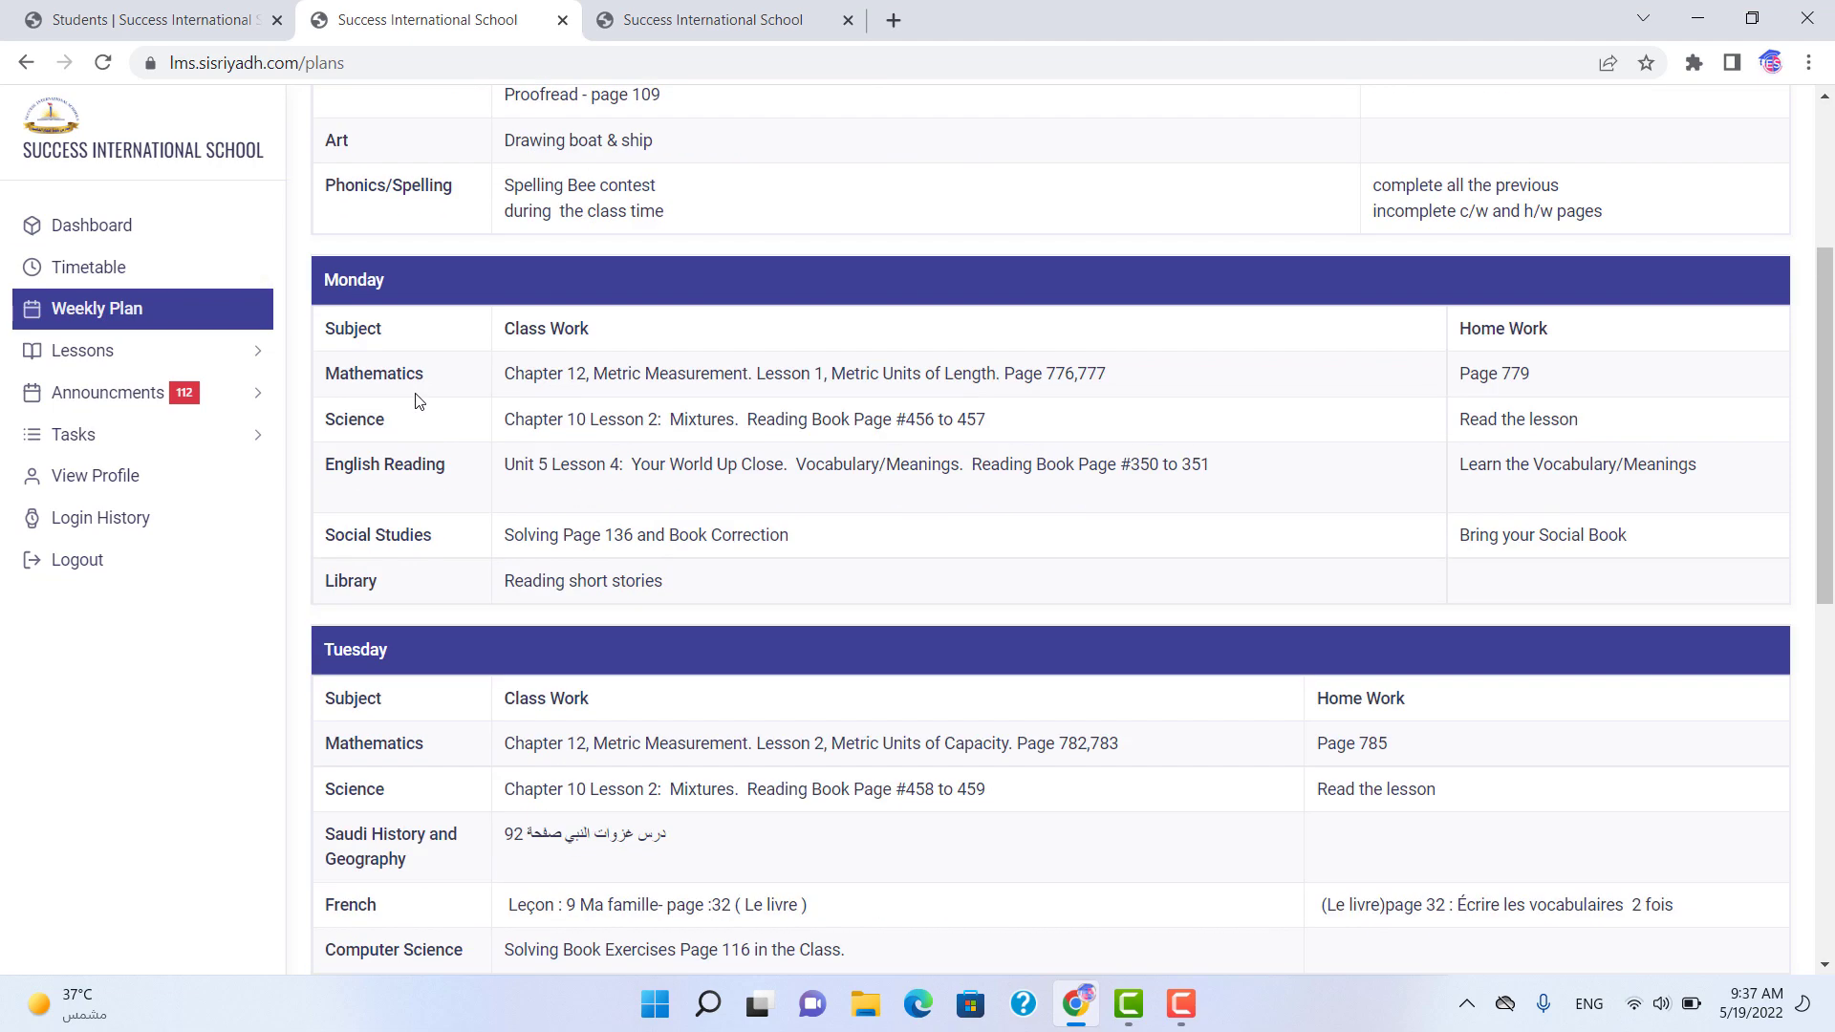
scroll(down, 3)
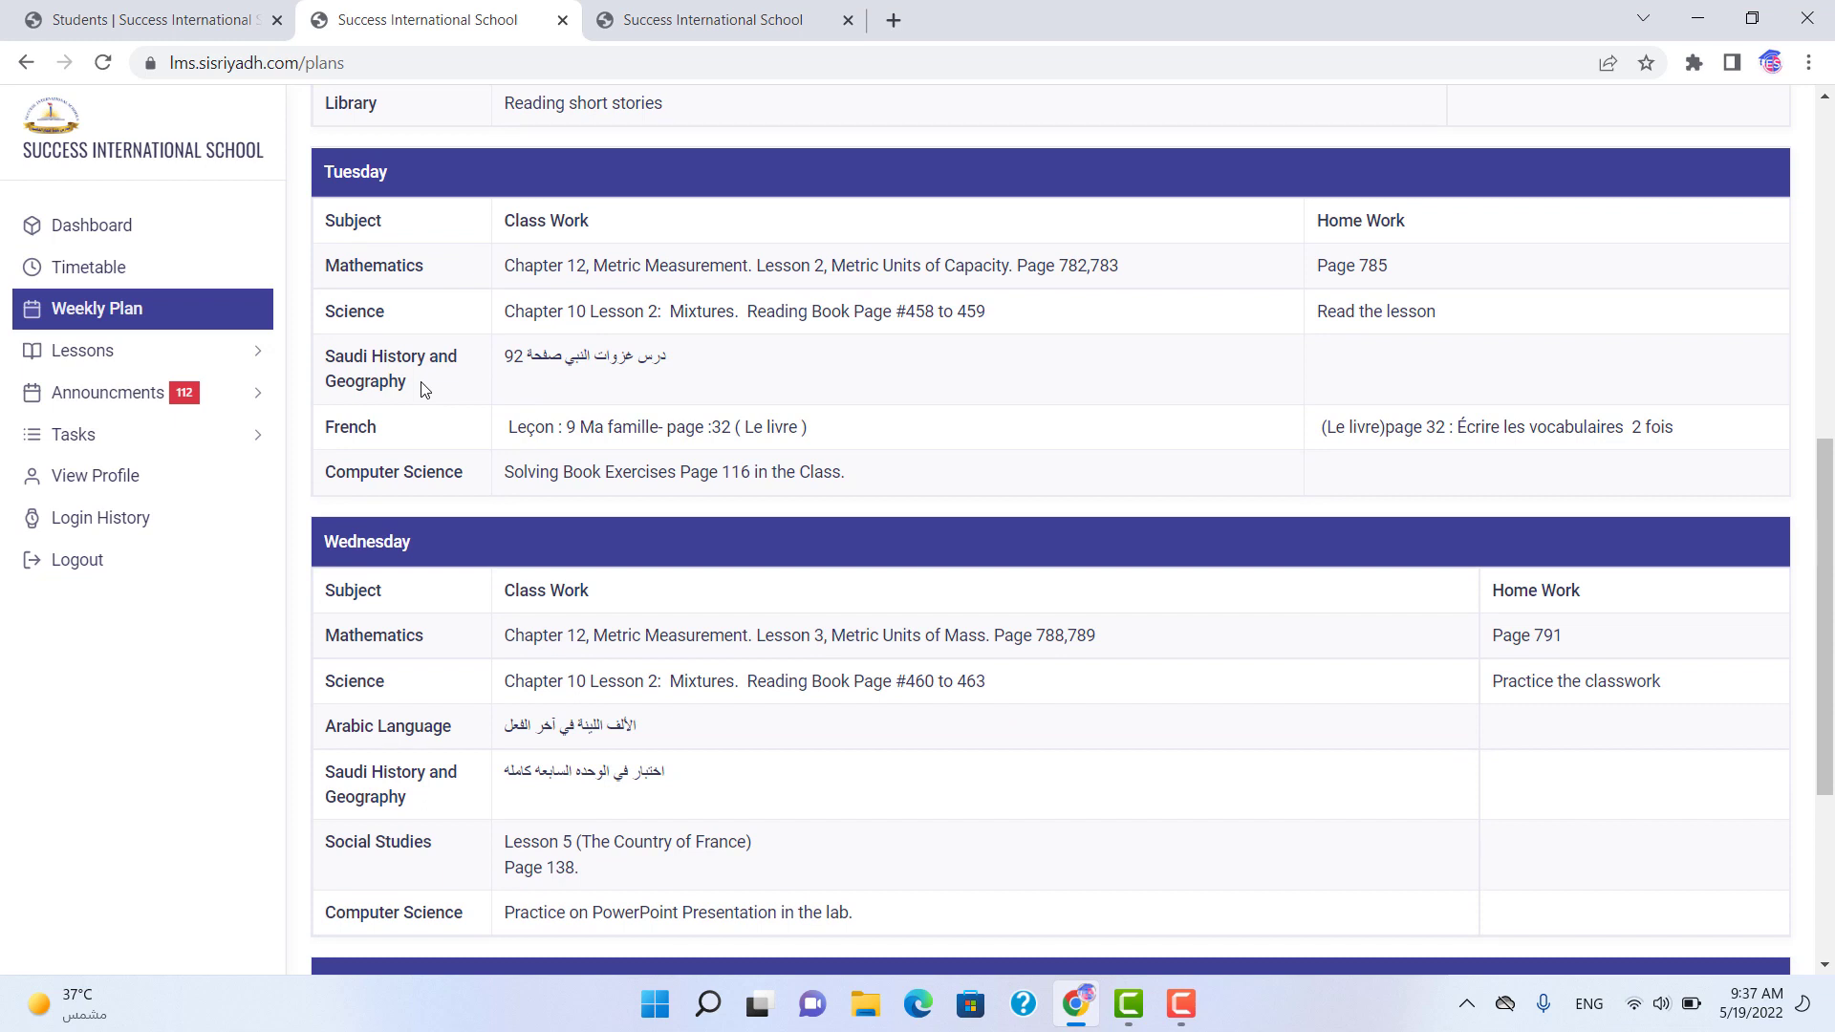
mouse_move(139, 392)
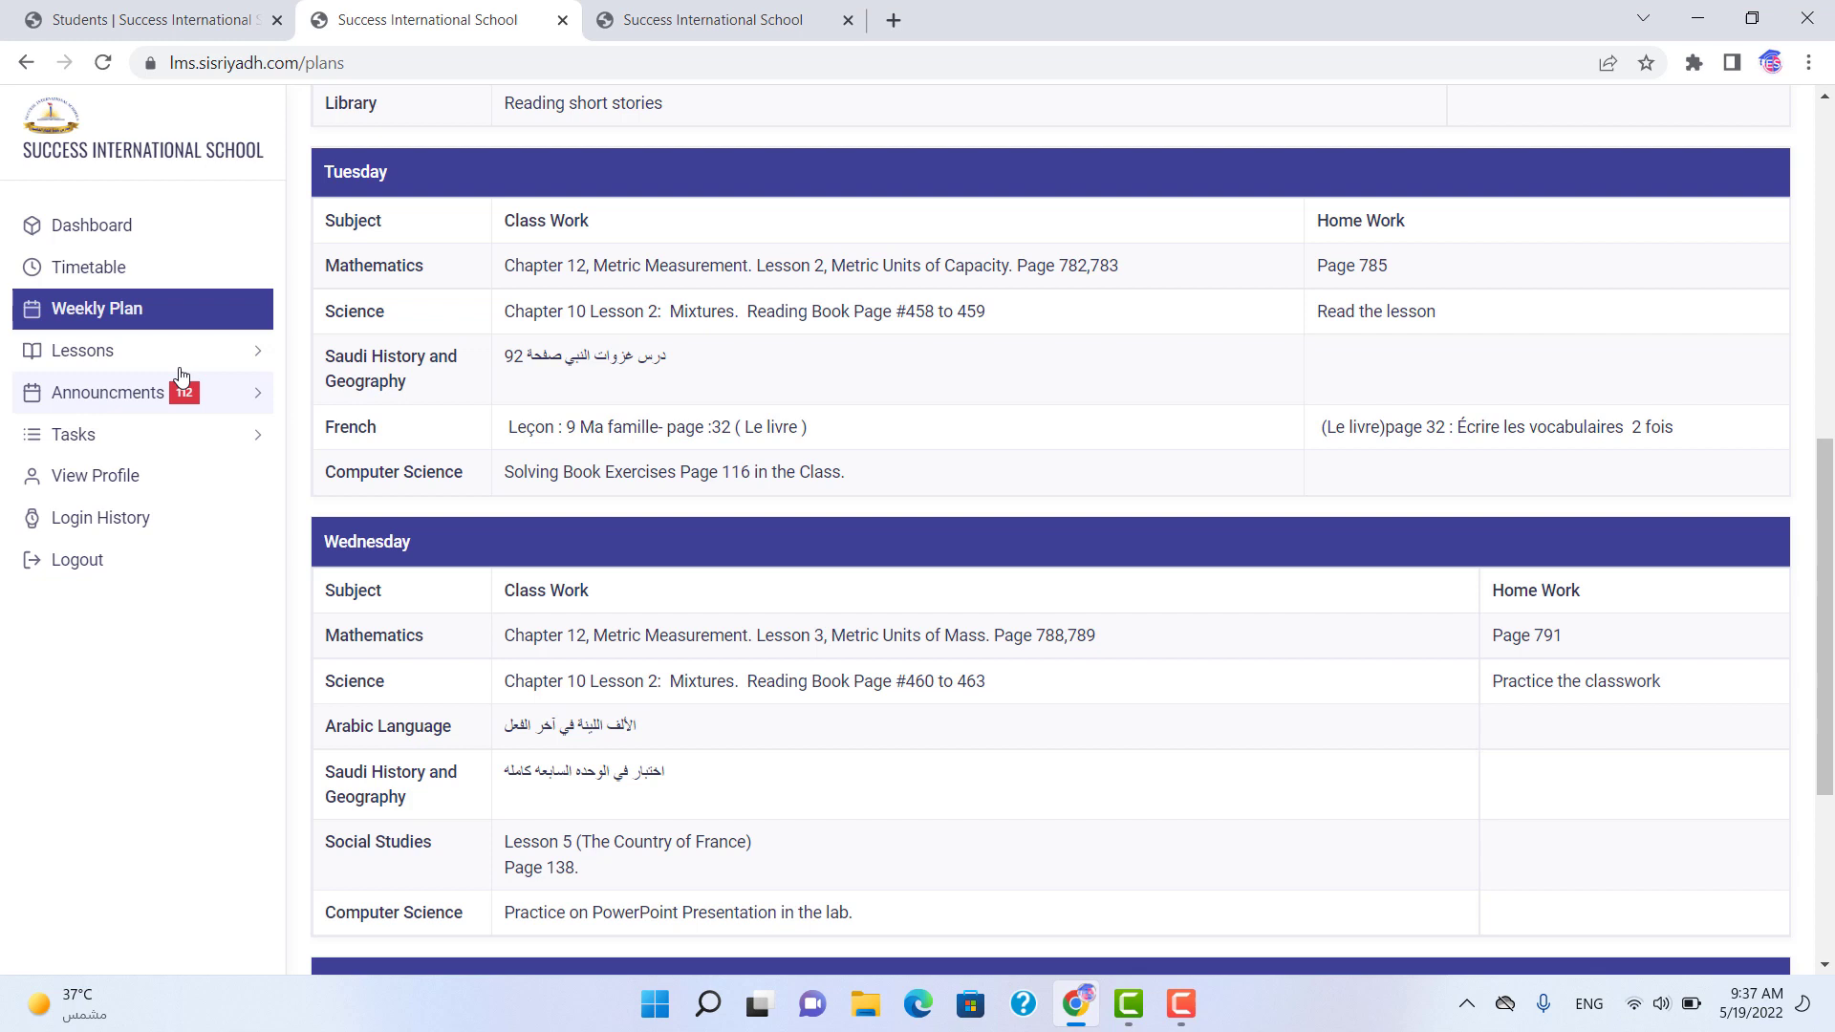
- Expand Lessons, view Today's Lesson (none), then head to Past Lessons
click(82, 350)
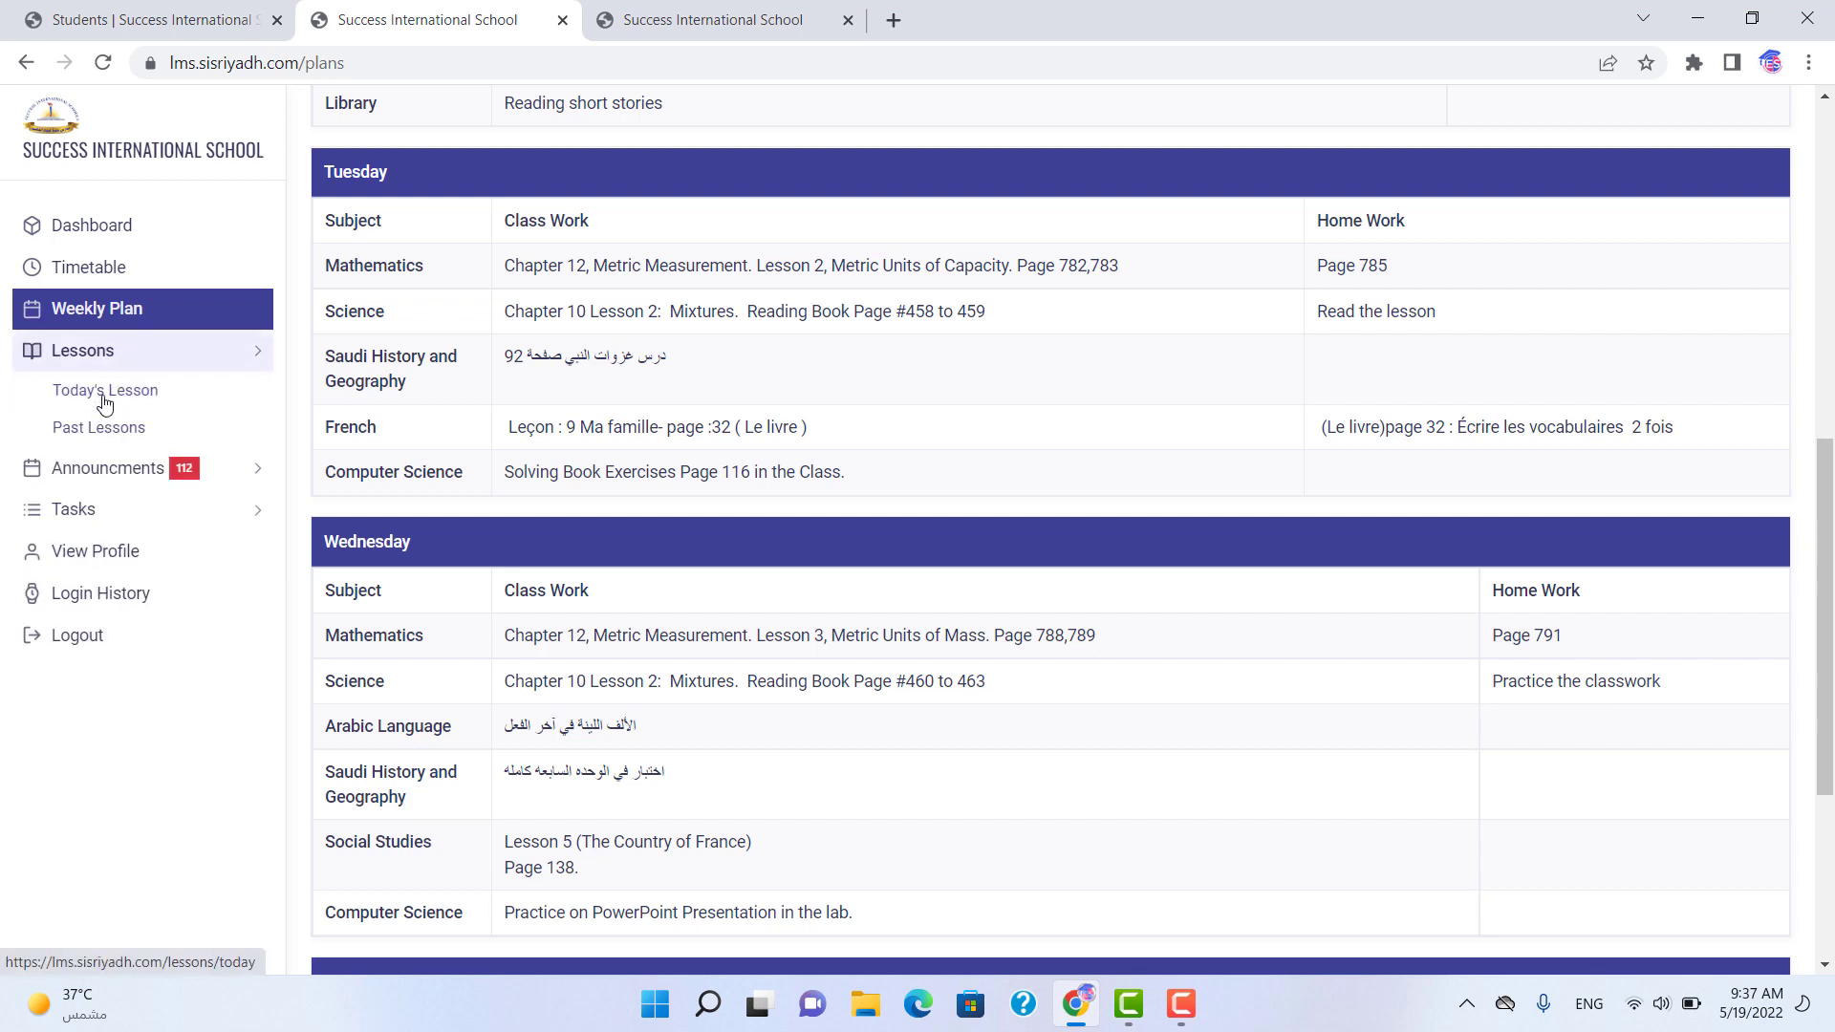
click(103, 390)
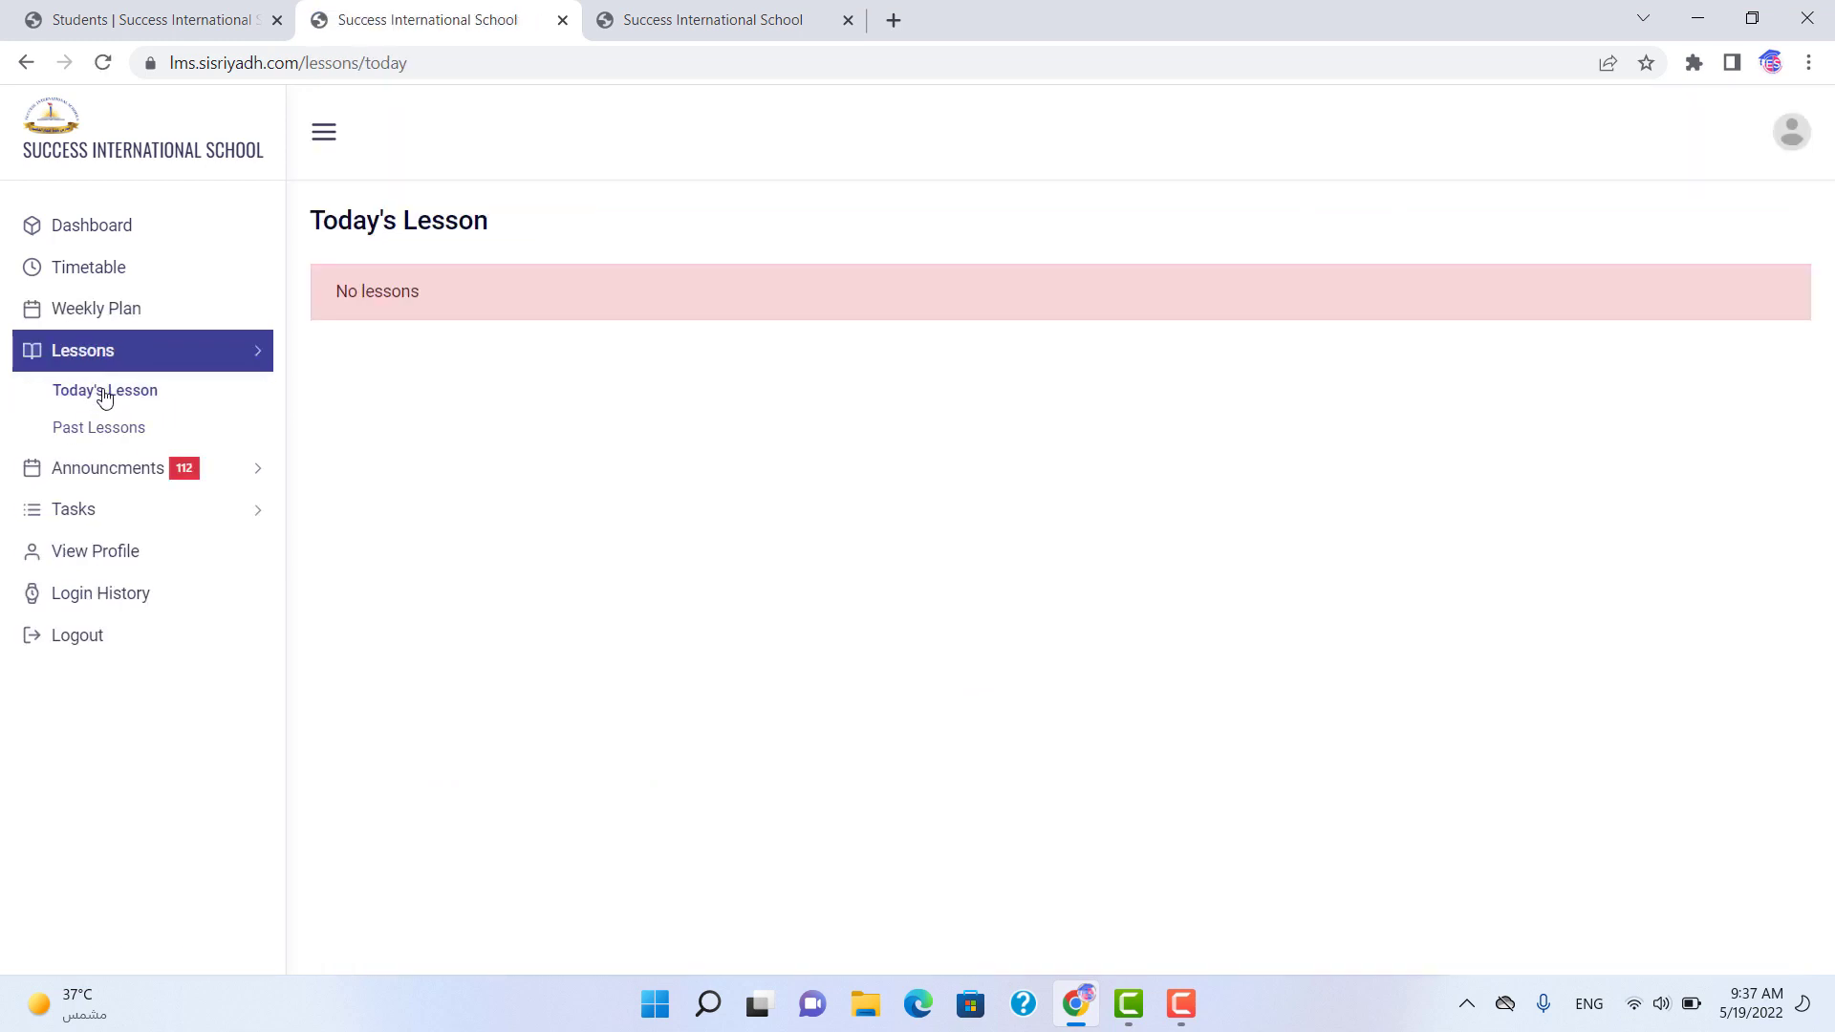
mouse_move(98, 426)
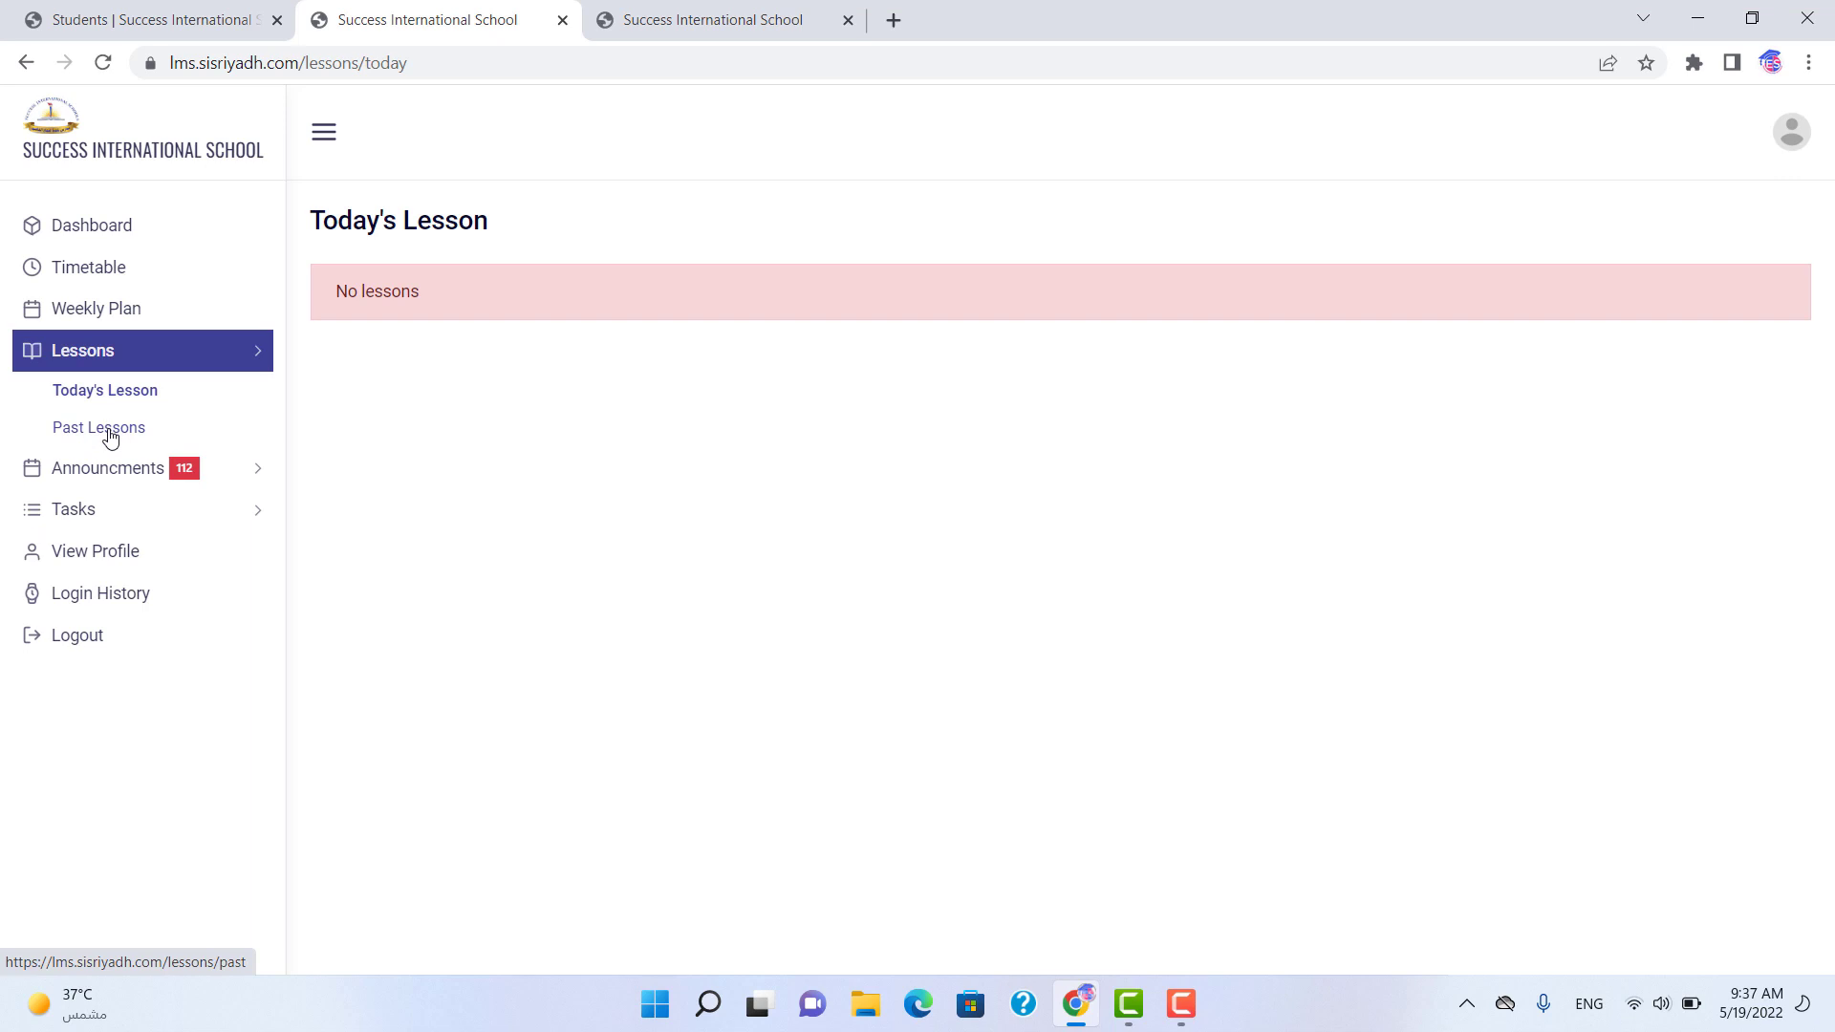
click(97, 426)
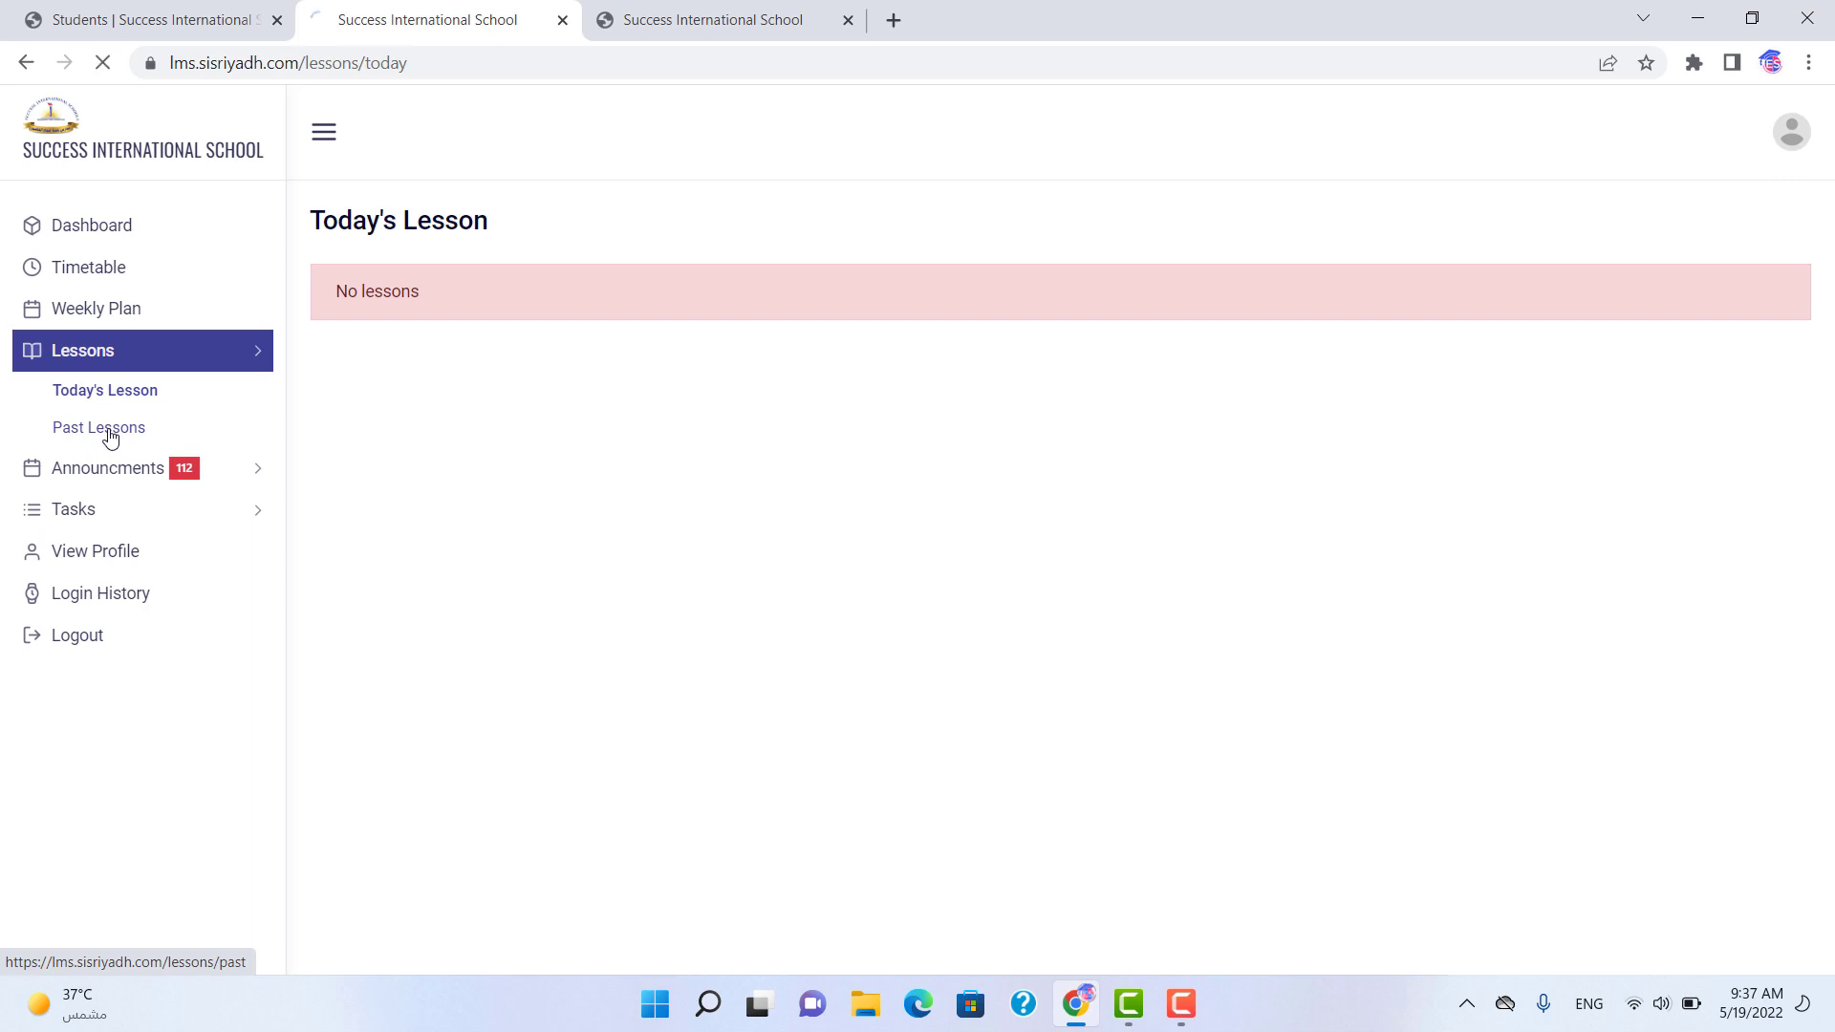
- Review Past Lessons for May 2022 across All Subjects, then collapse the Lessons menu
click(97, 426)
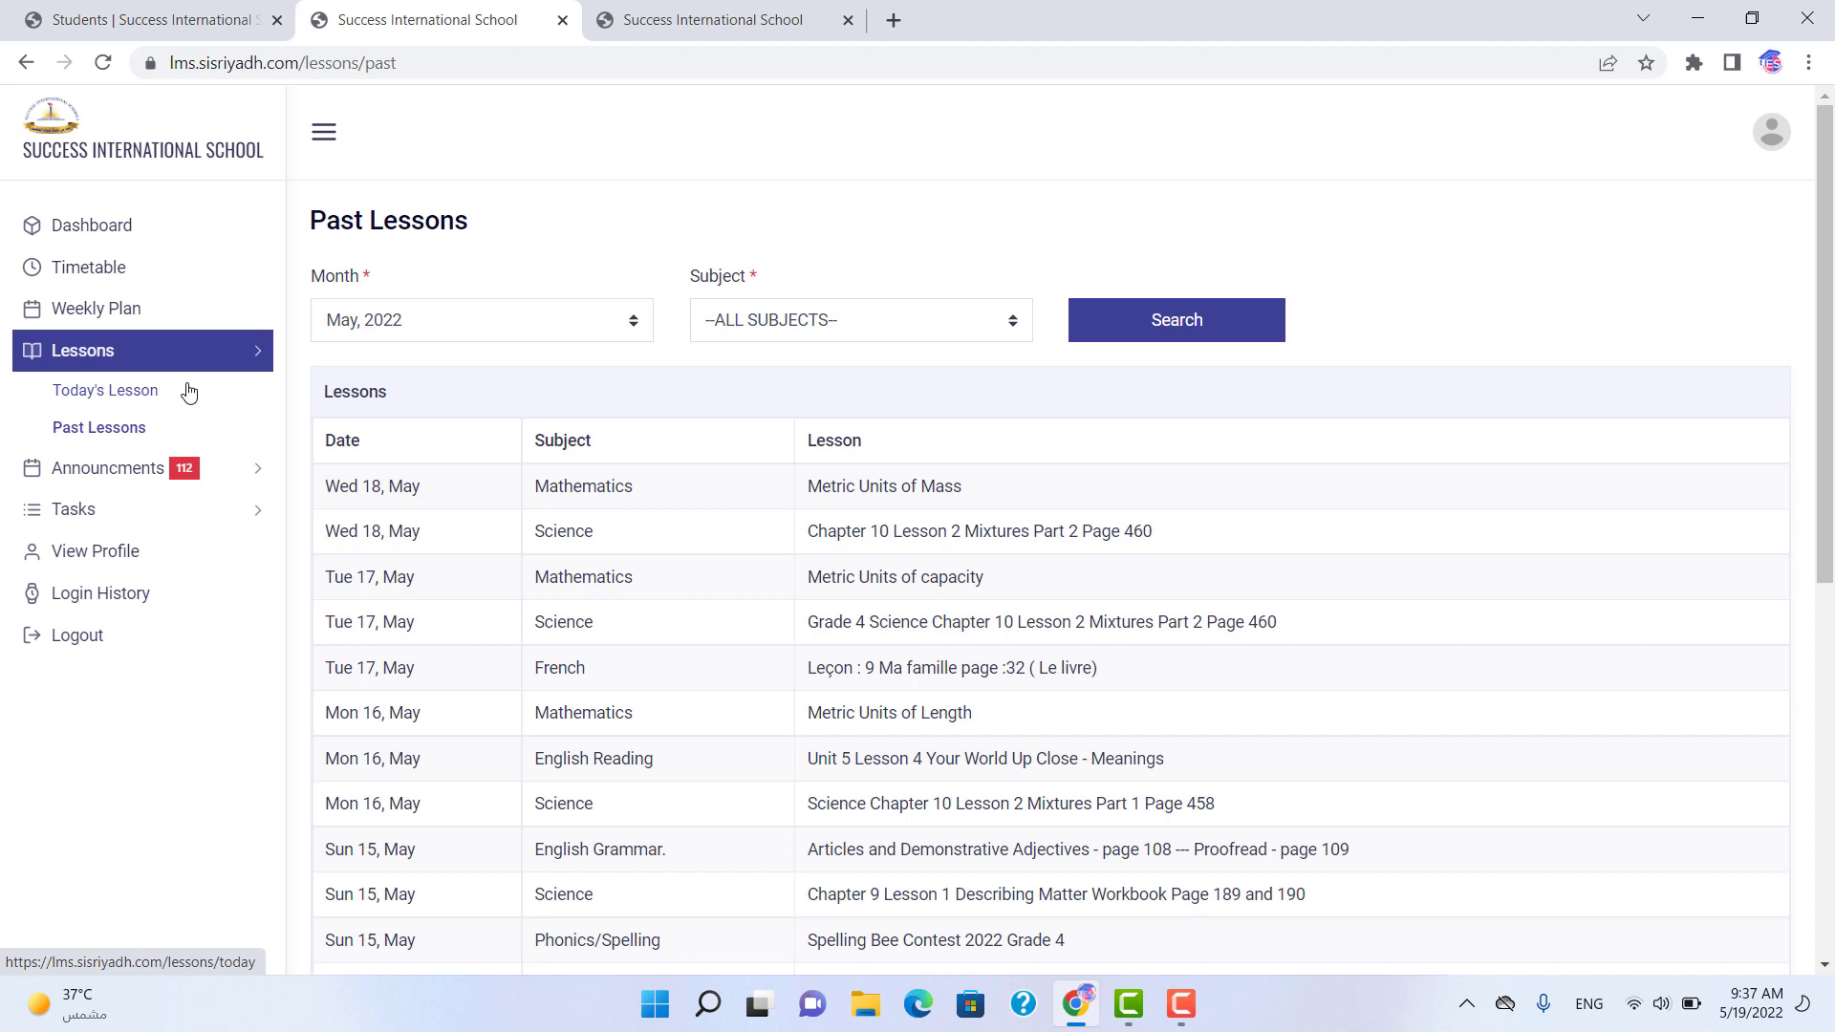
mouse_move(404, 327)
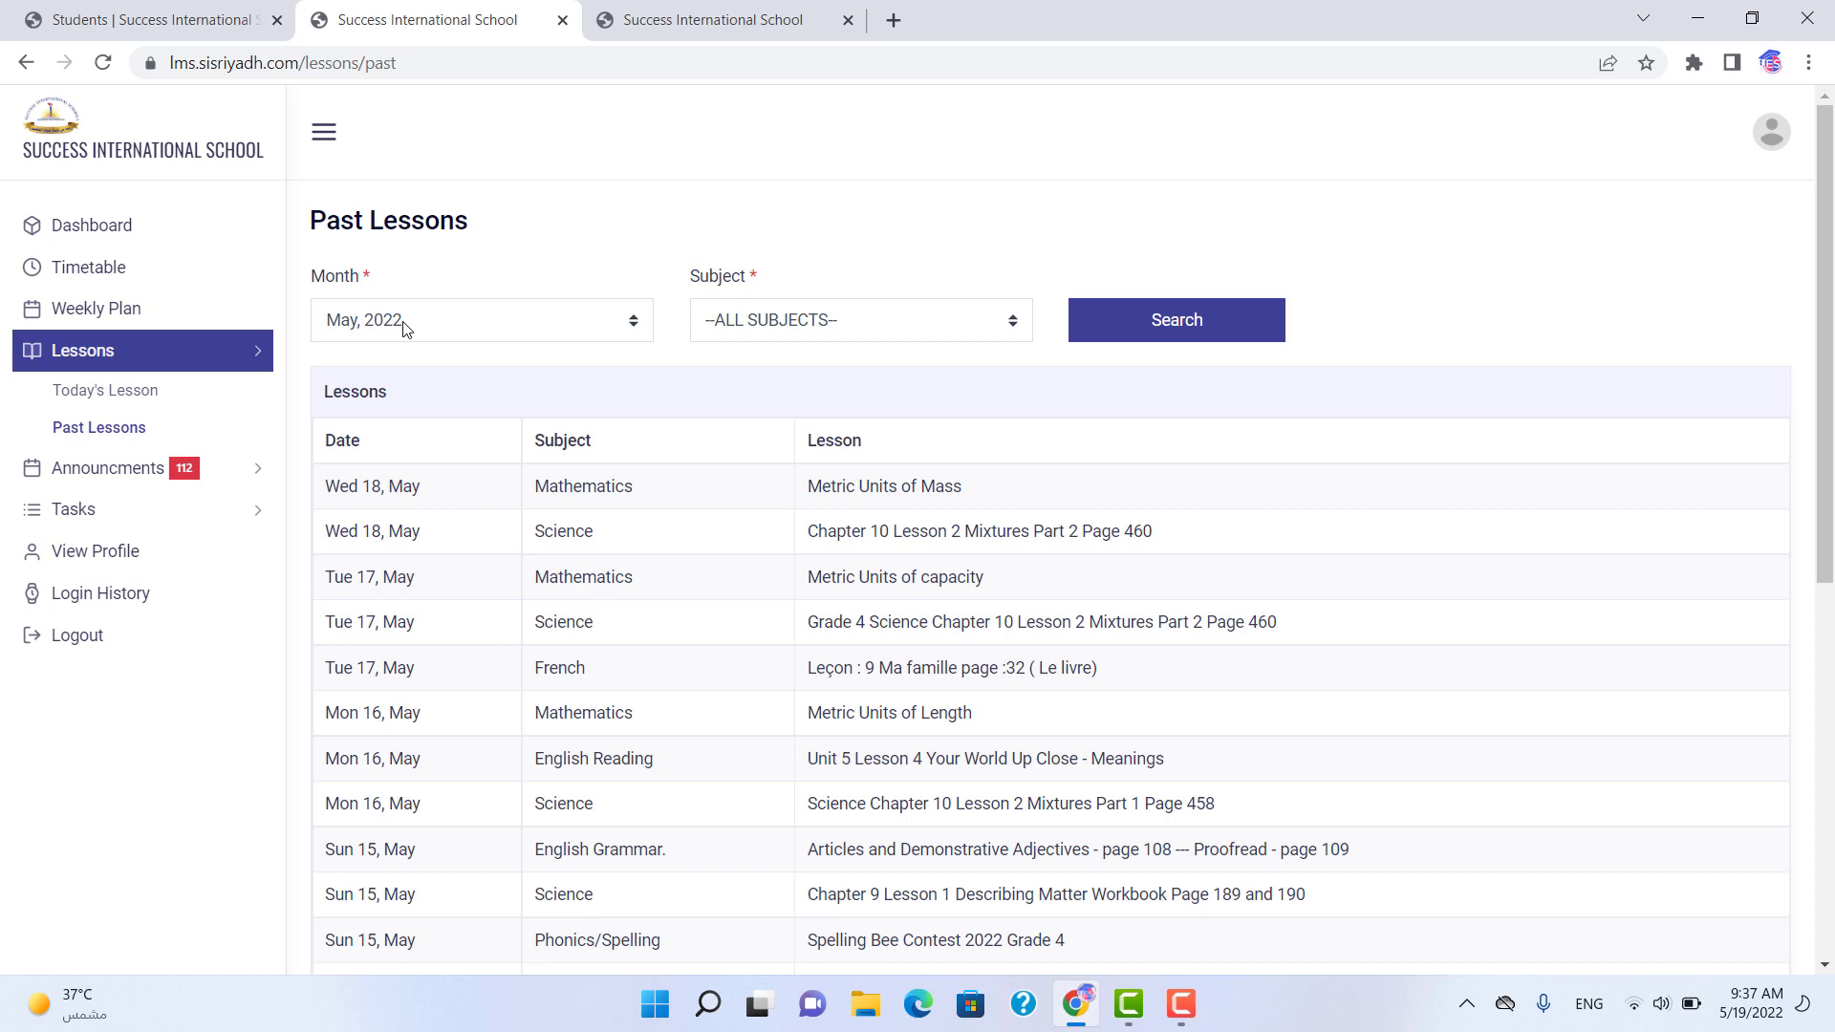
click(480, 320)
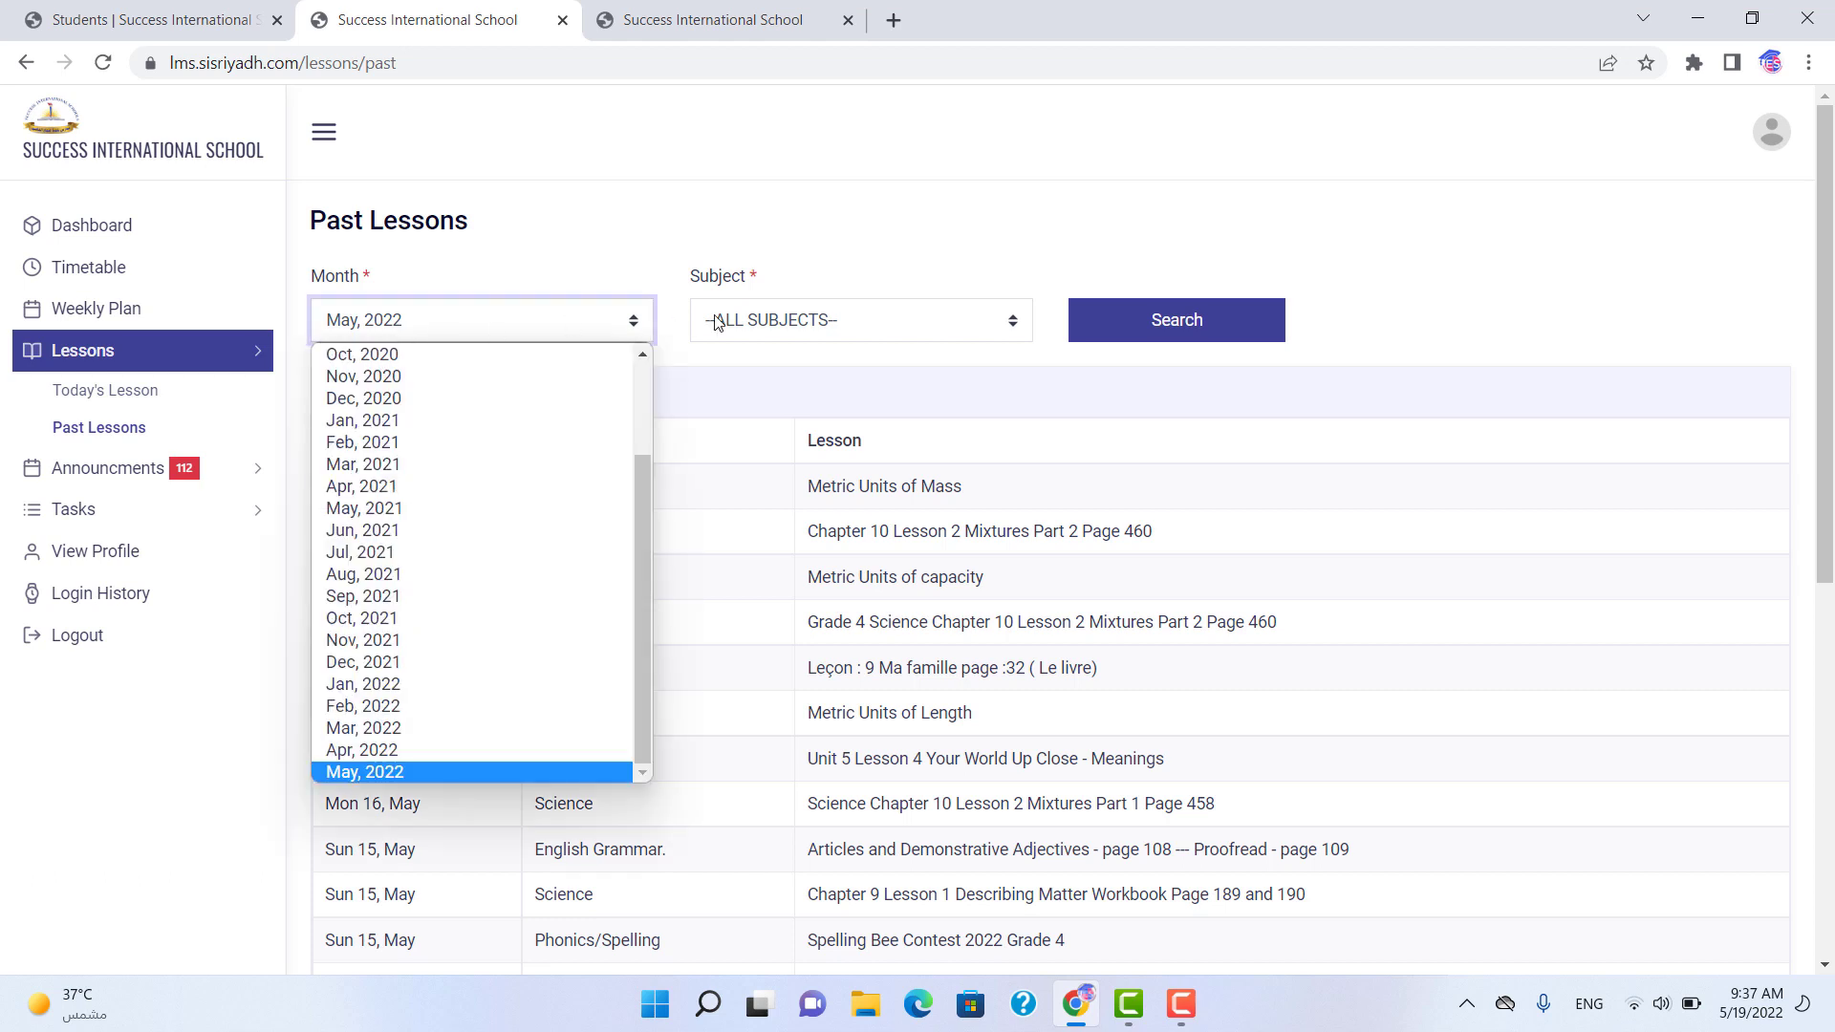
click(363, 771)
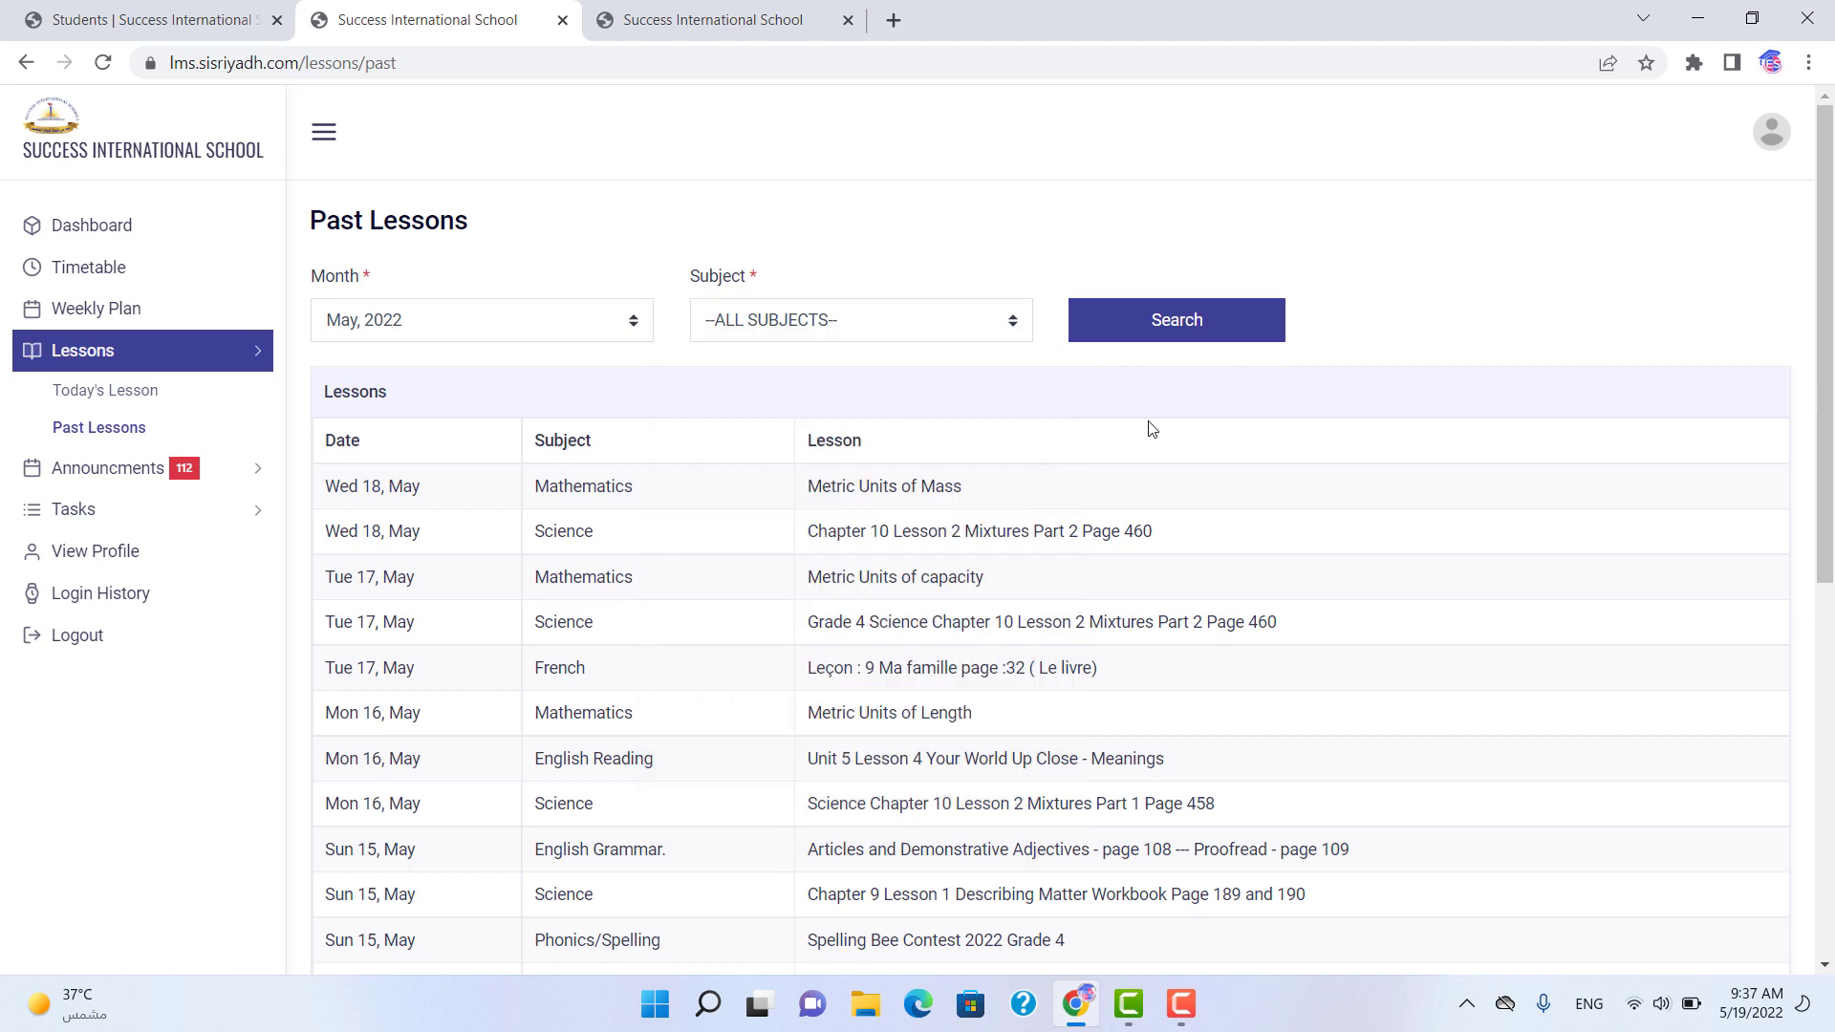
mouse_move(925, 520)
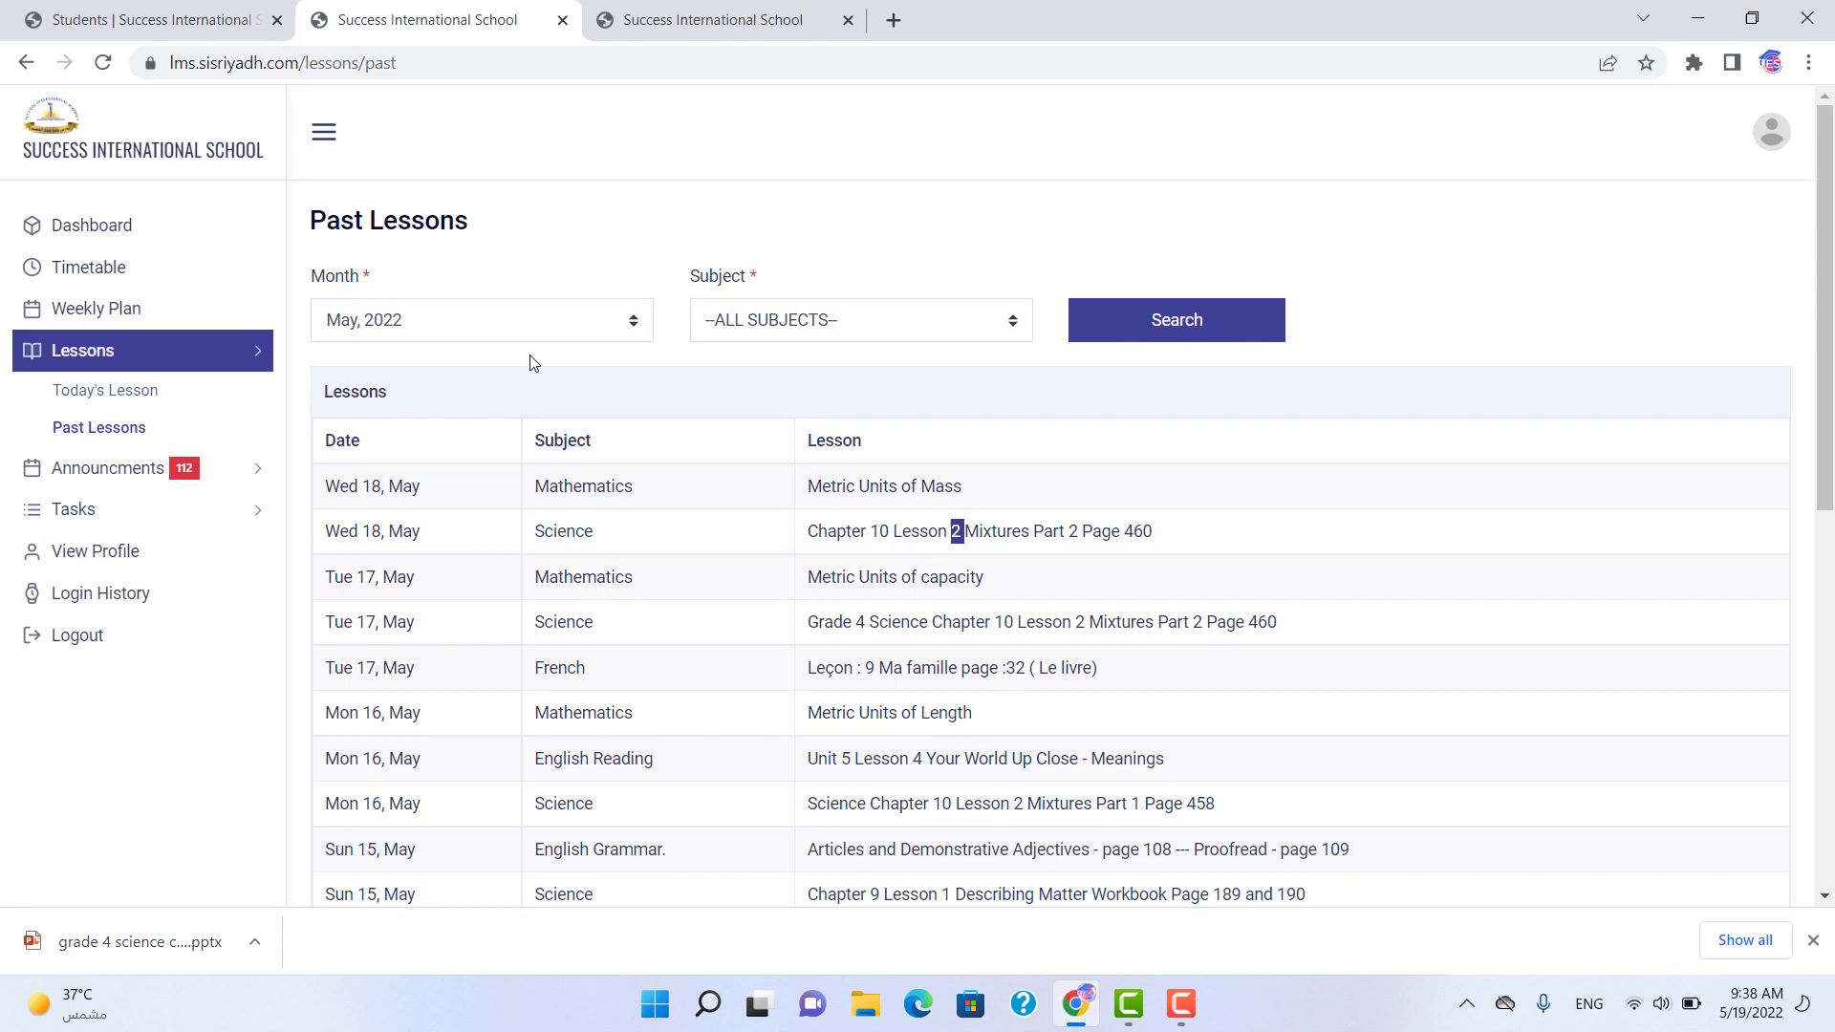
click(480, 319)
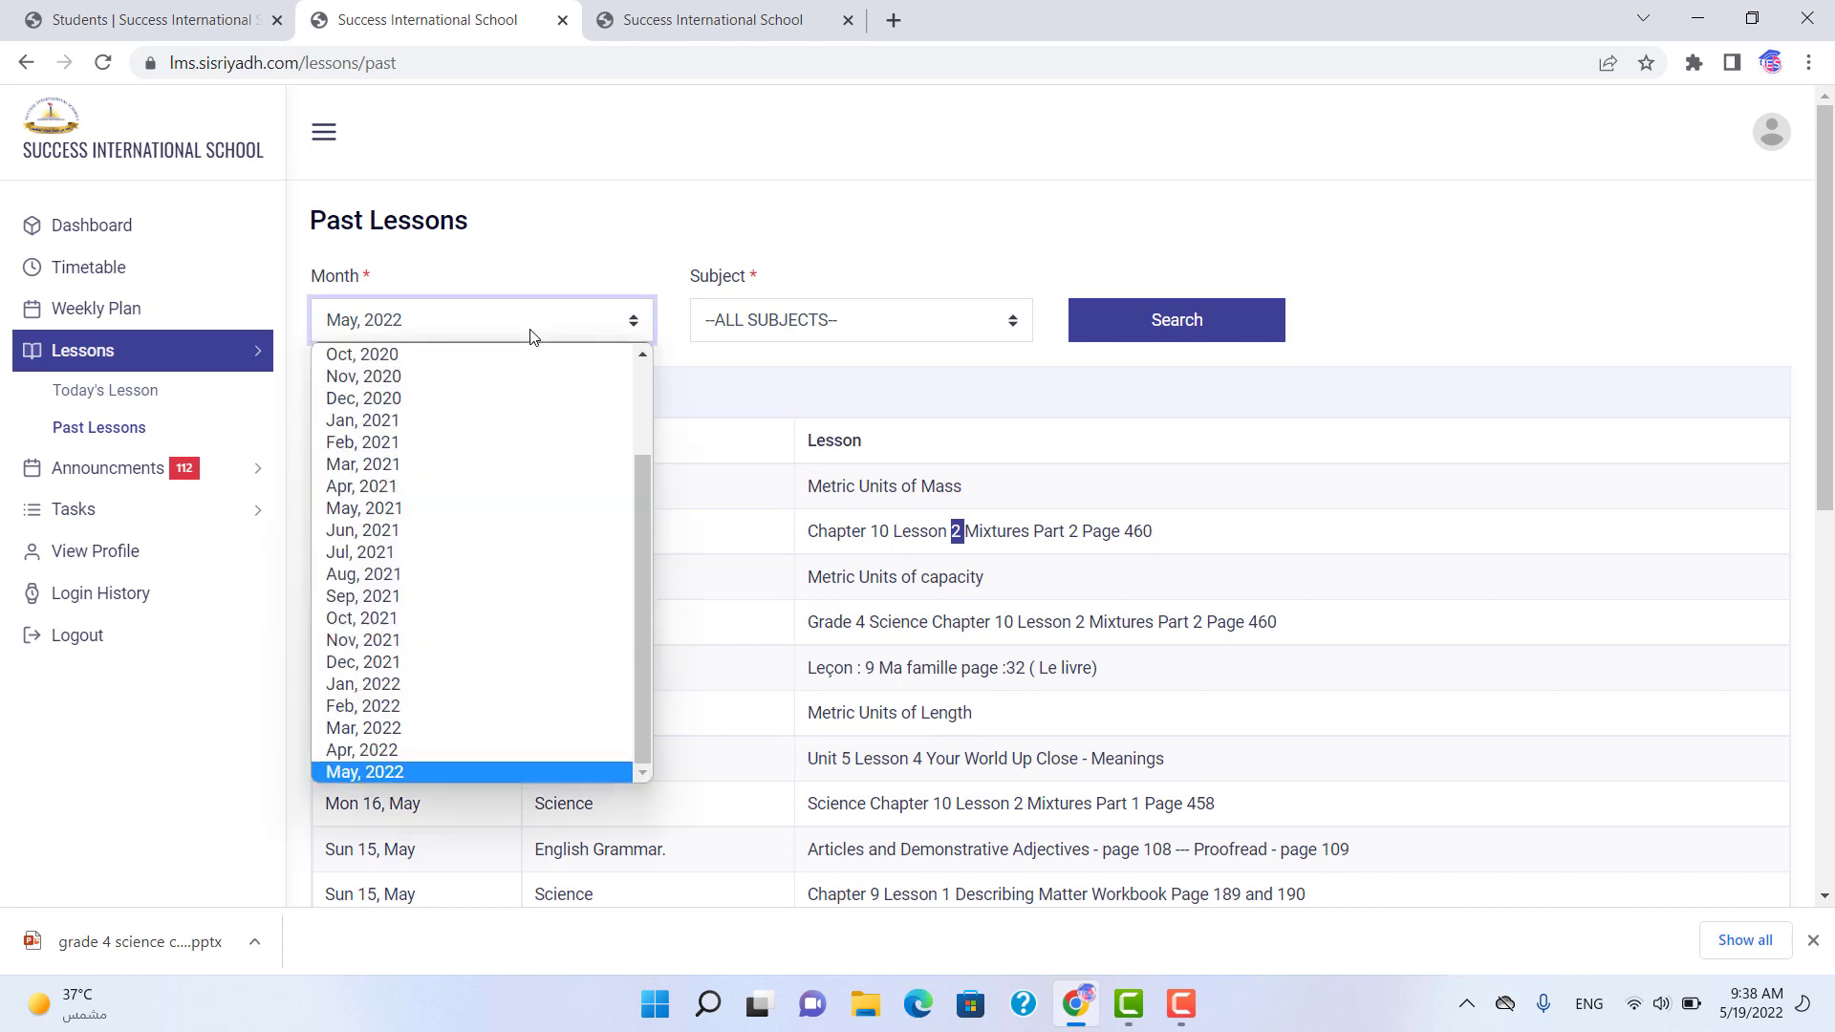
mouse_move(428, 662)
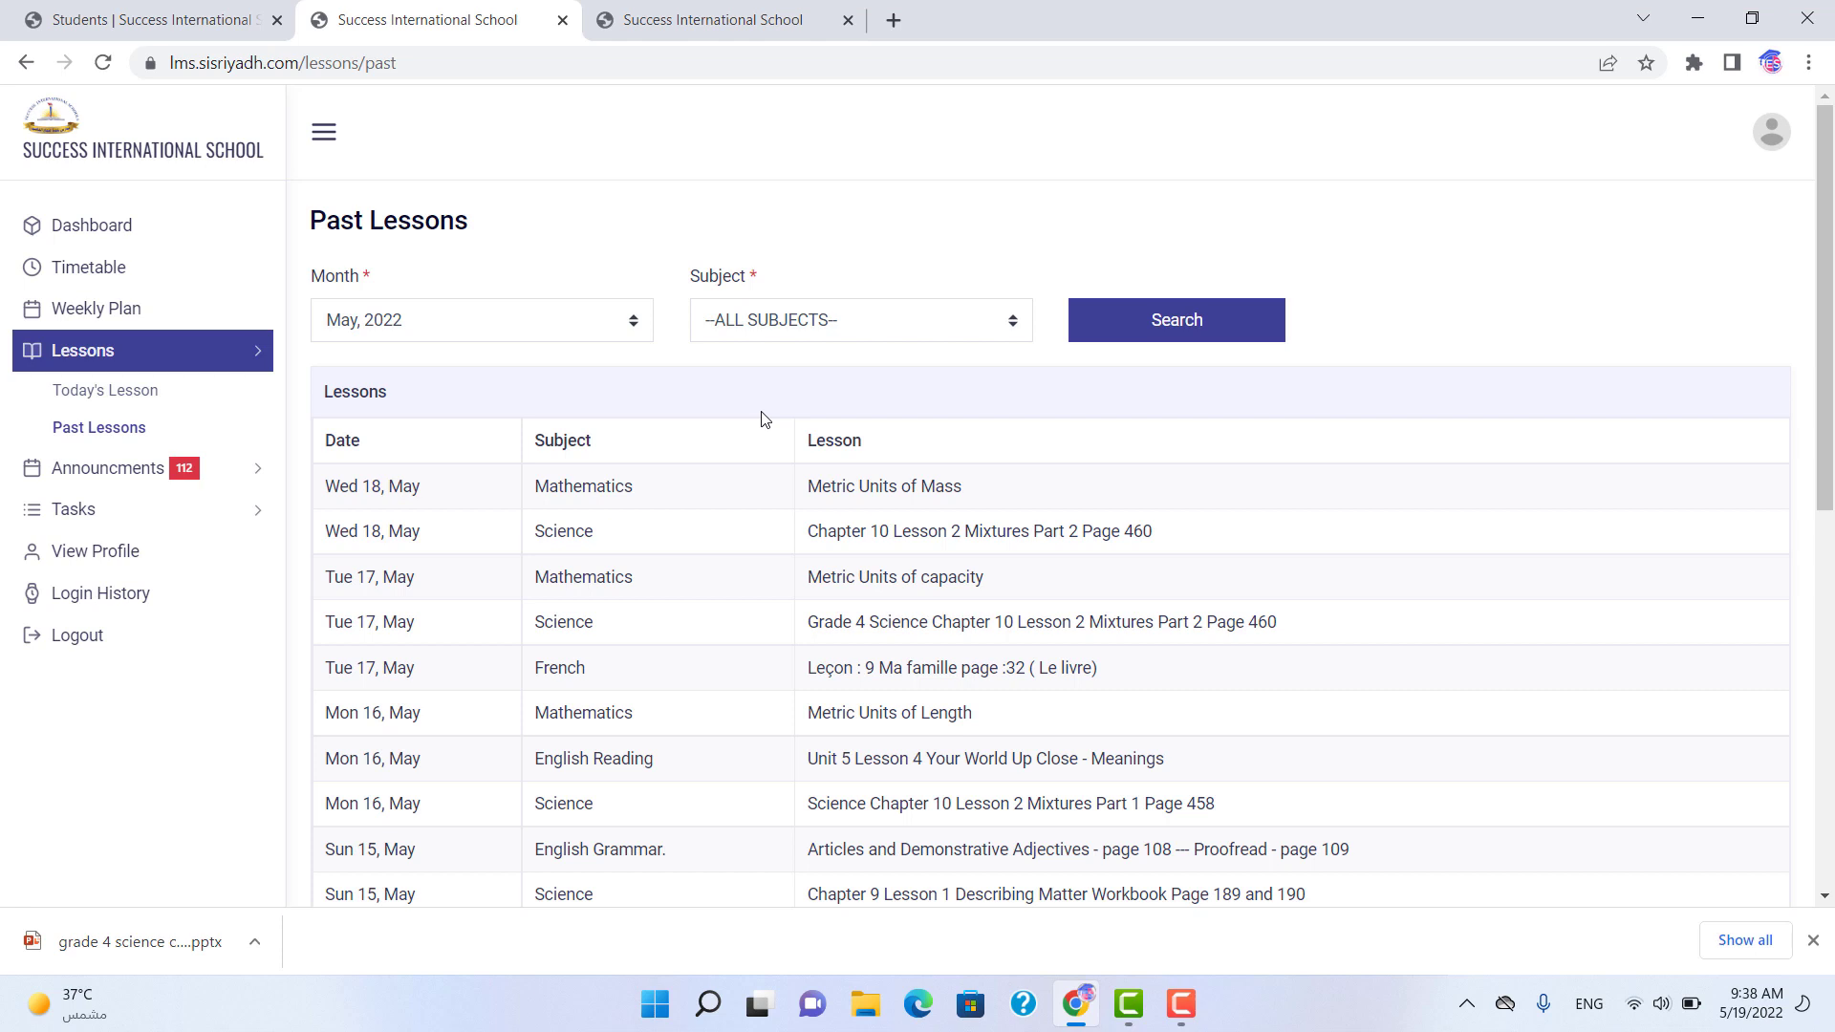
click(82, 350)
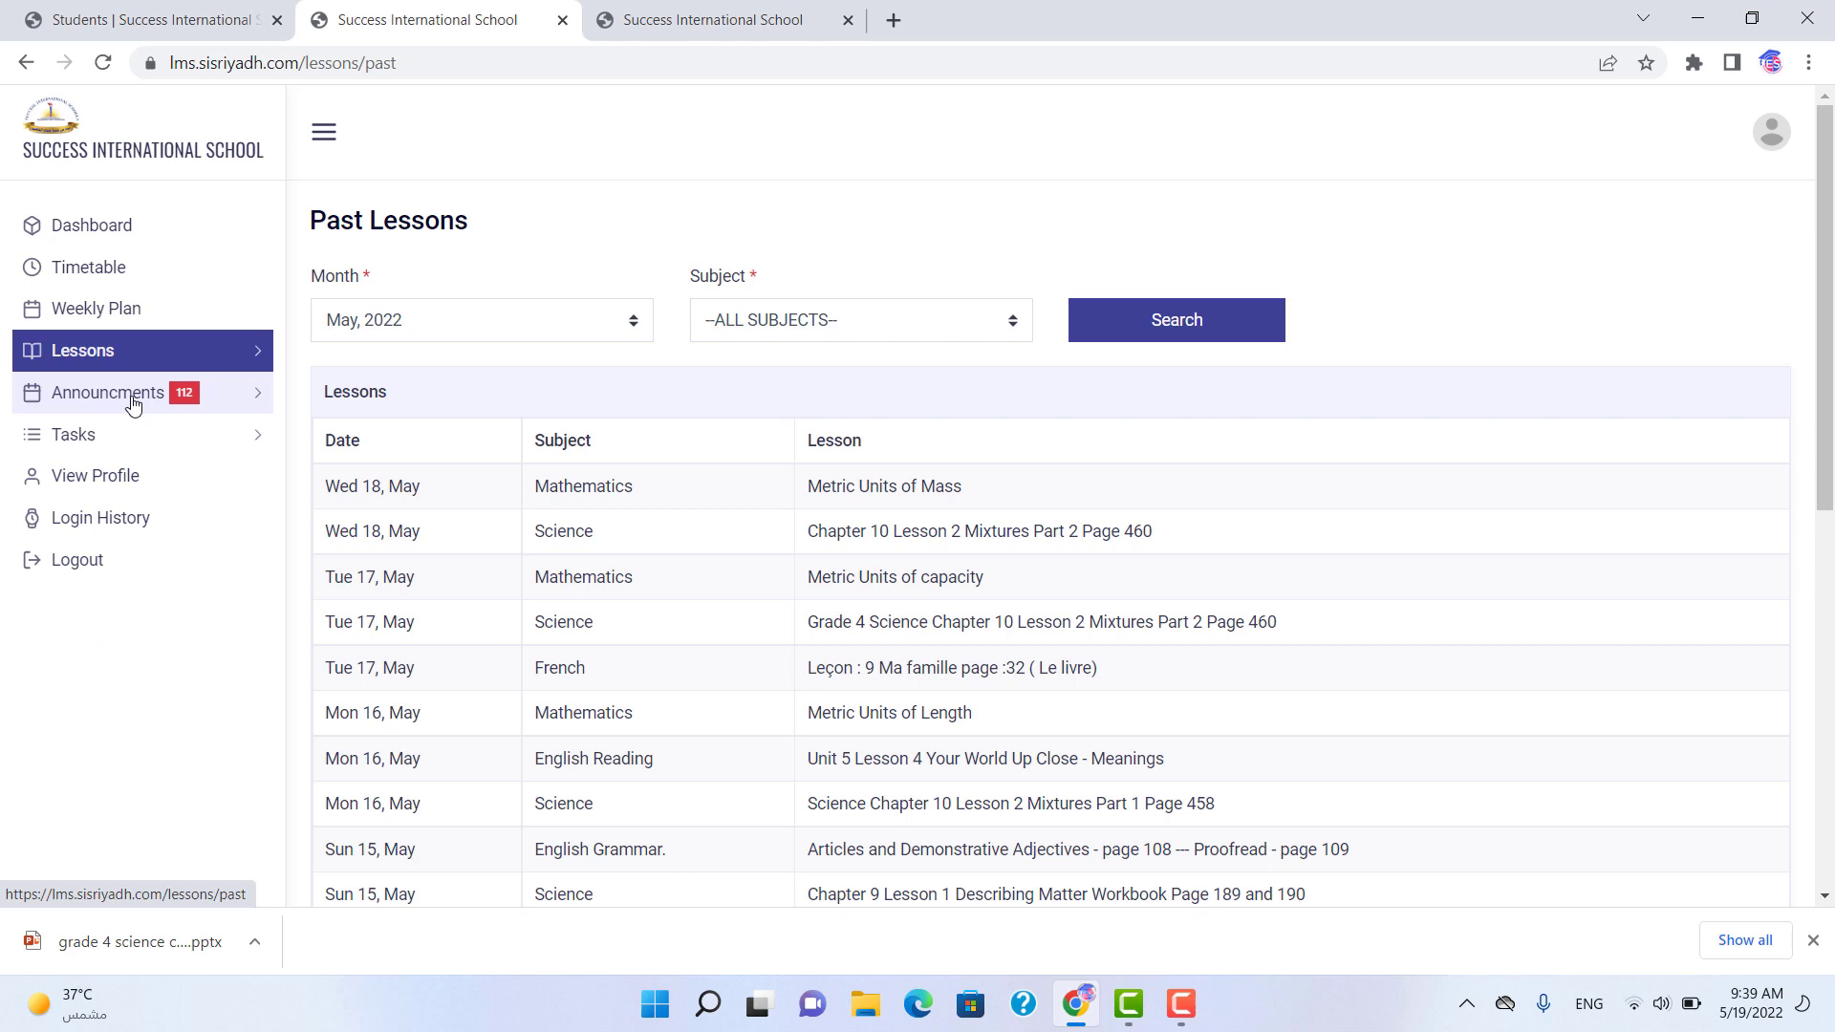
- Expand Announcements to show Today's Announcements and Past Announcements
click(105, 392)
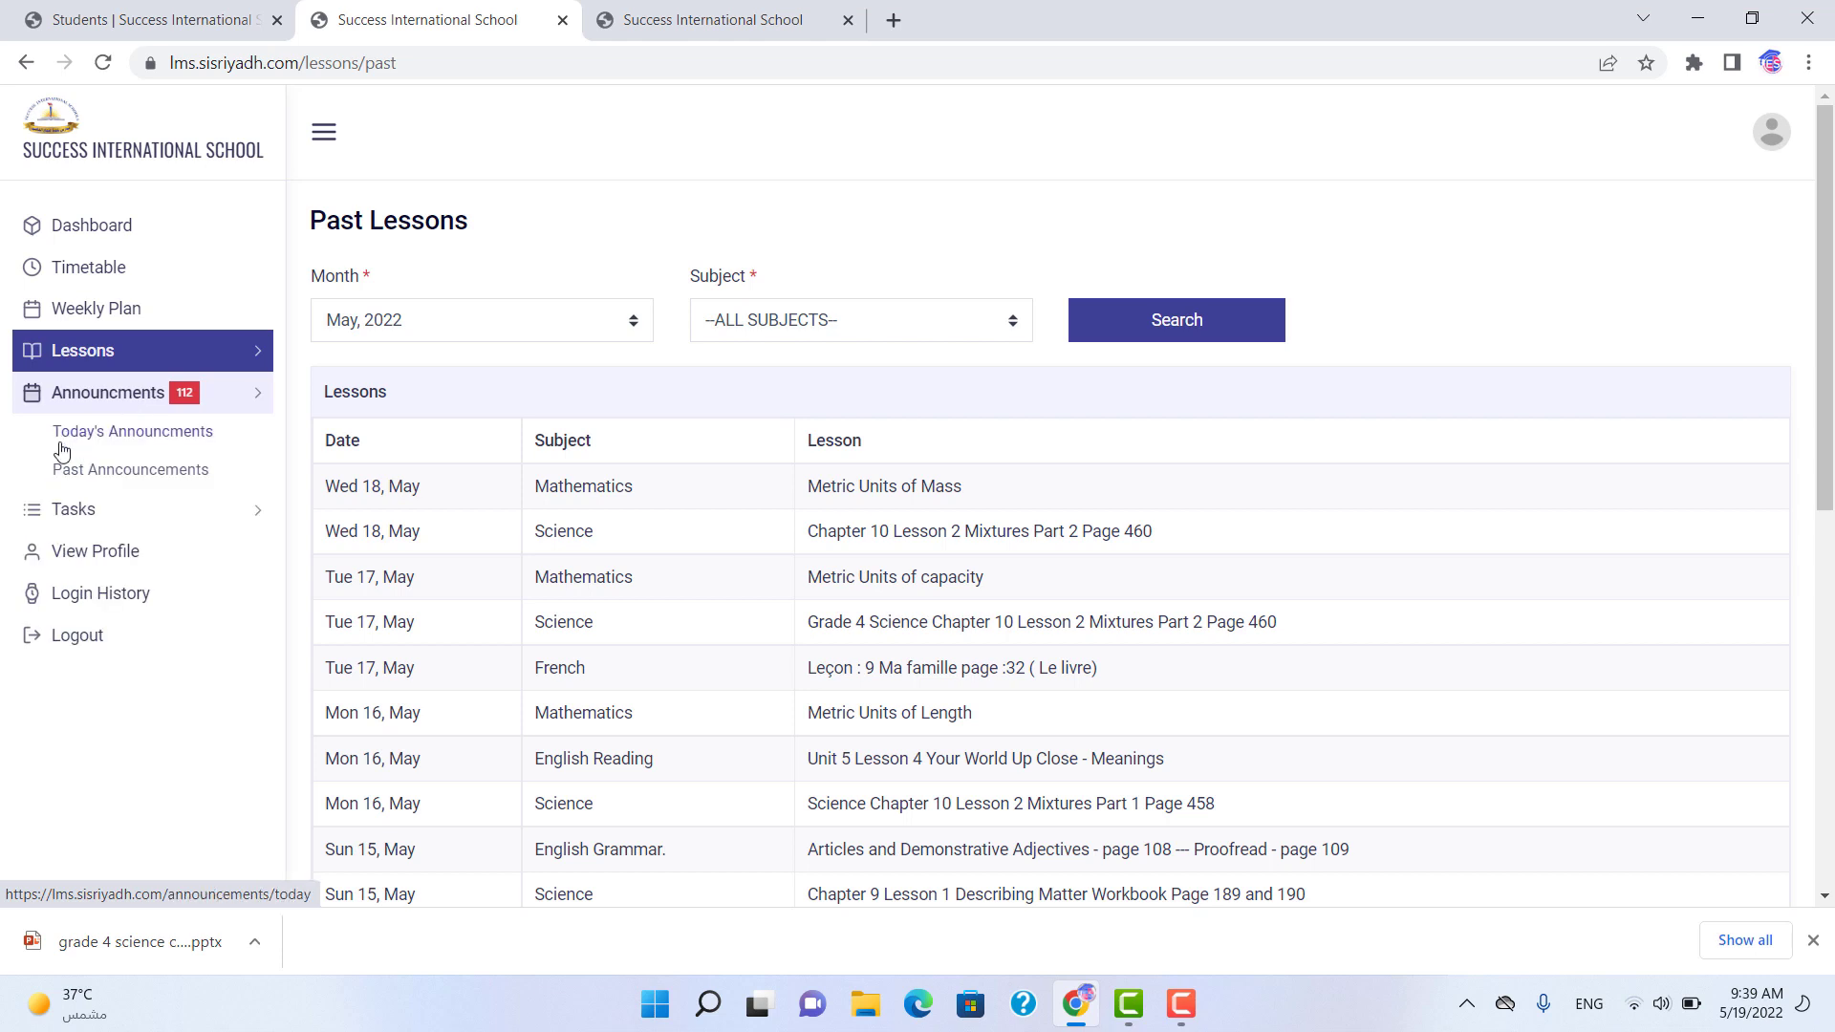
mouse_move(130, 470)
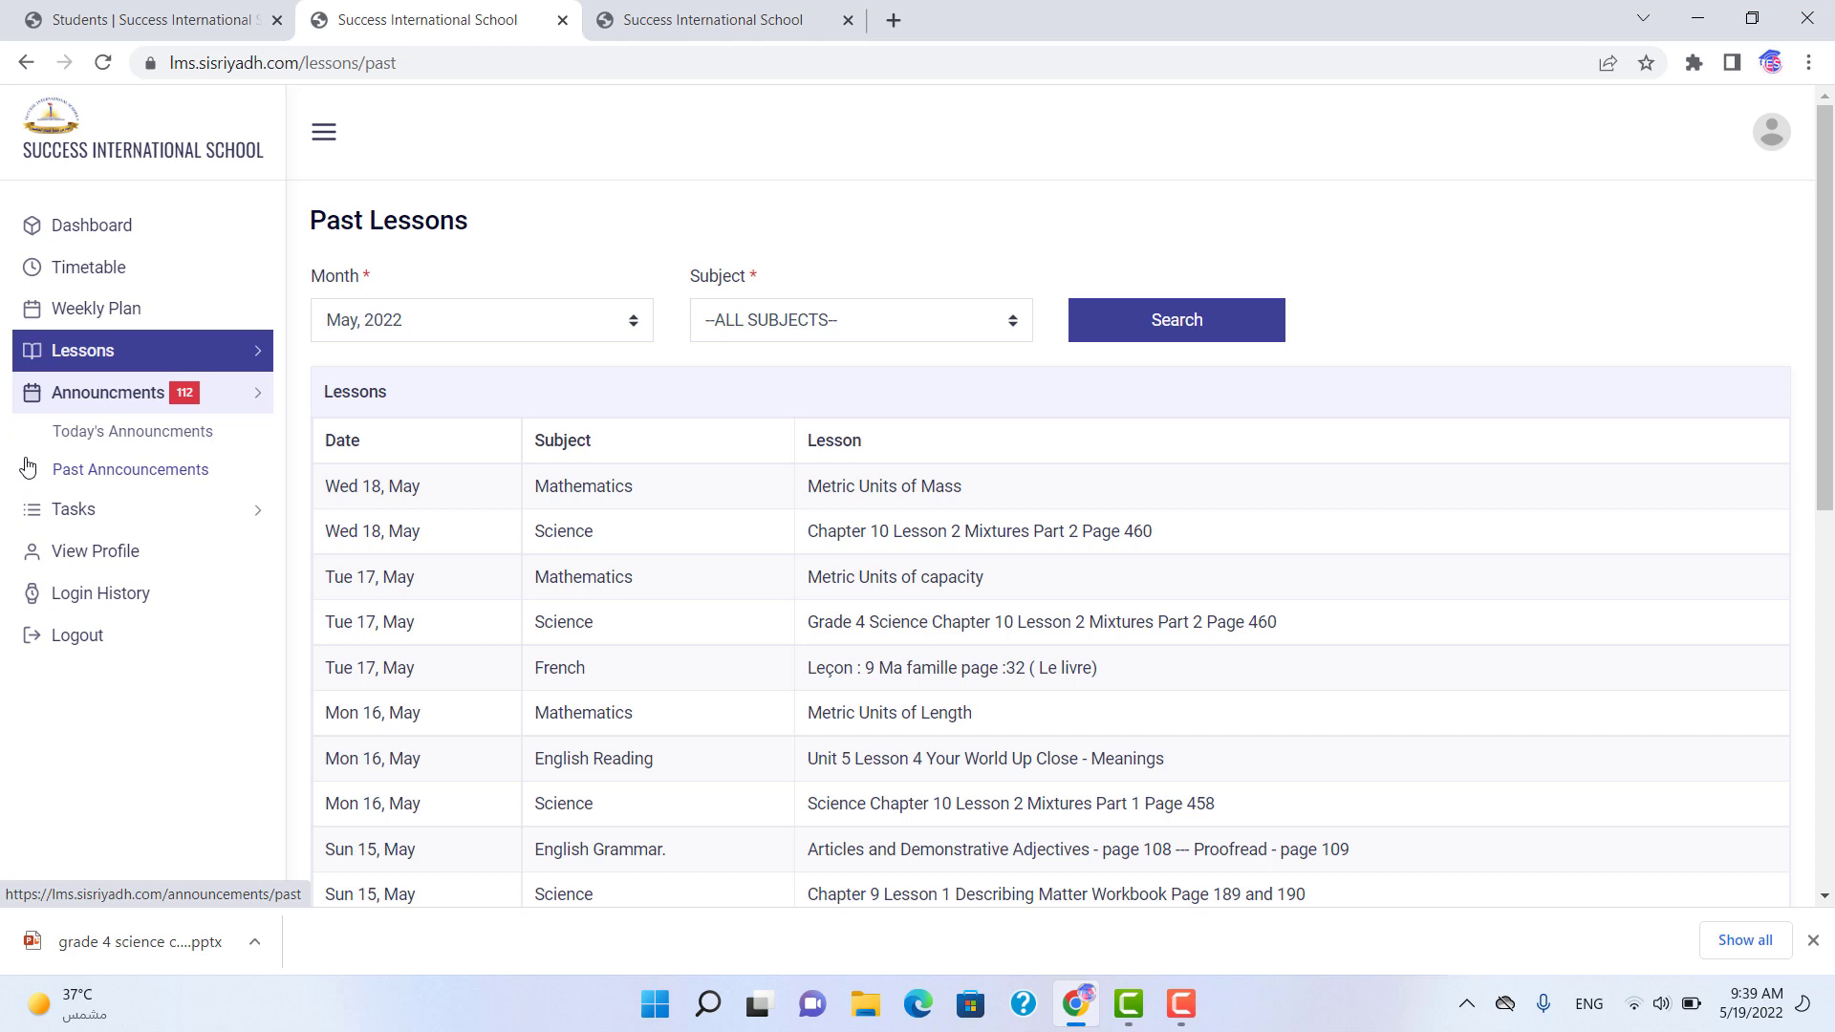
mouse_move(134, 430)
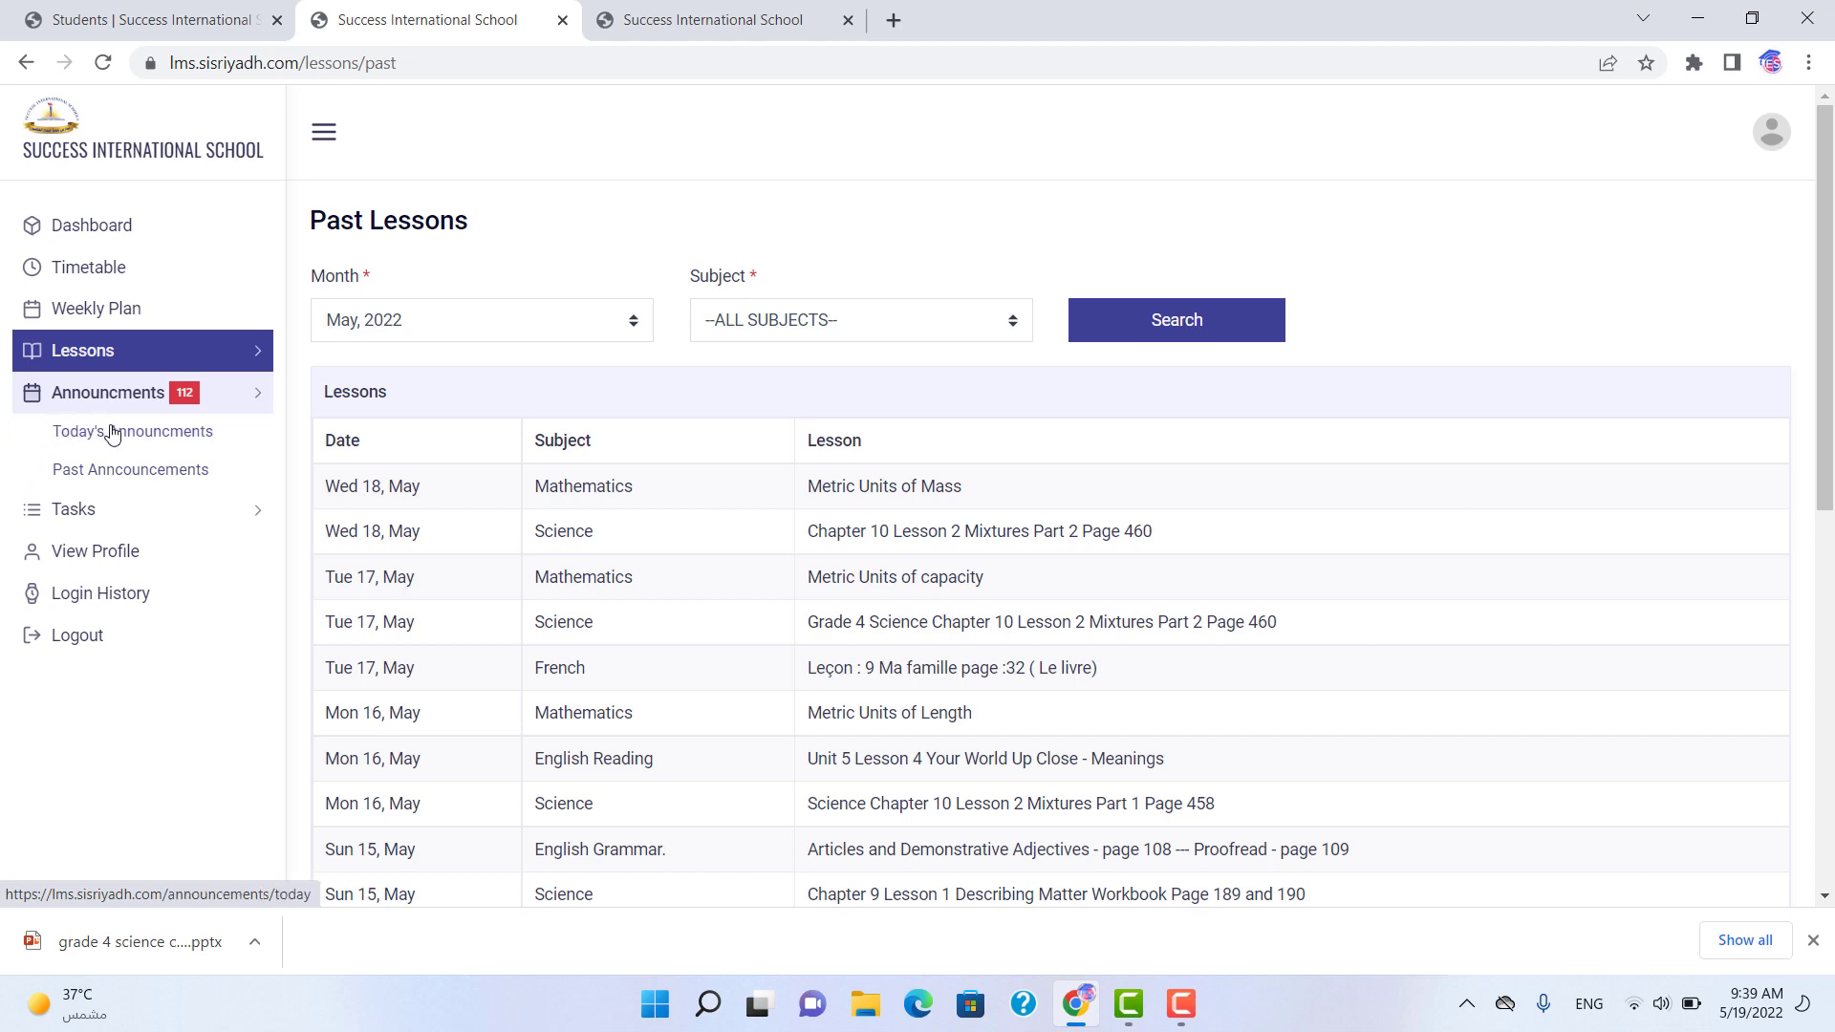
mouse_move(130, 470)
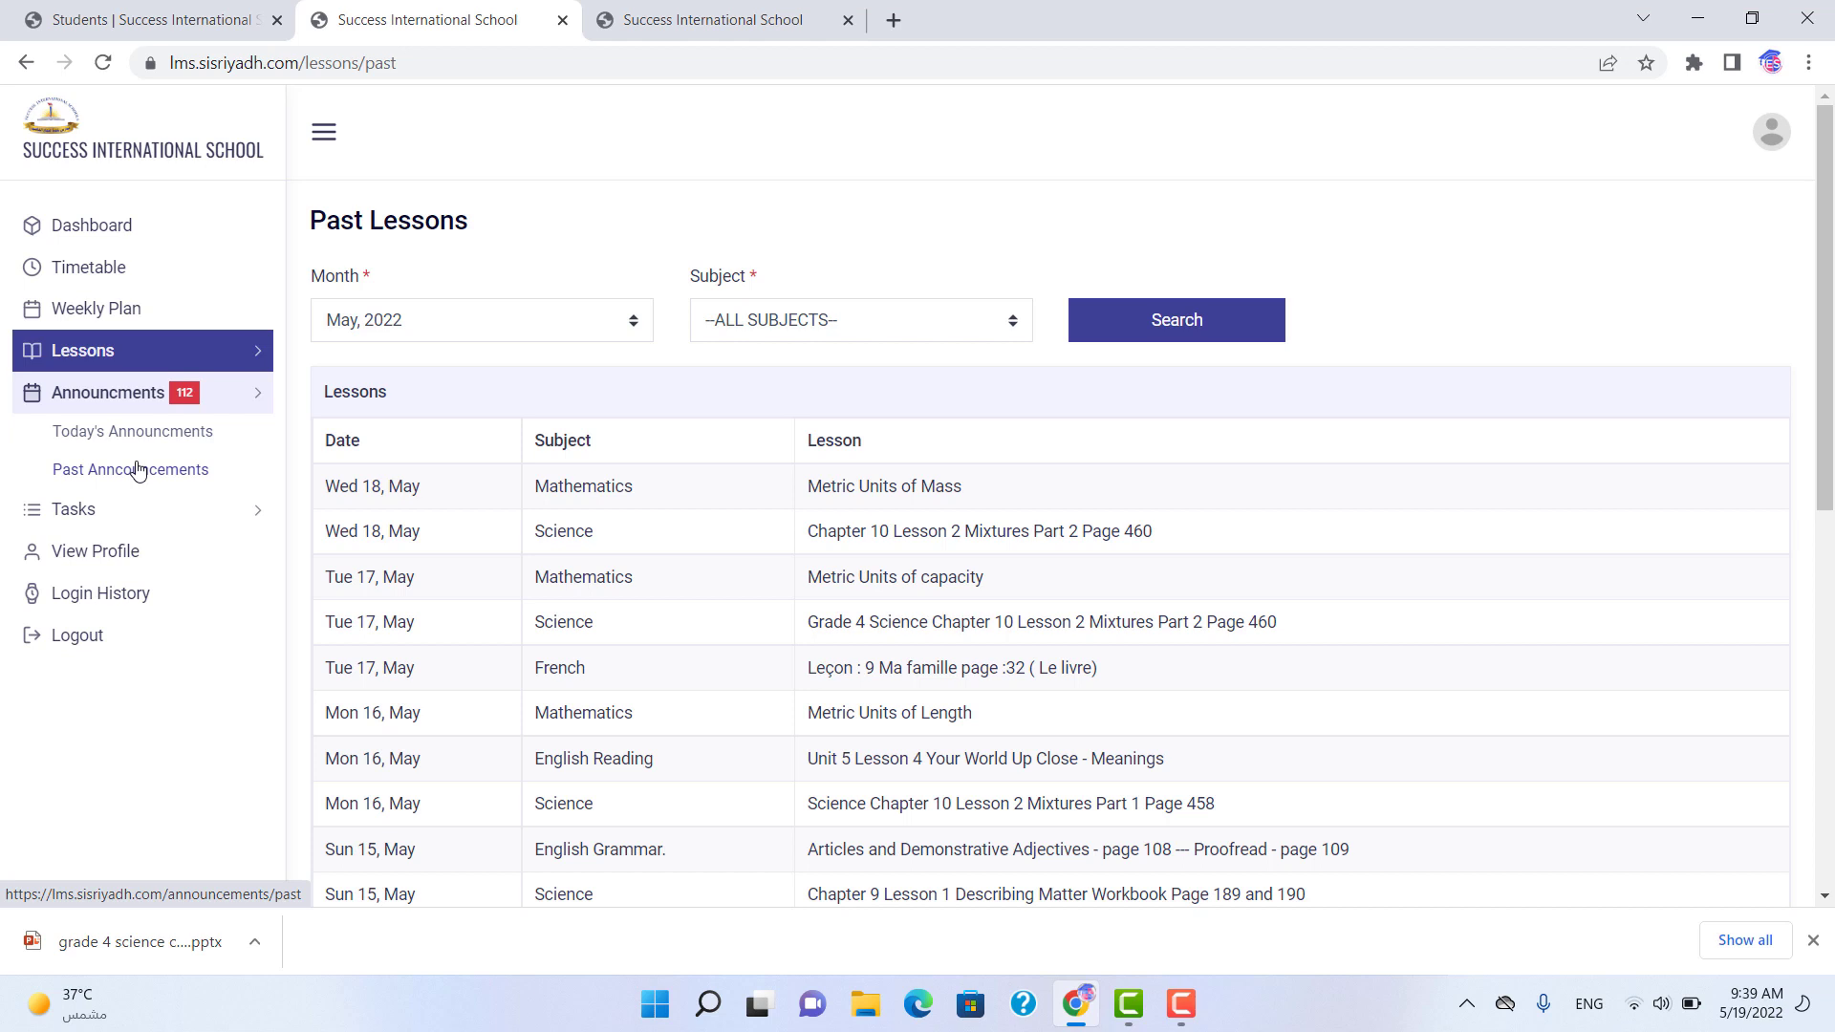
- Filter Past Announcements to Apr 2022, browse the Subject list, then go to Past Tasks
click(130, 471)
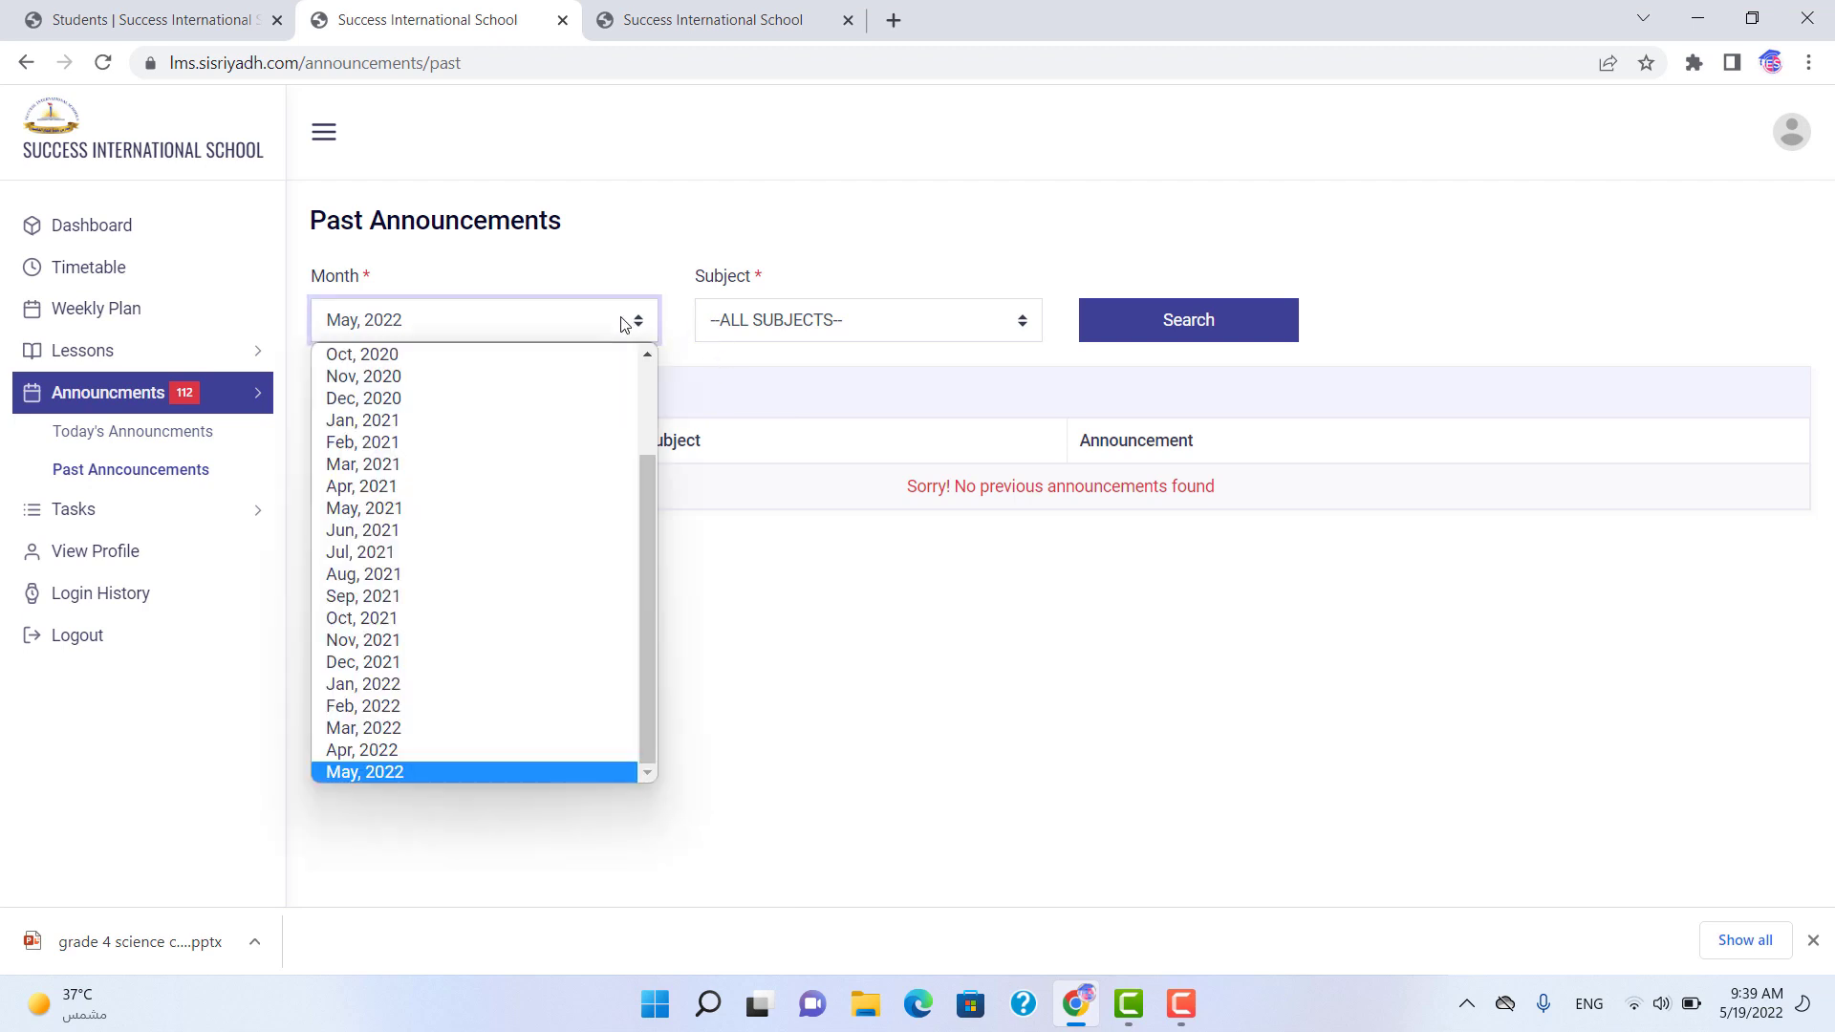
click(361, 749)
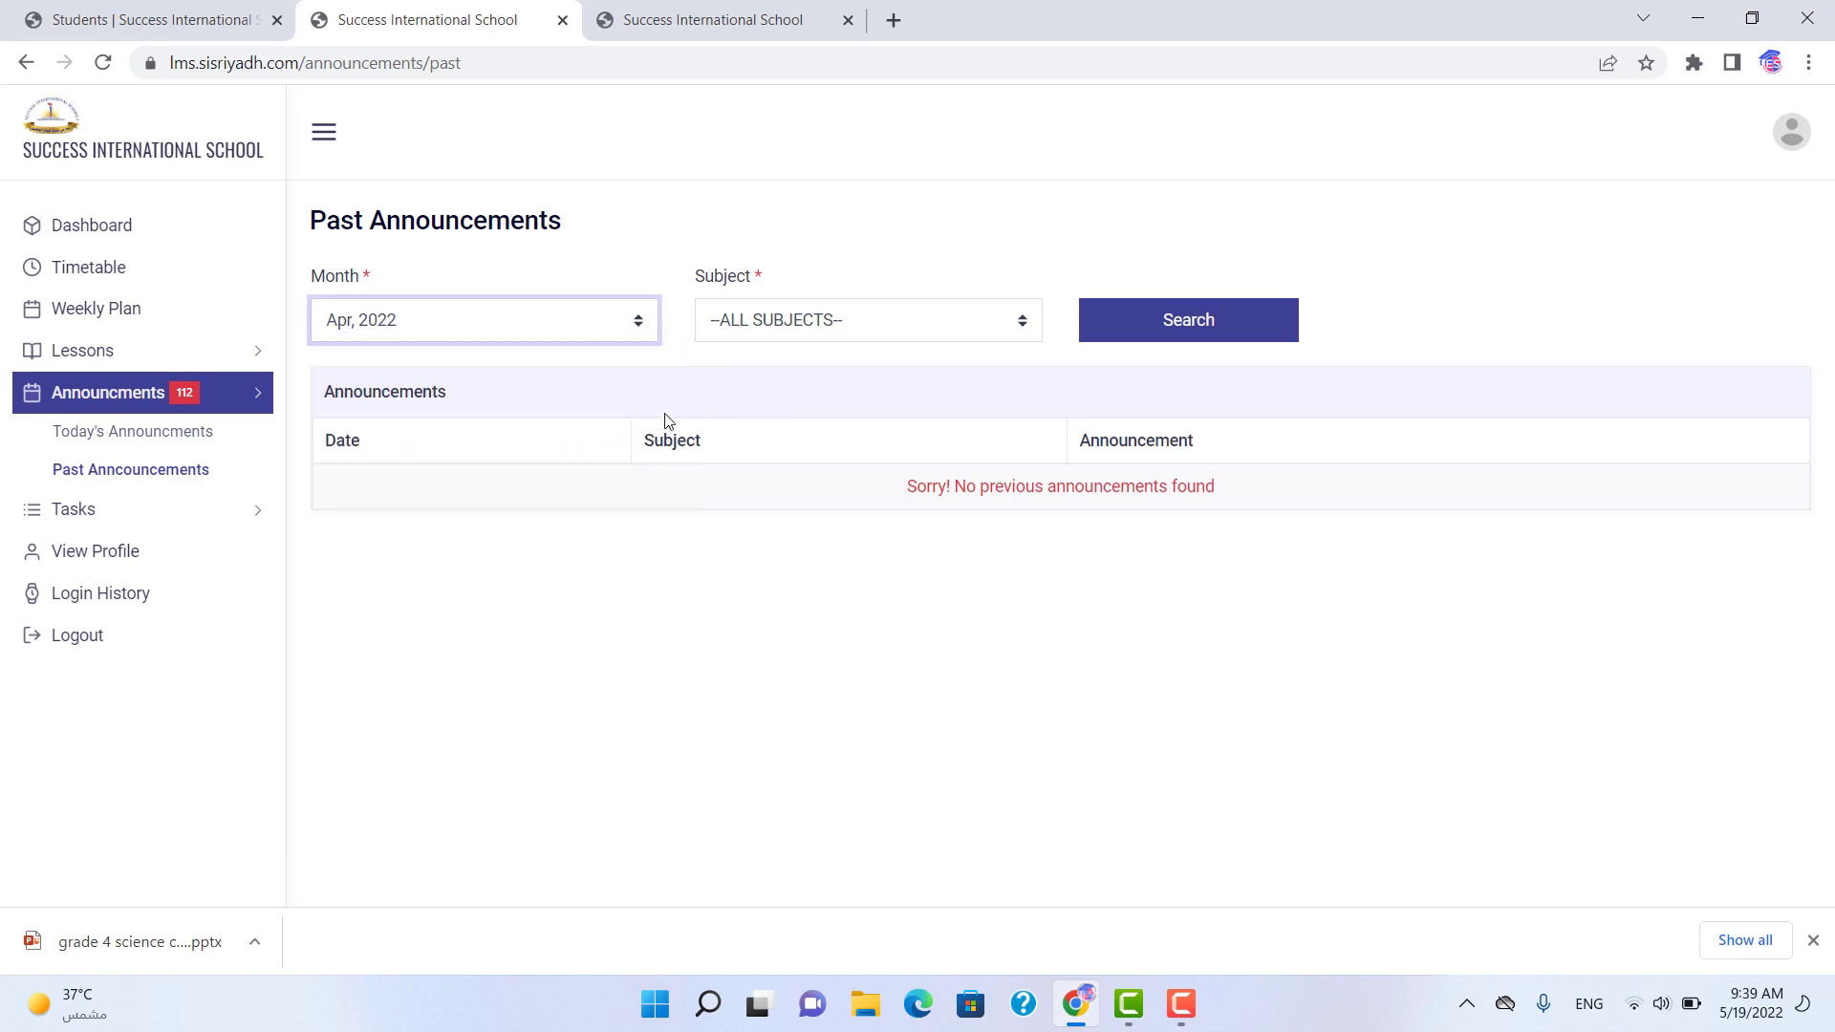
click(865, 319)
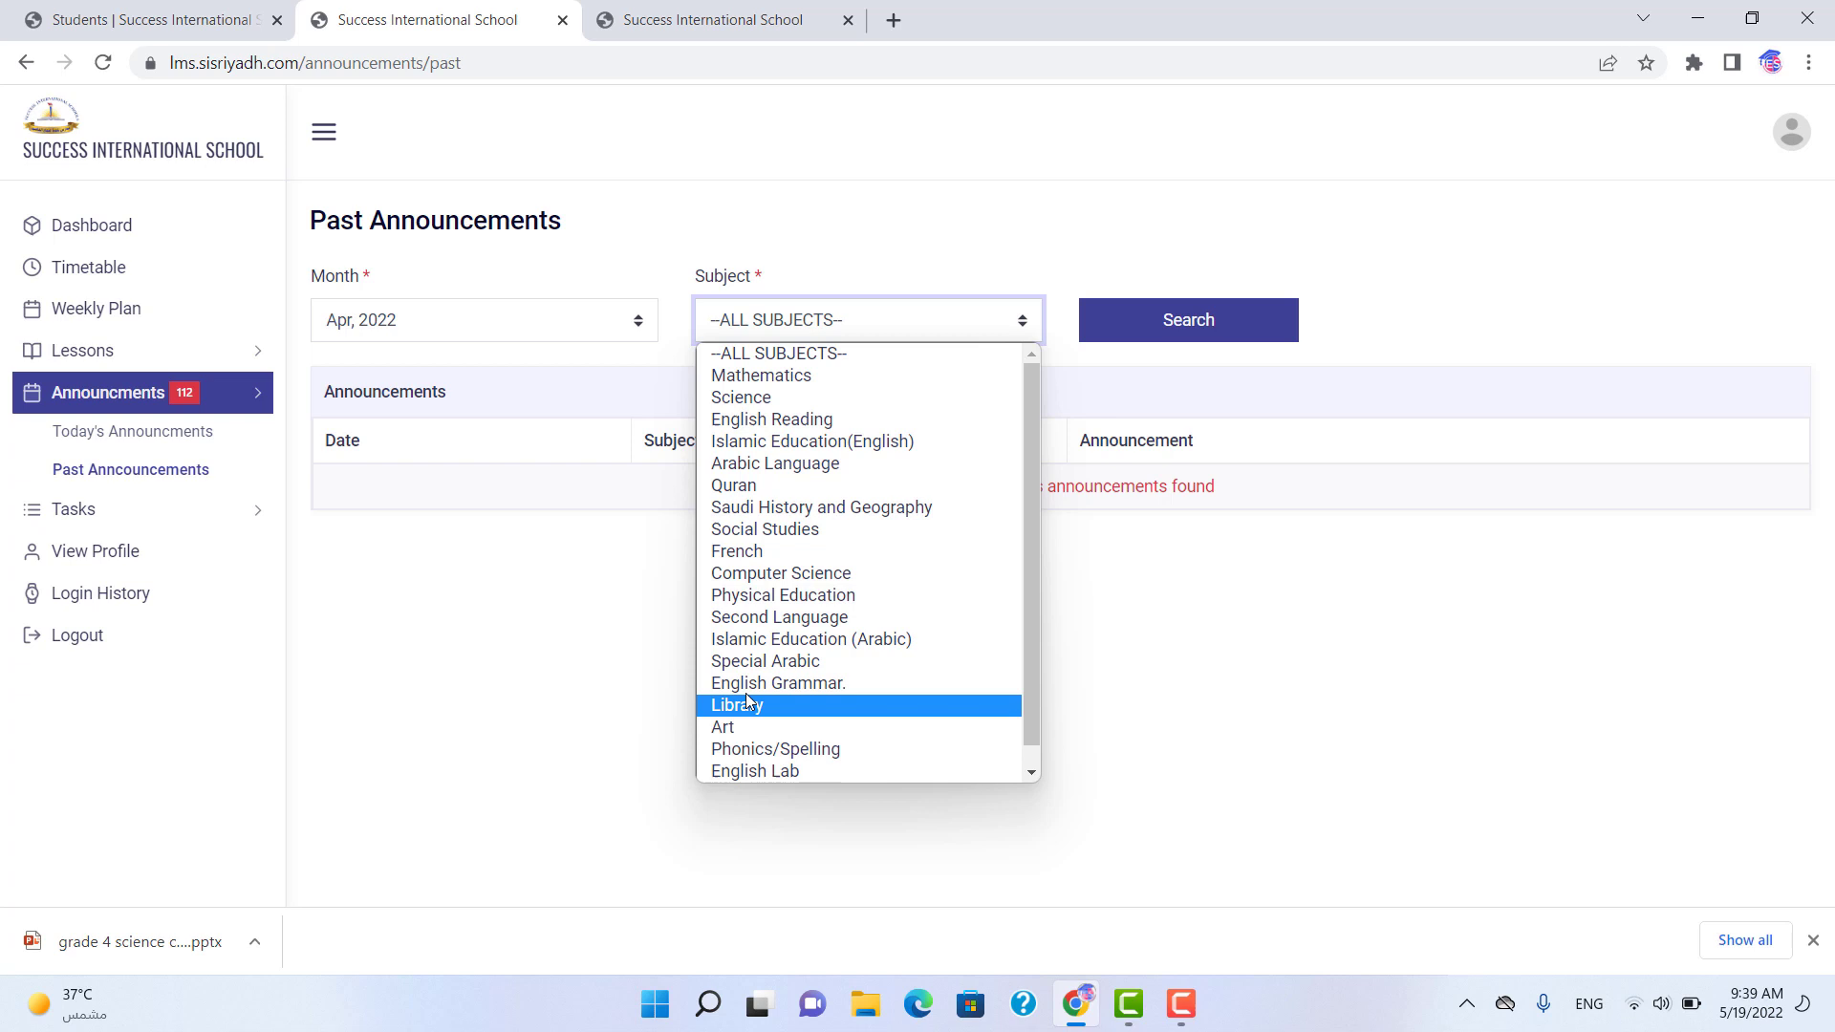
click(778, 683)
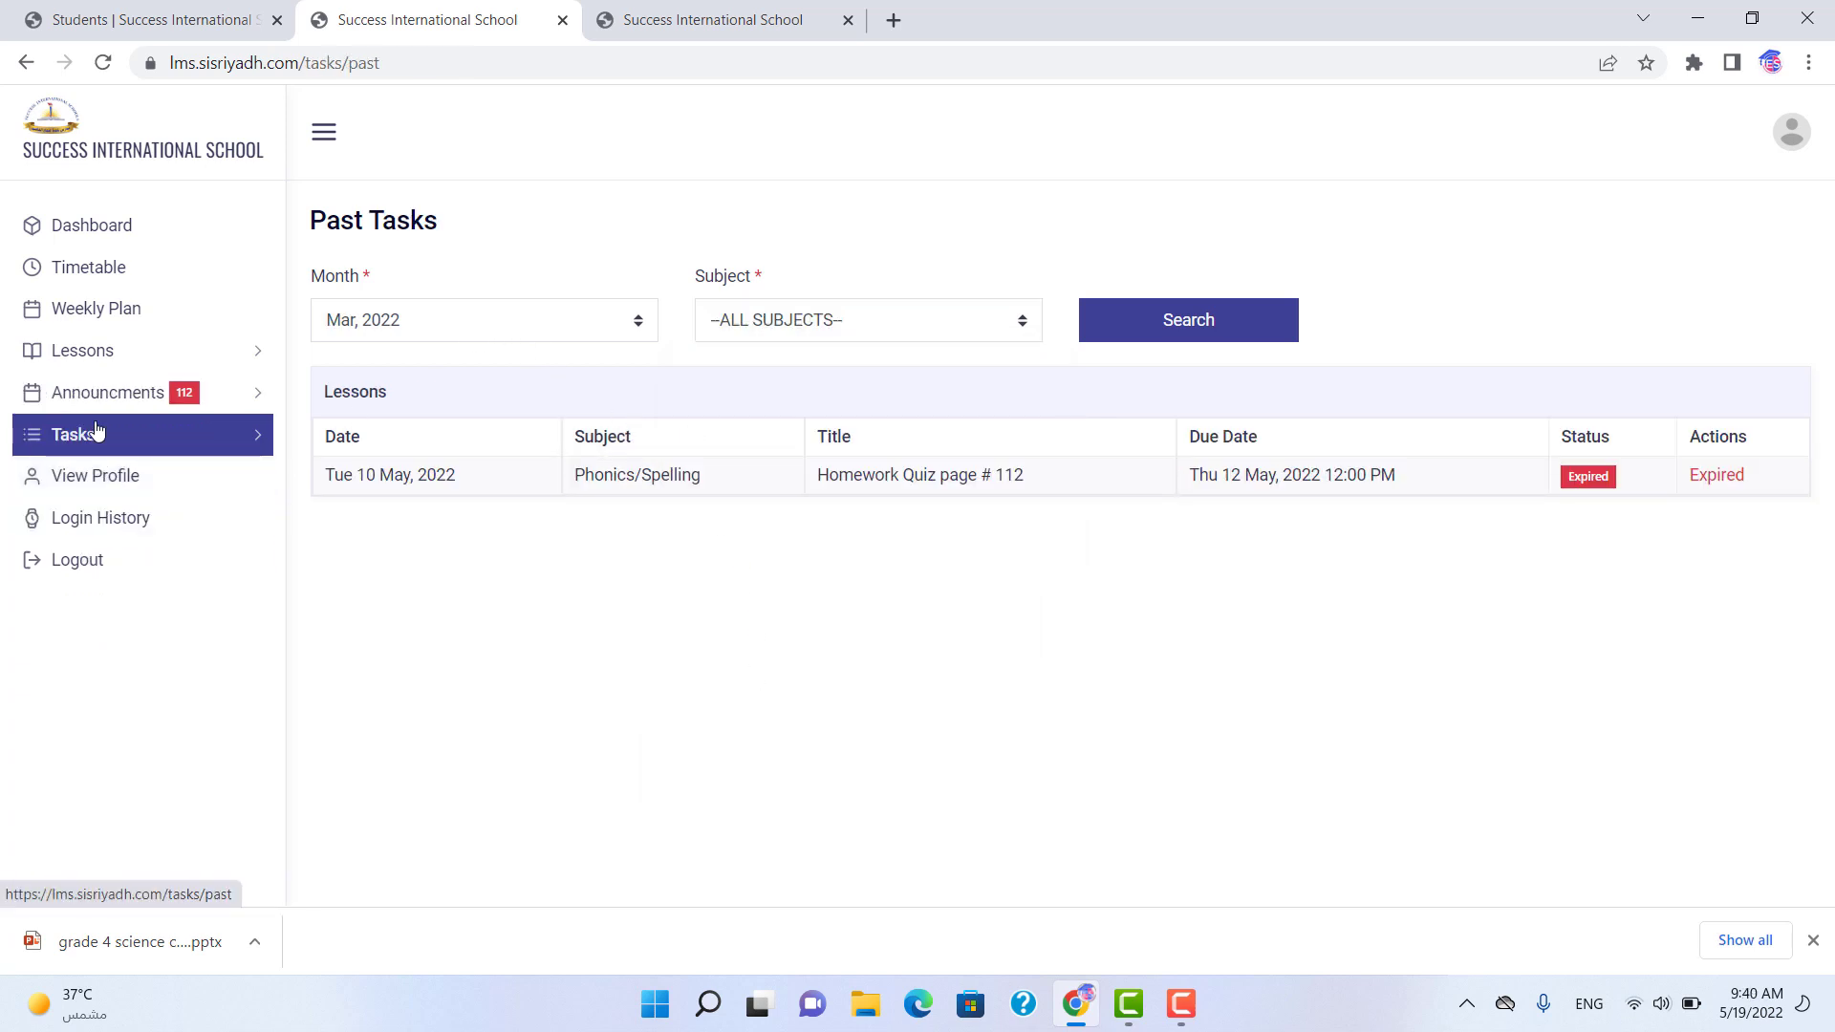
- Check Pending Tasks (none today), then return to Past Tasks with the expired Phonics/Spelling quiz
click(73, 434)
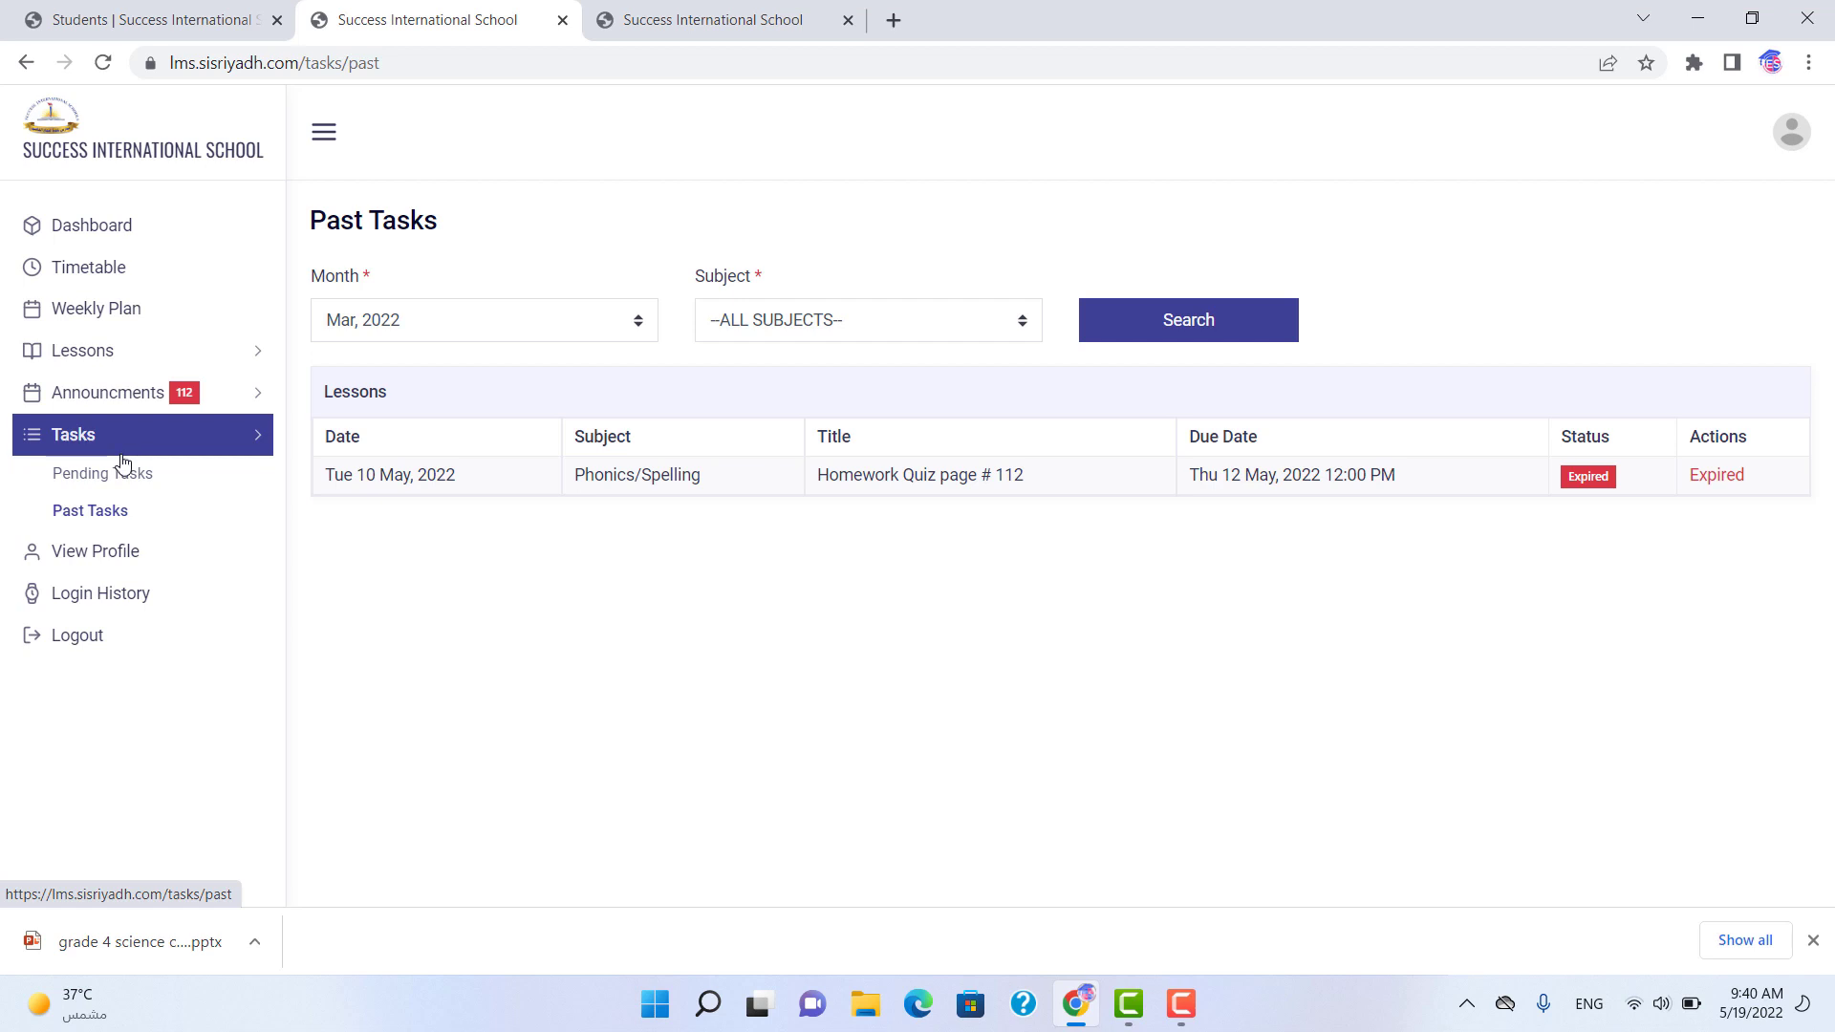
mouse_move(102, 472)
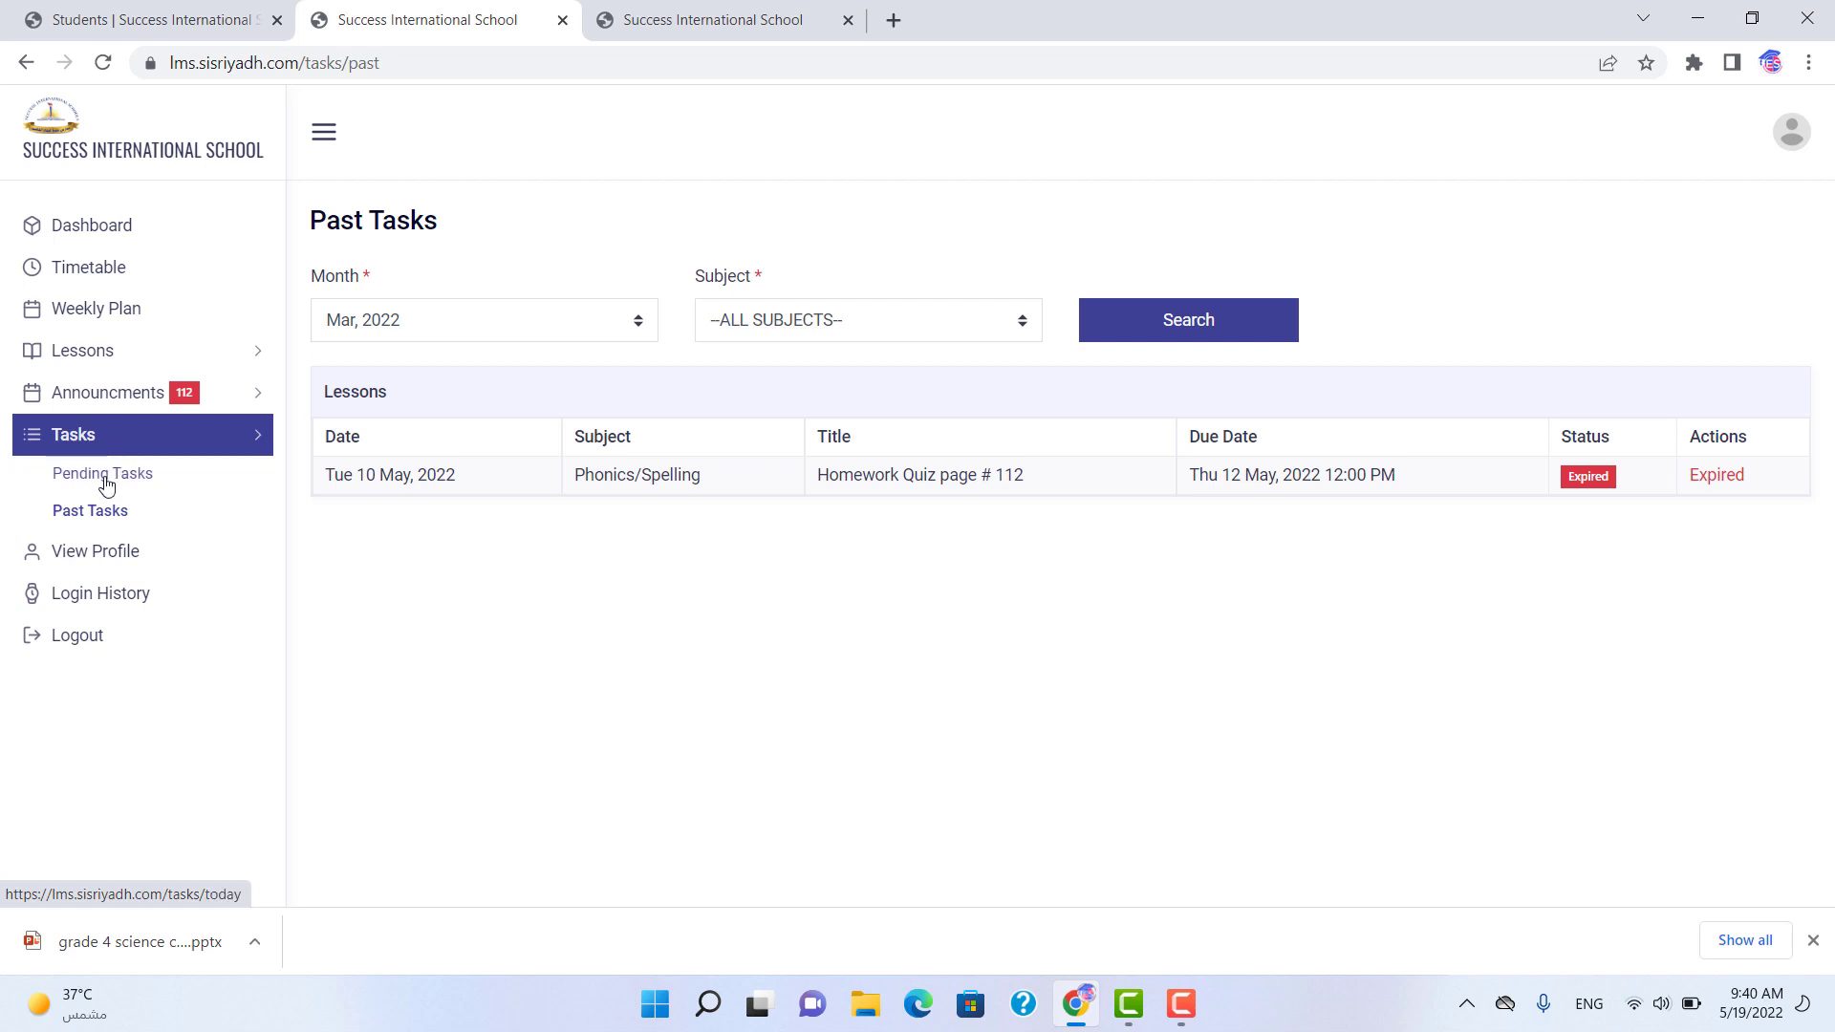
click(101, 472)
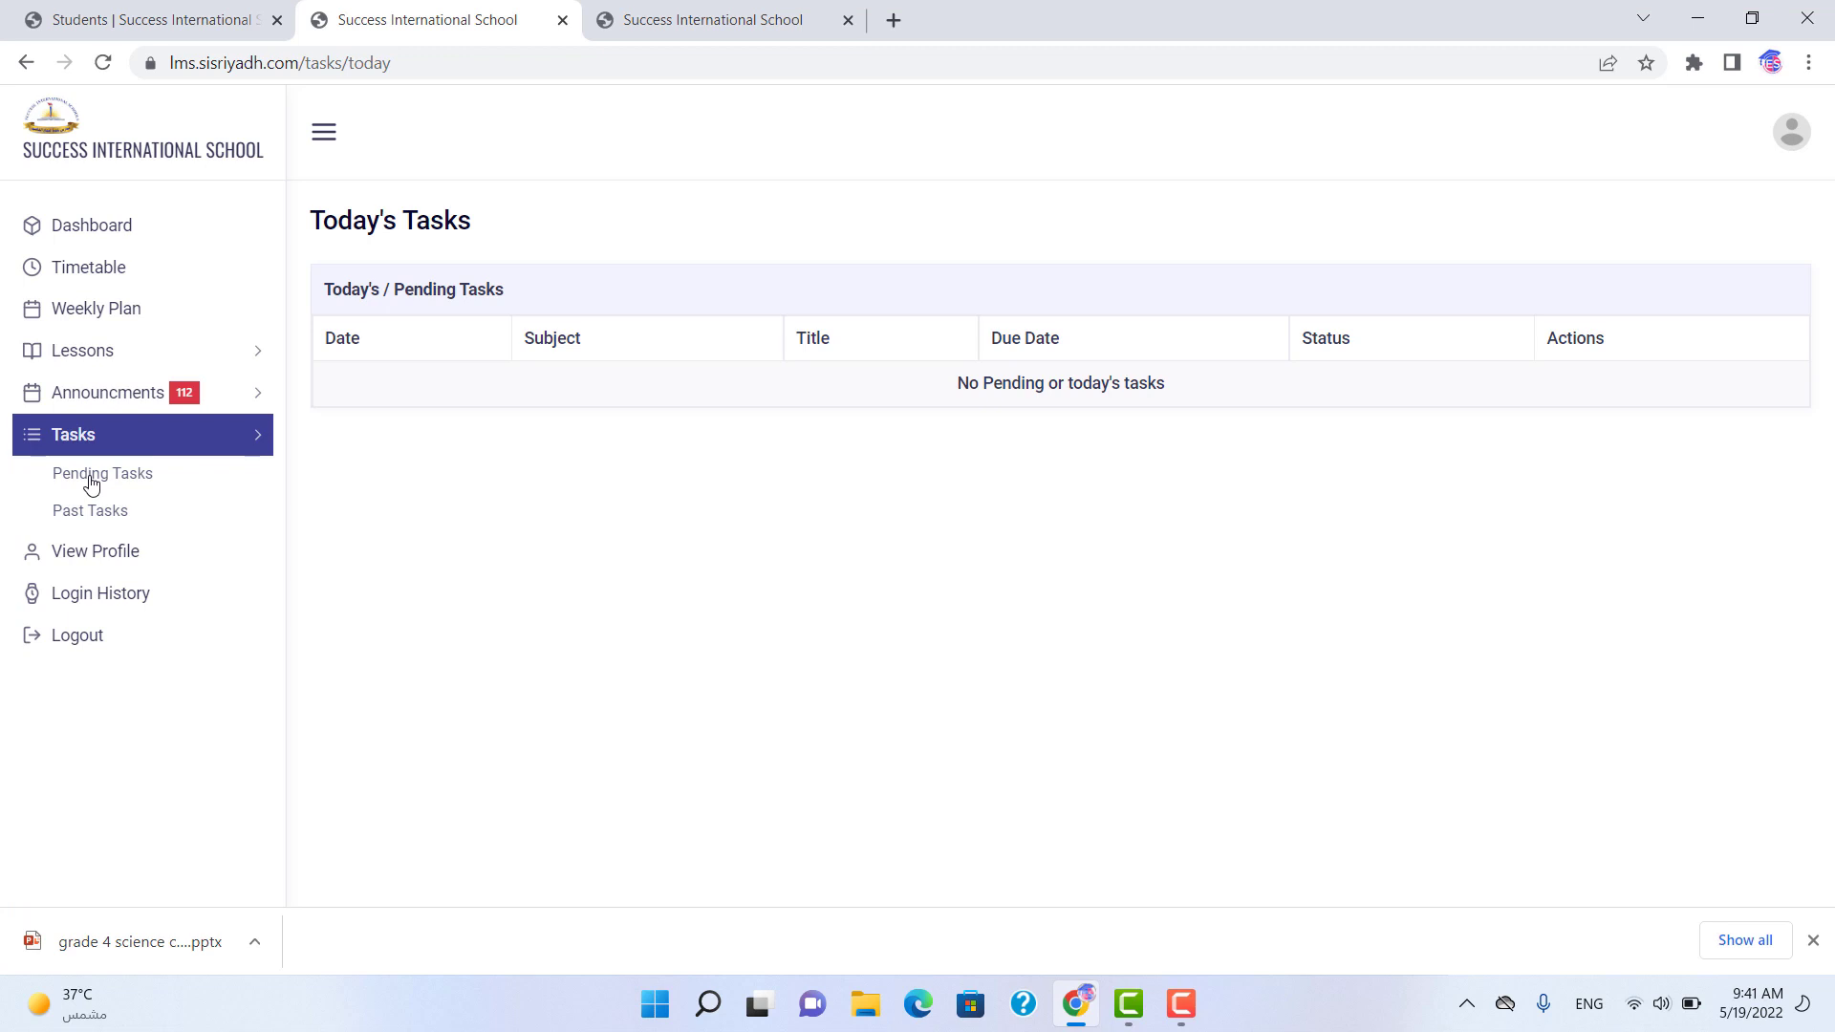
click(90, 510)
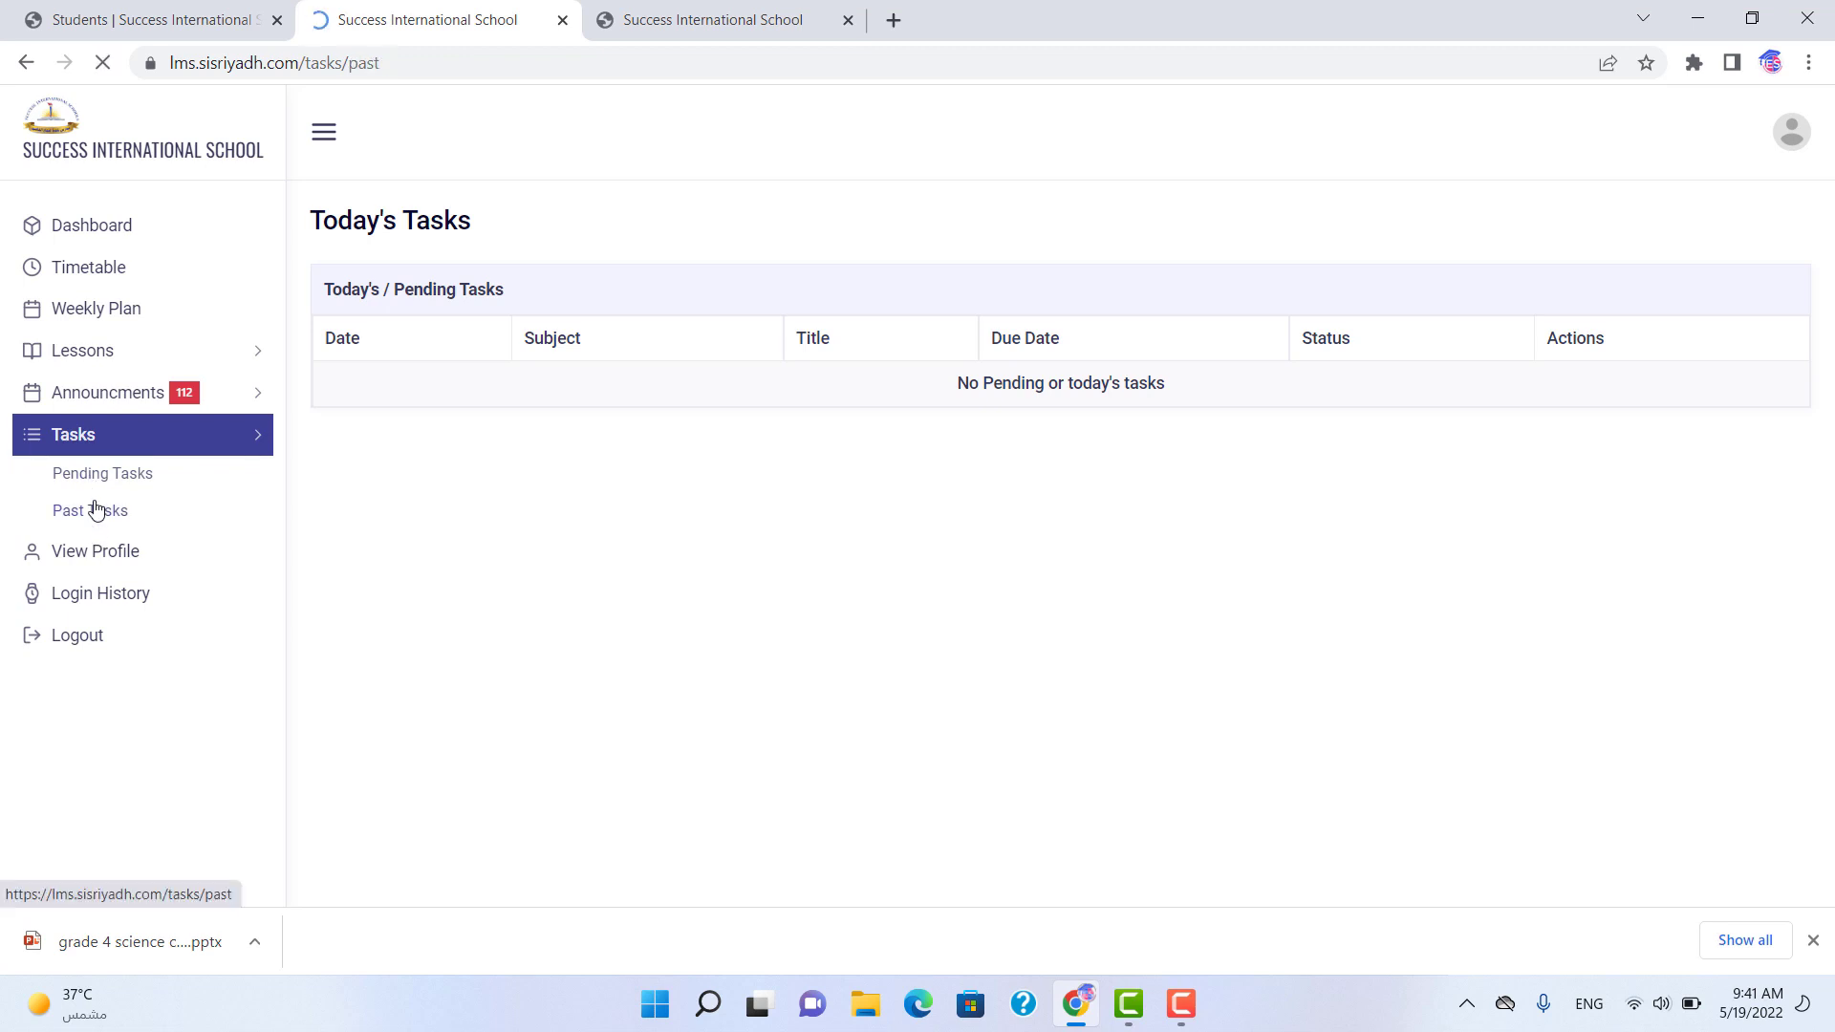
click(90, 510)
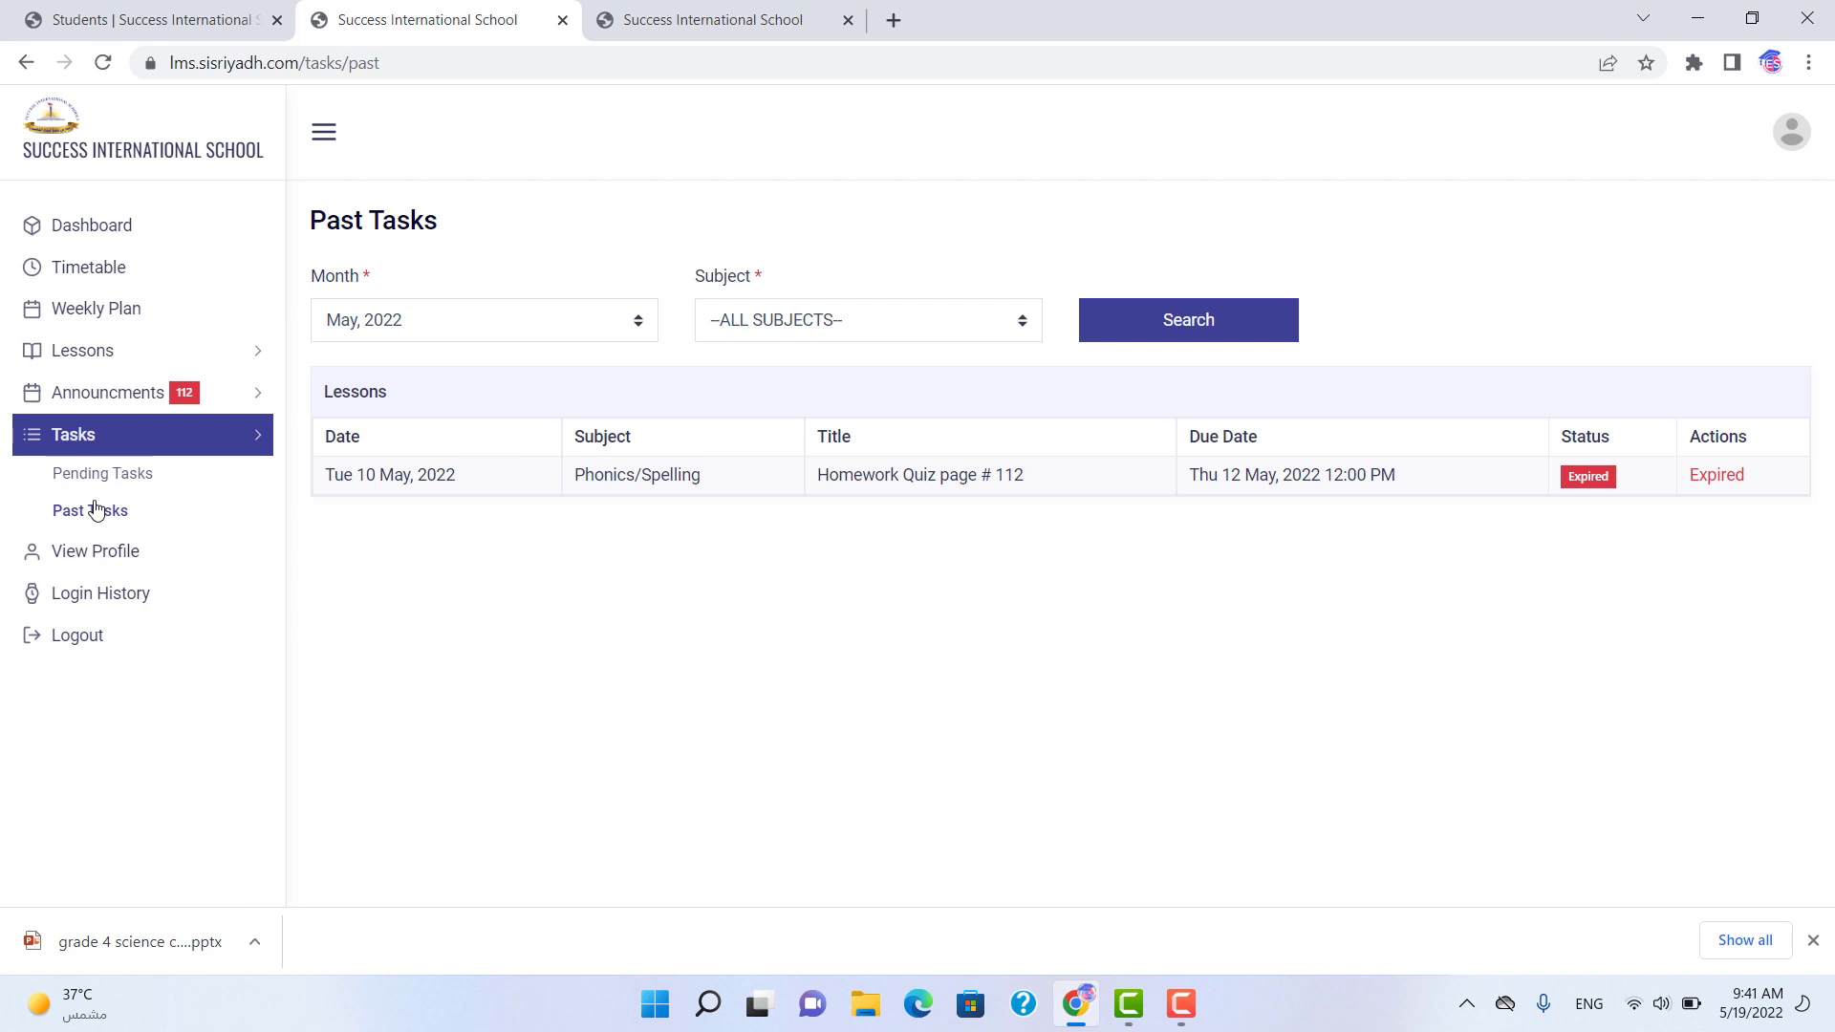
mouse_move(672, 457)
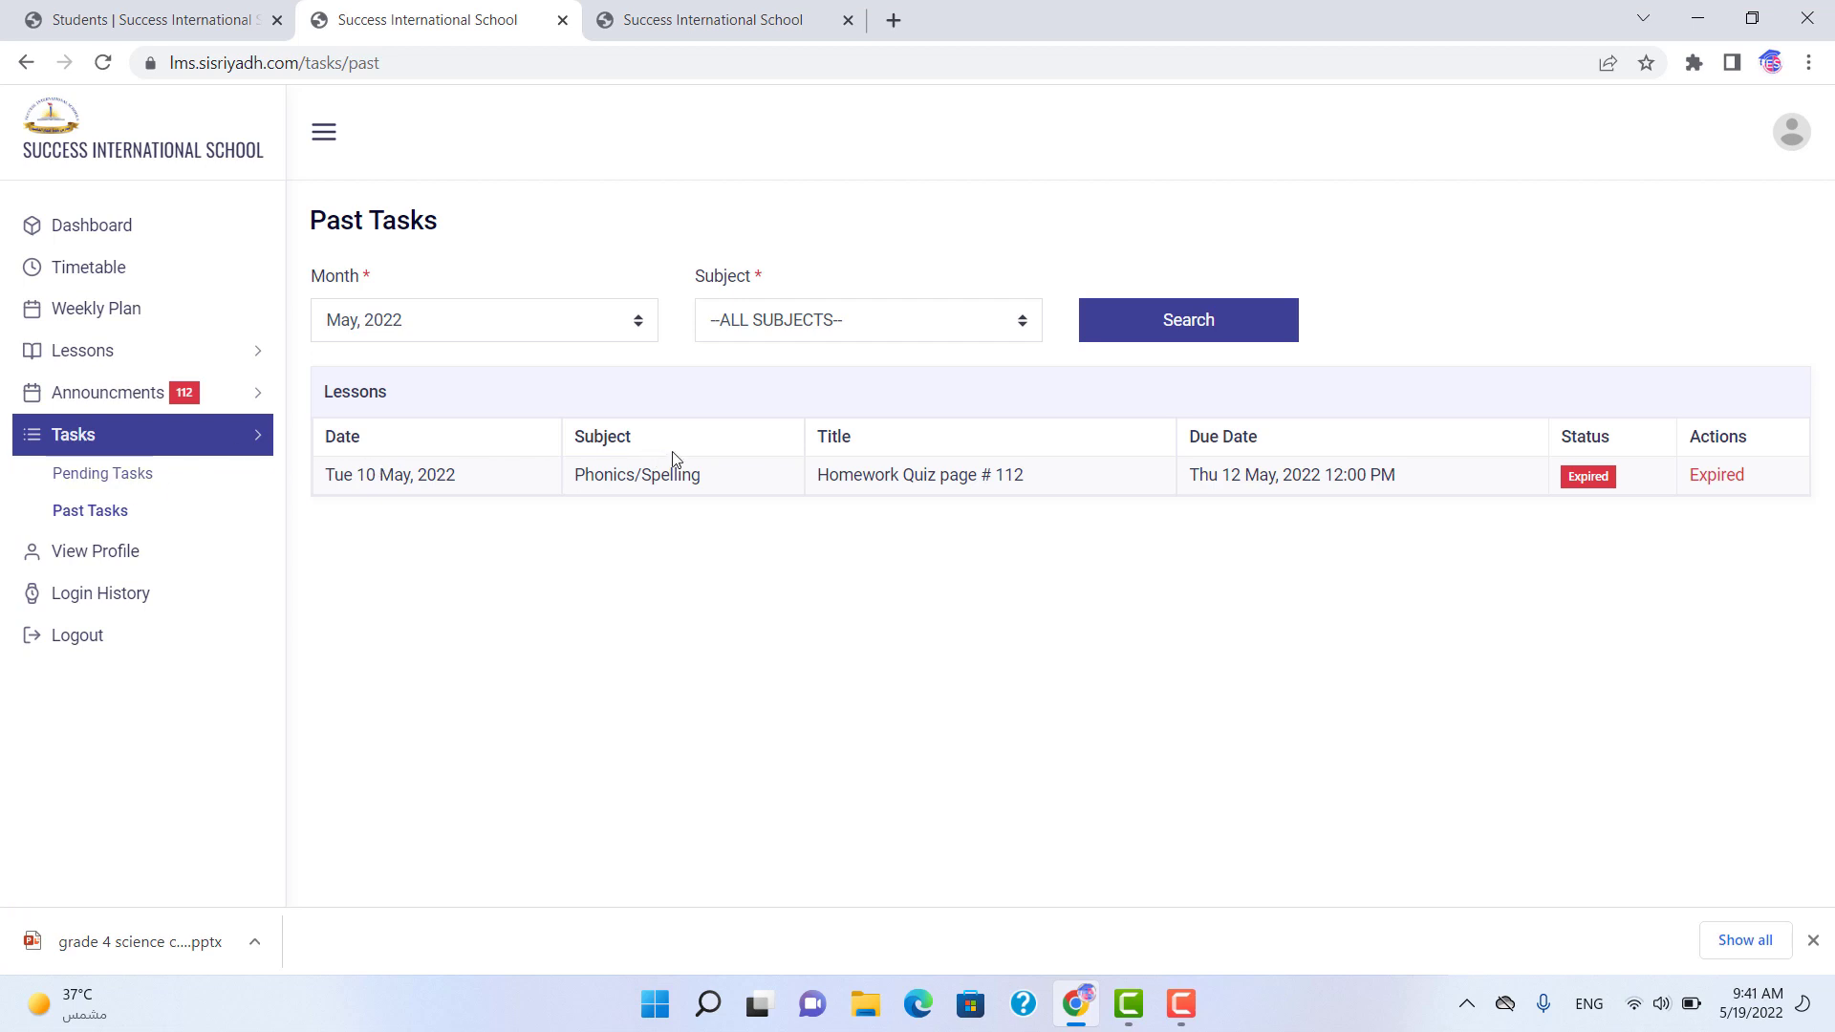
mouse_move(702, 462)
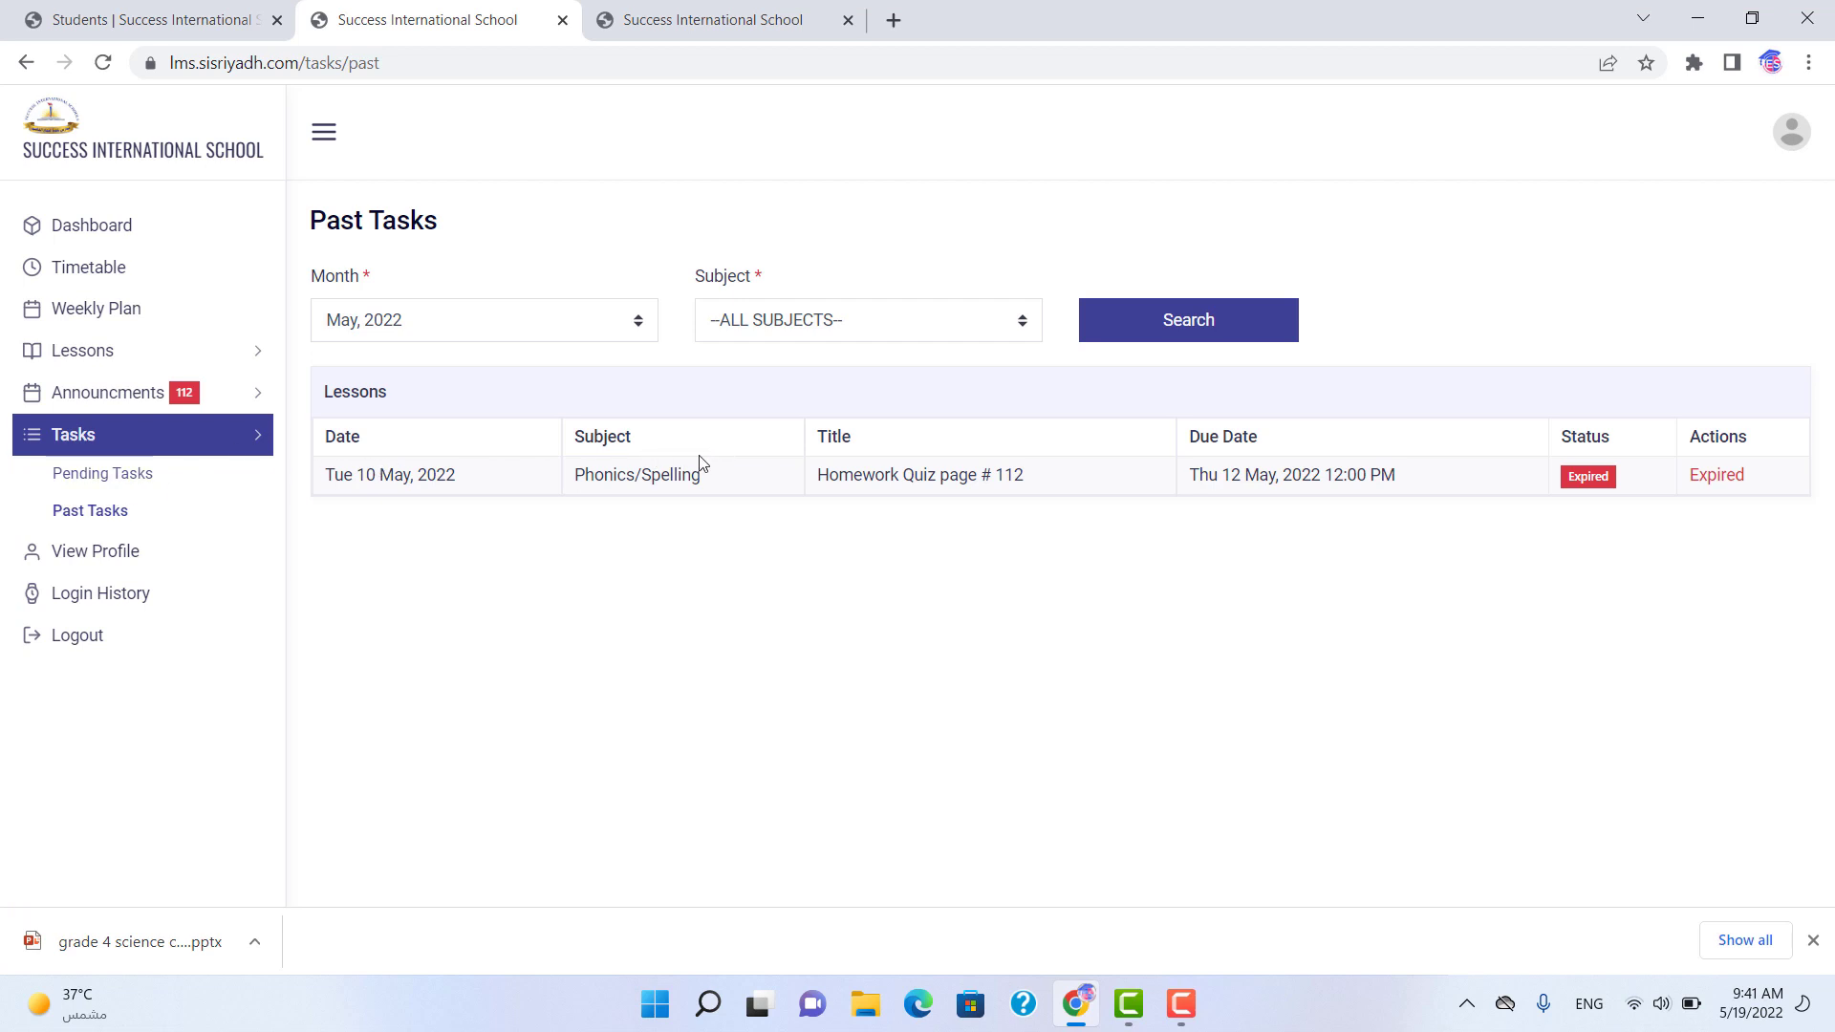
mouse_move(243, 524)
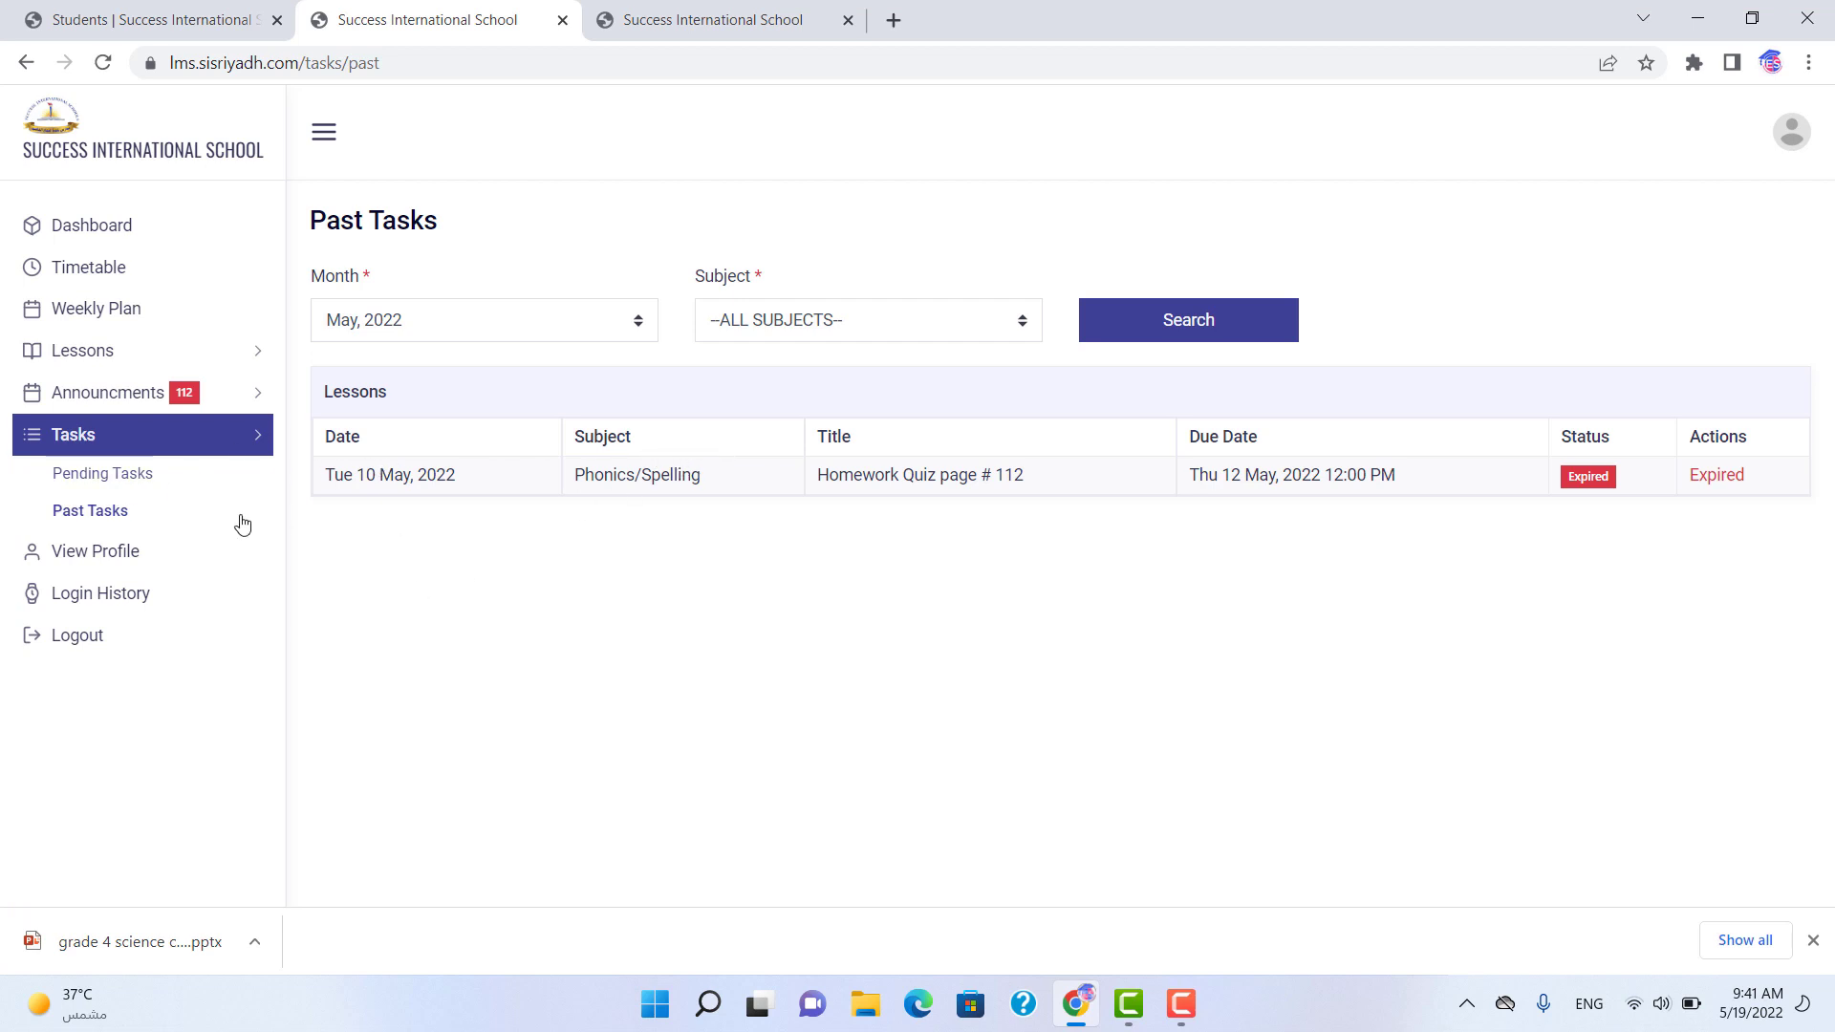
mouse_move(91, 551)
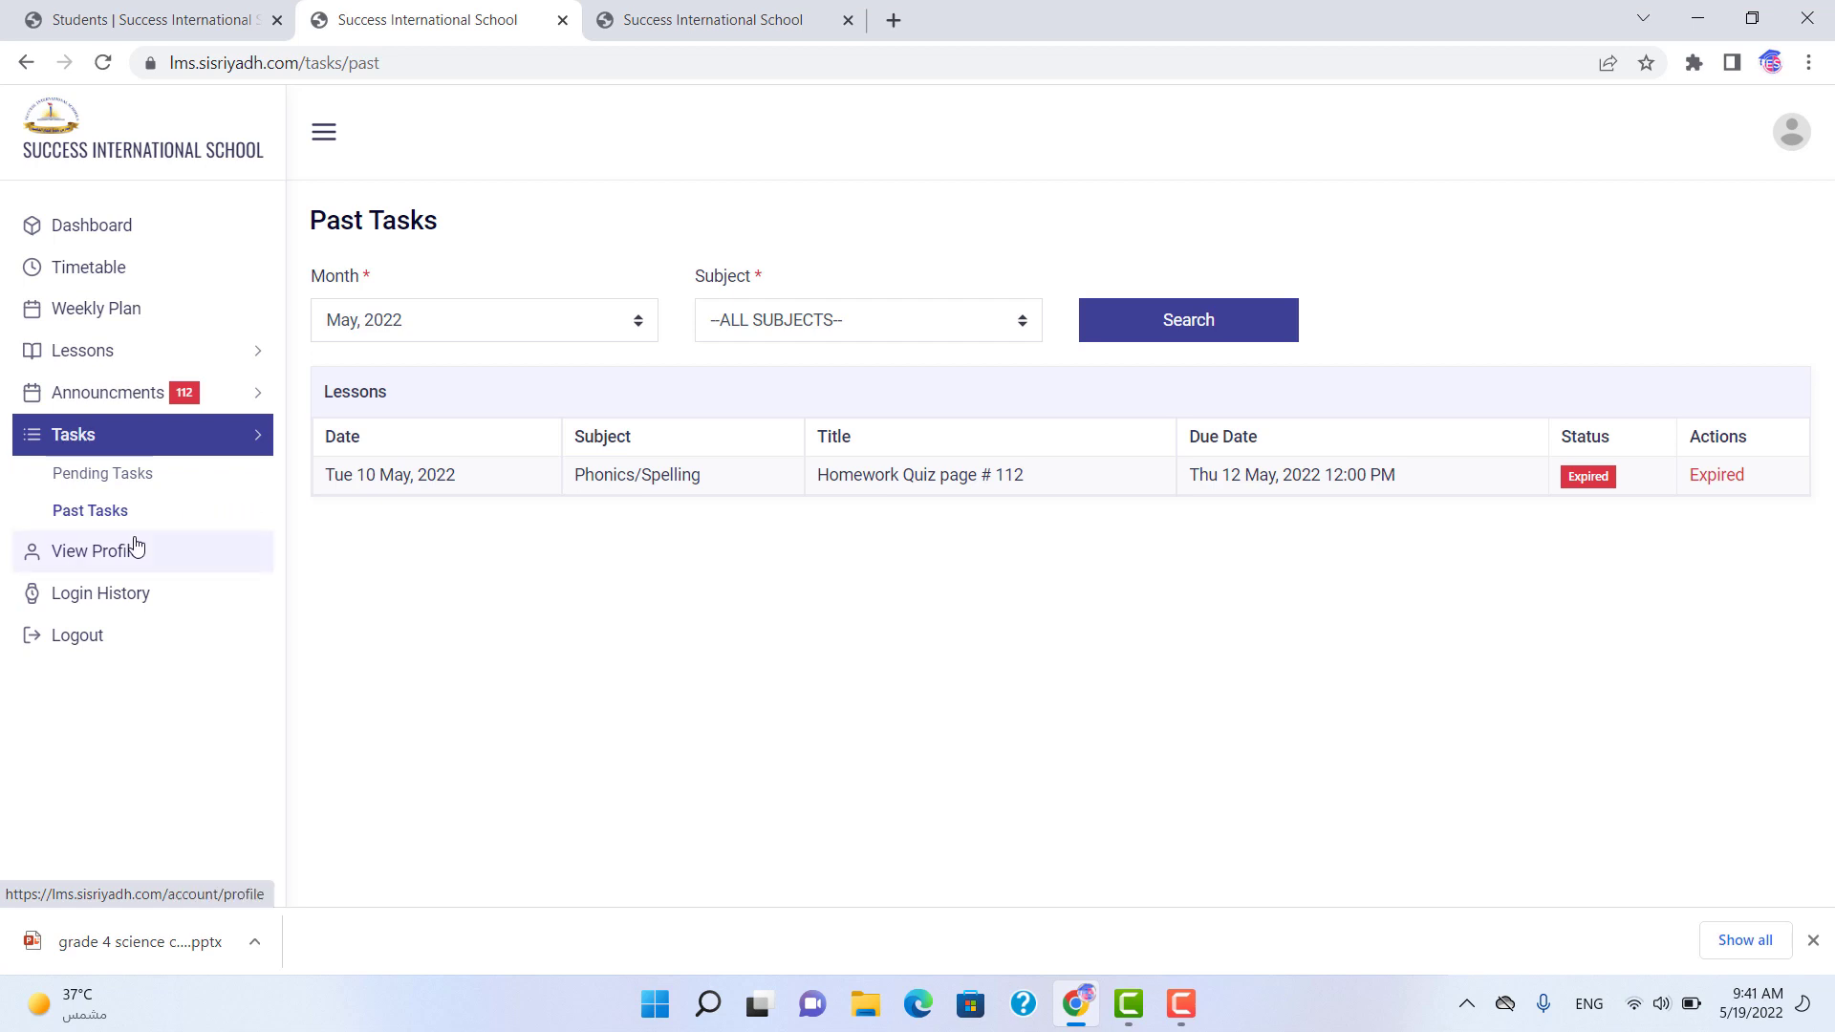
- View the student profile with registration date, ID number and parent details
click(95, 550)
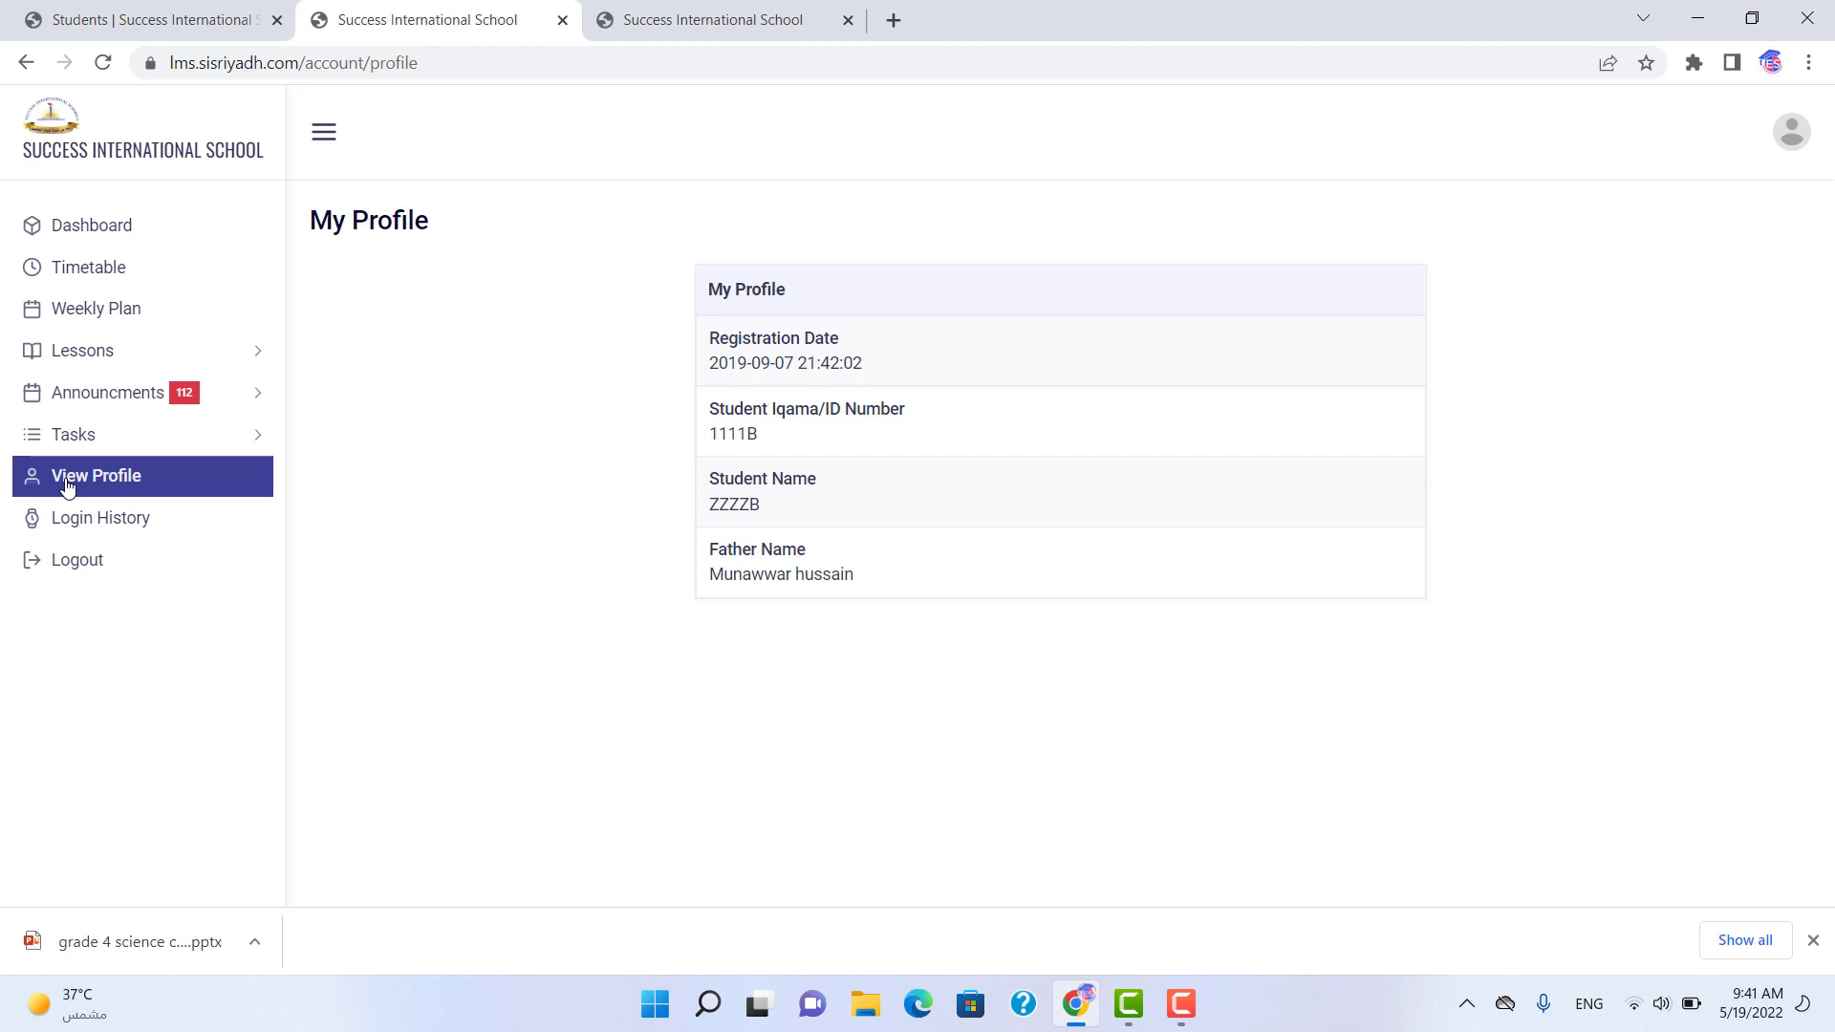
mouse_move(166, 478)
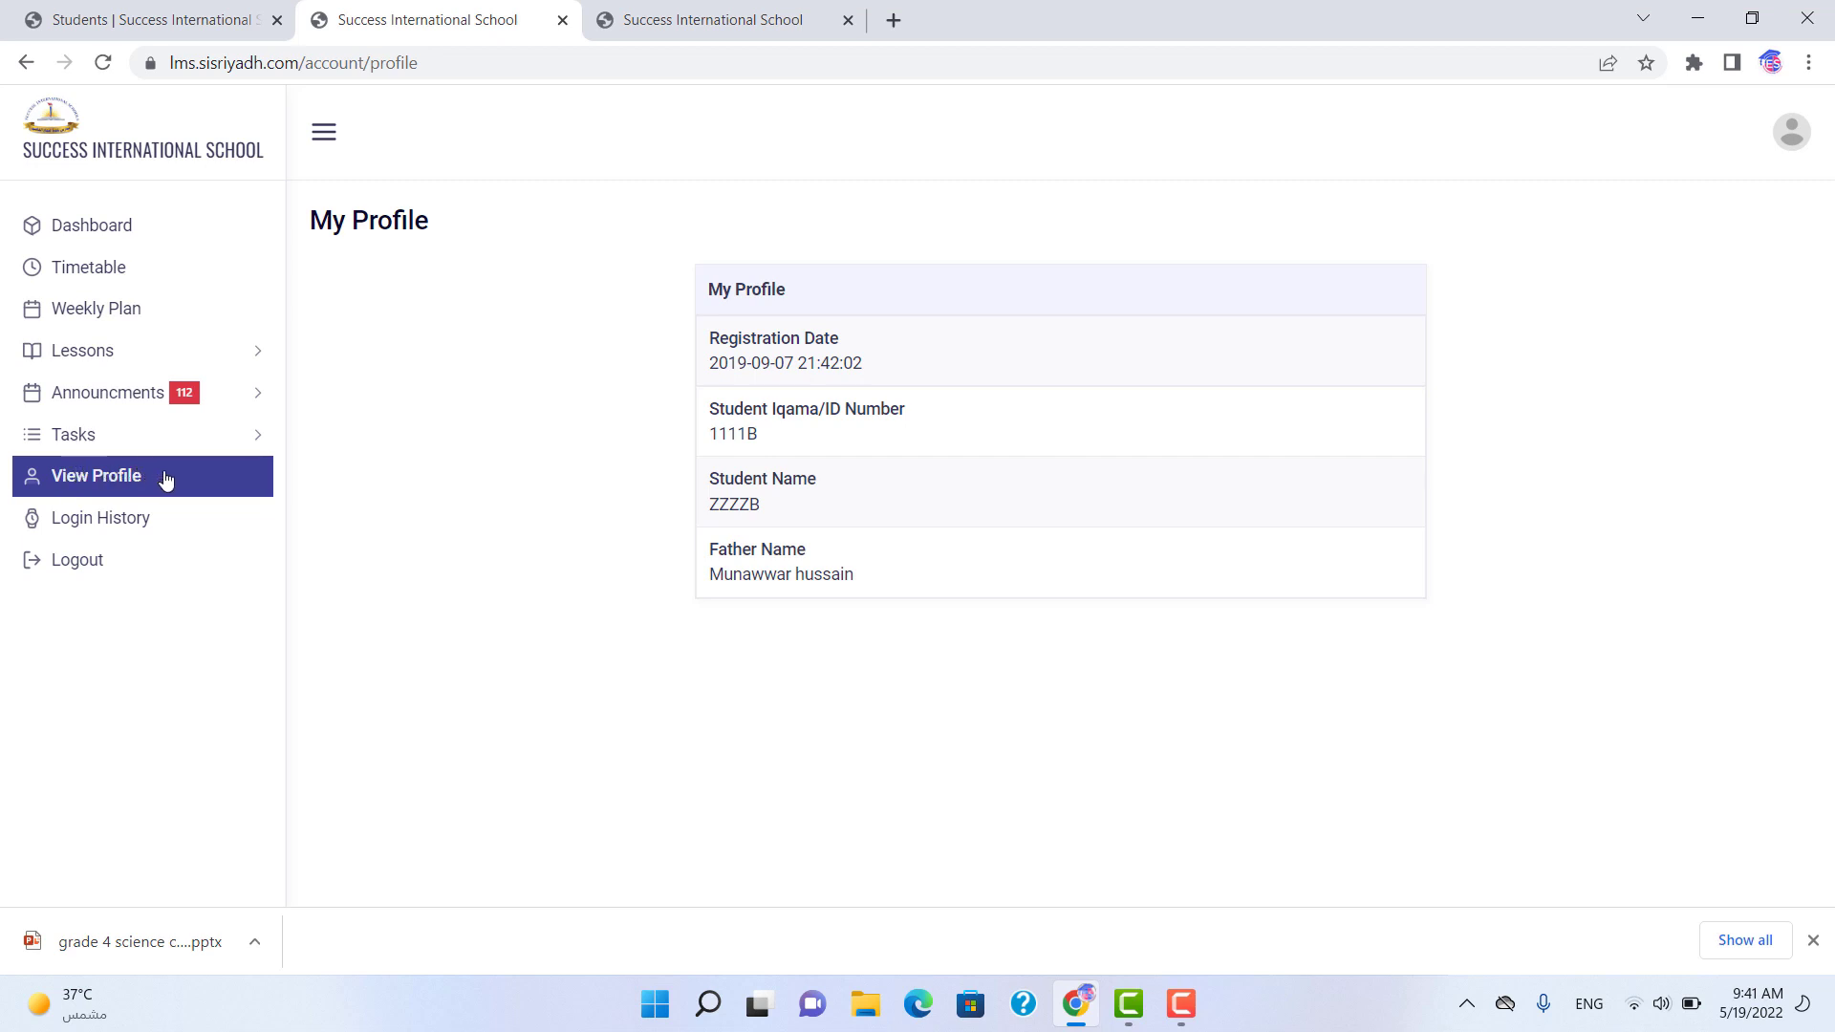
mouse_move(967, 331)
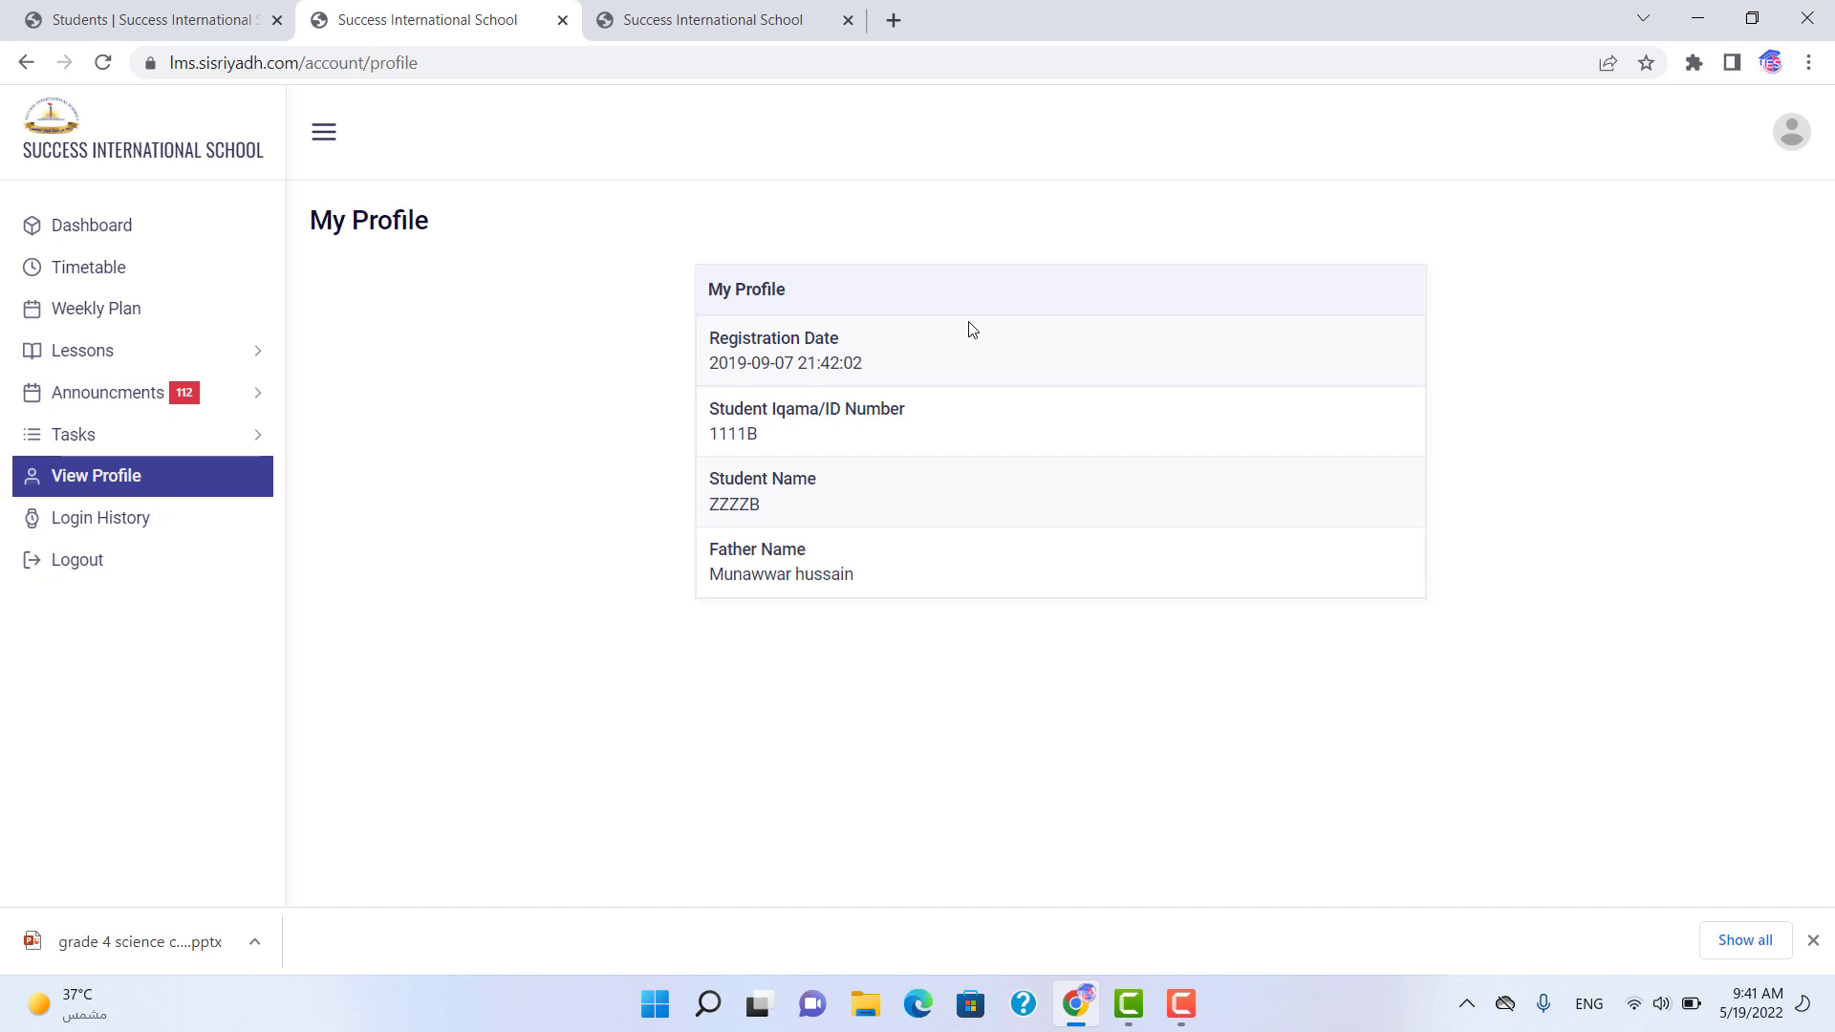
mouse_move(822, 520)
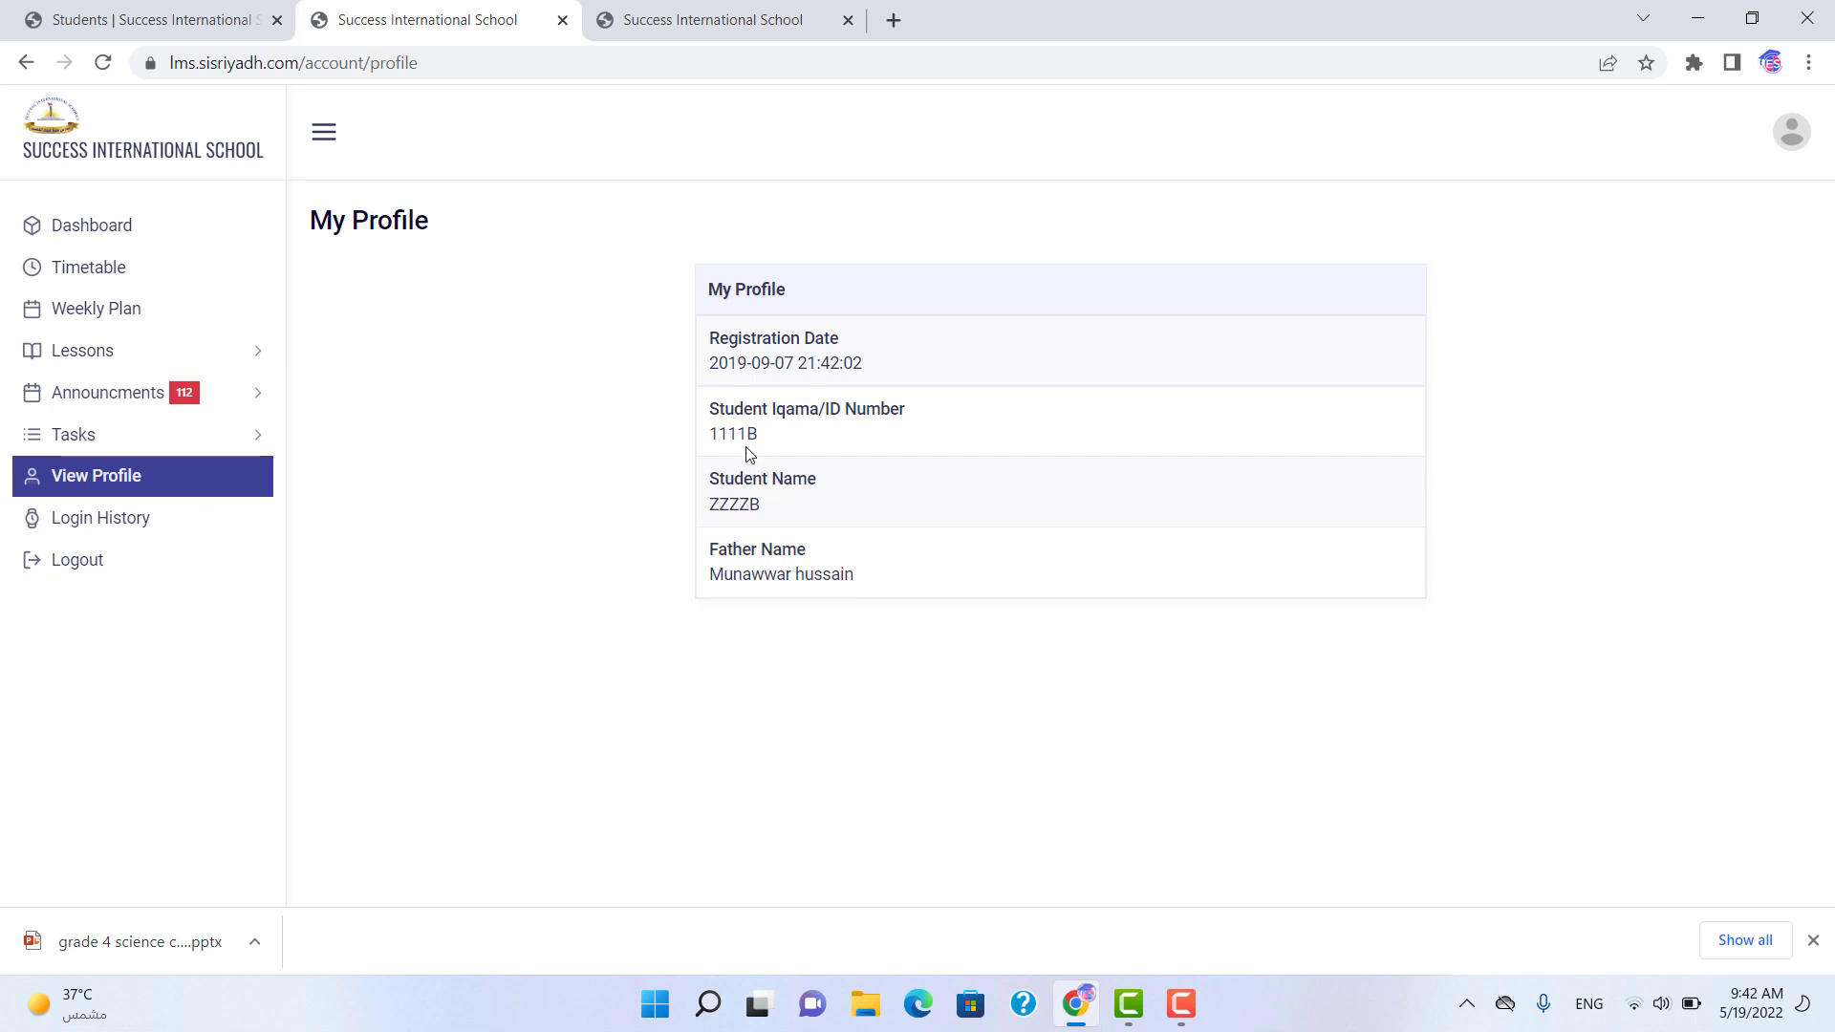
mouse_move(100, 518)
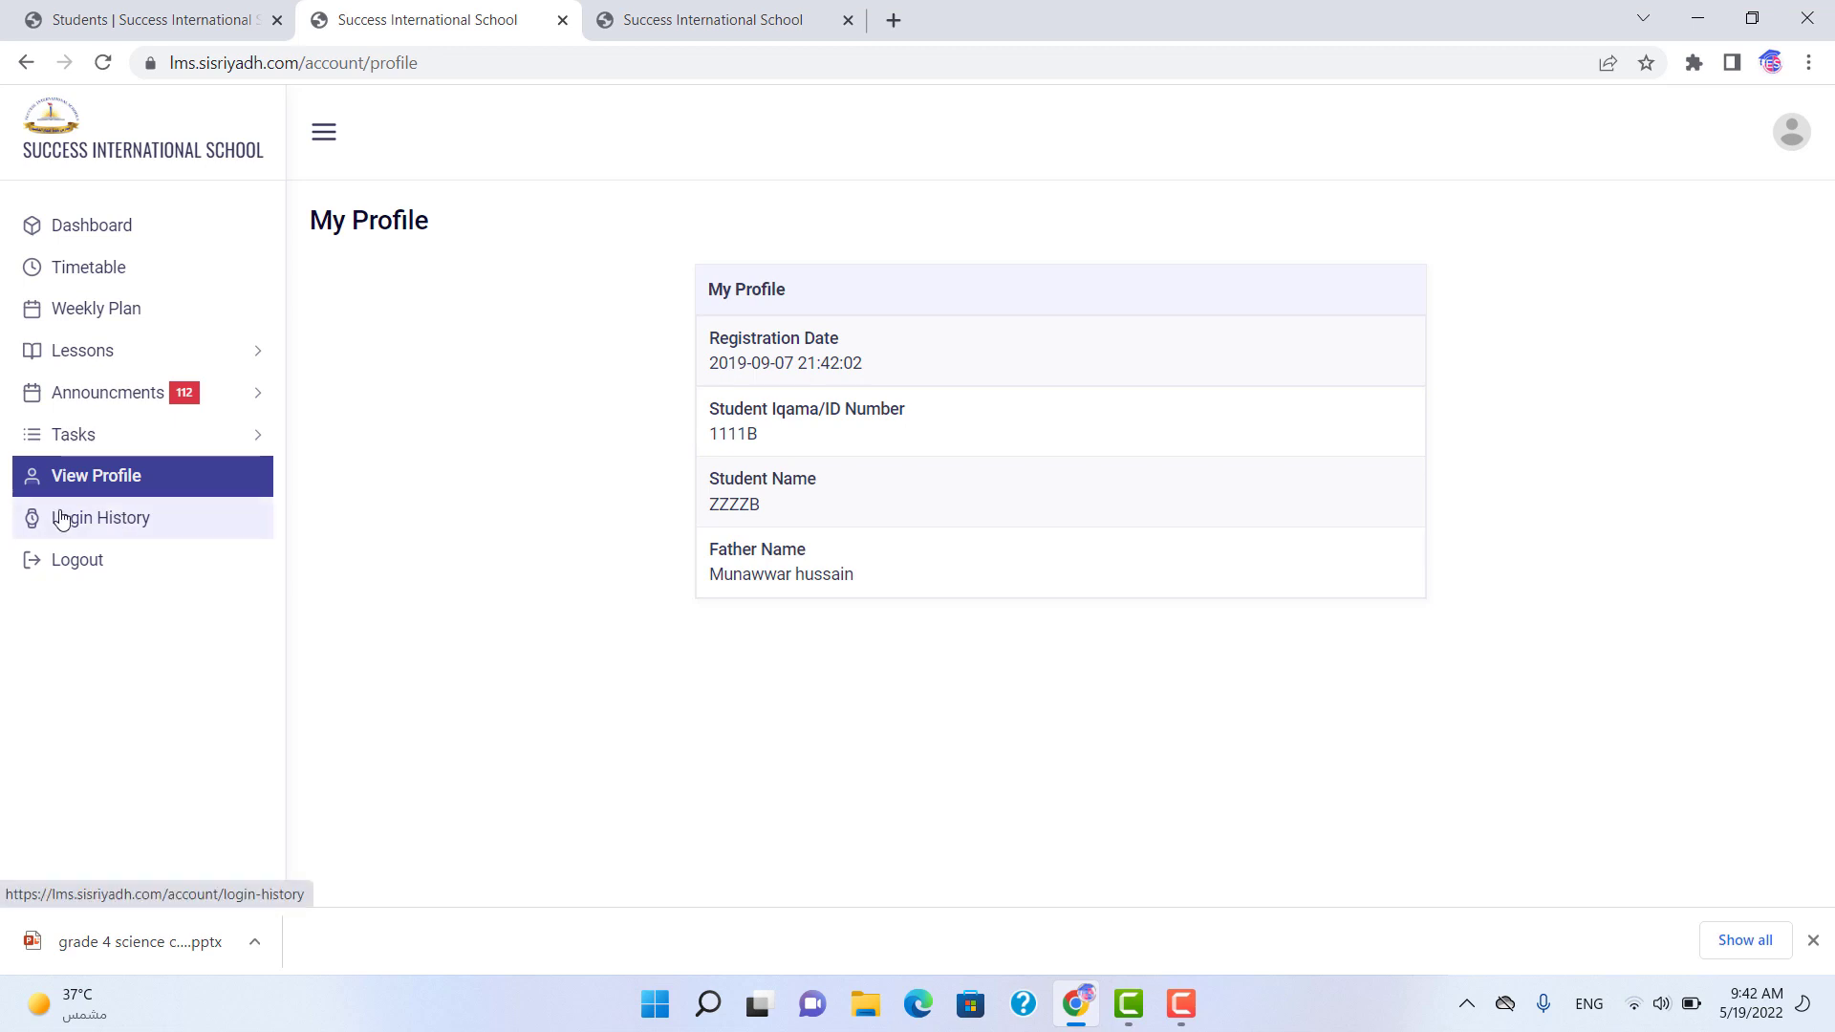
mouse_move(94, 518)
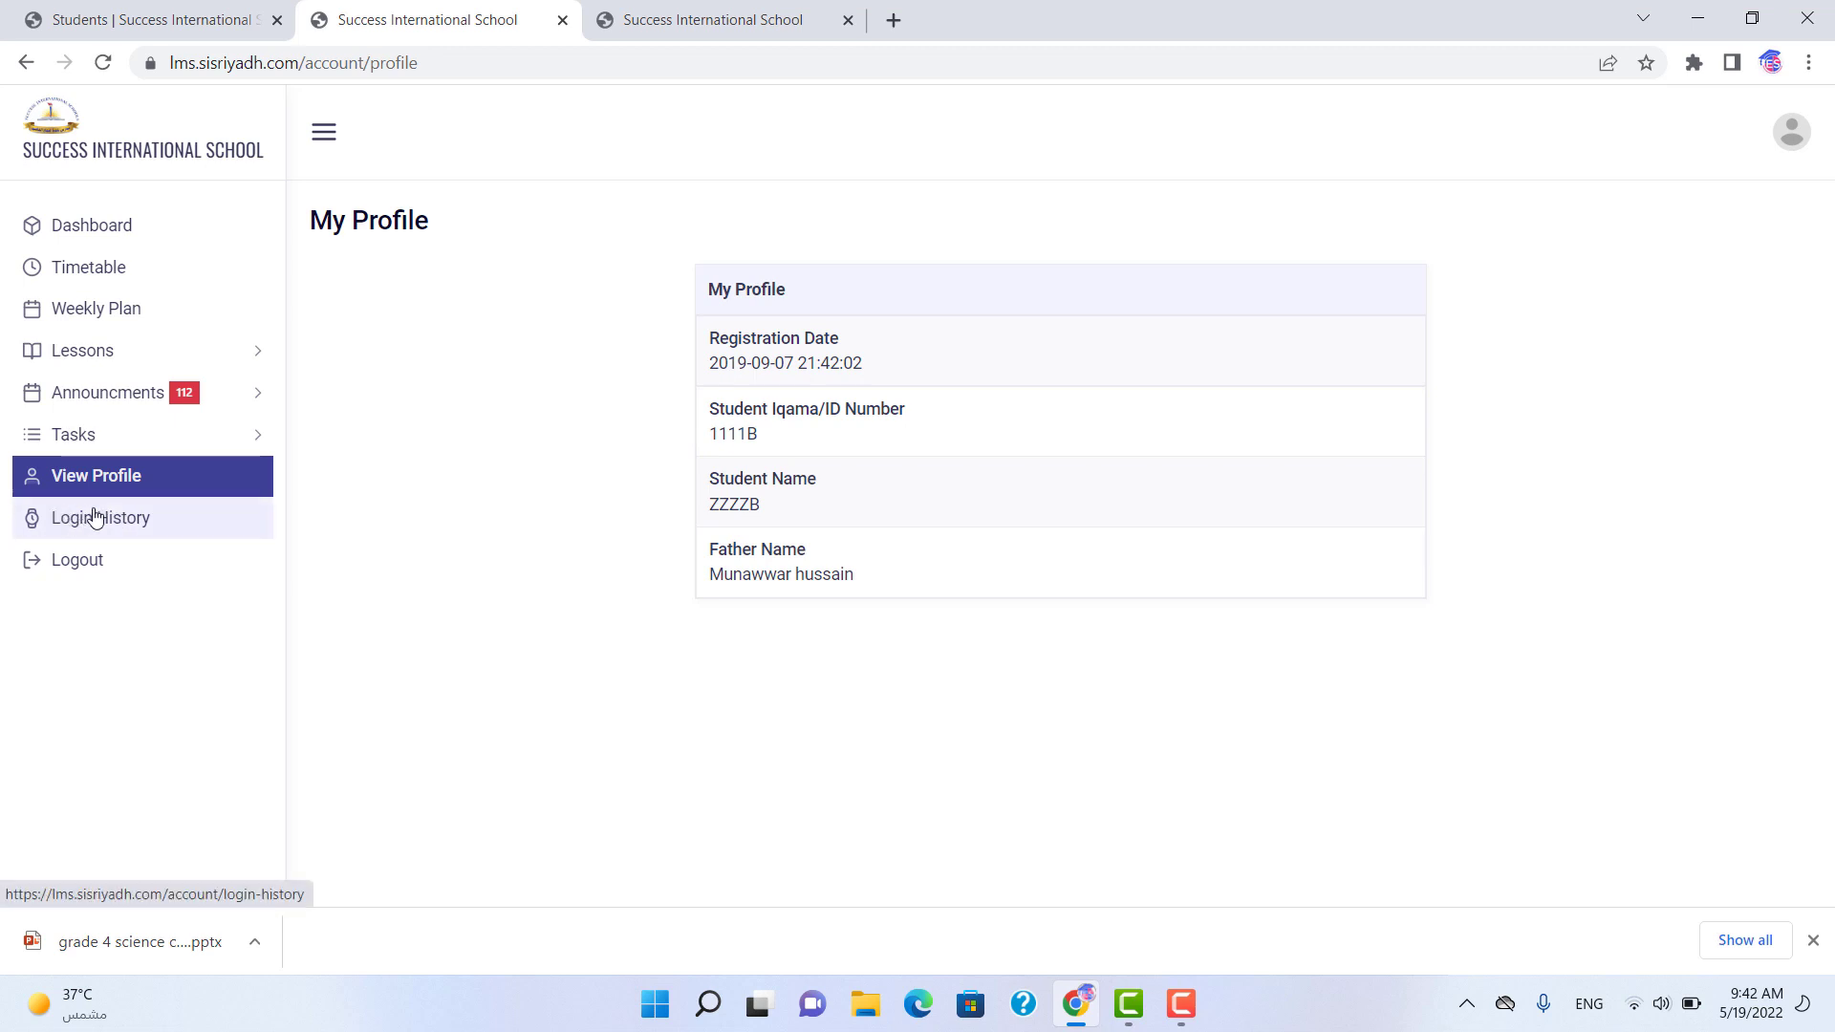
- View Login History listing past login dates, times and IP addresses
click(104, 518)
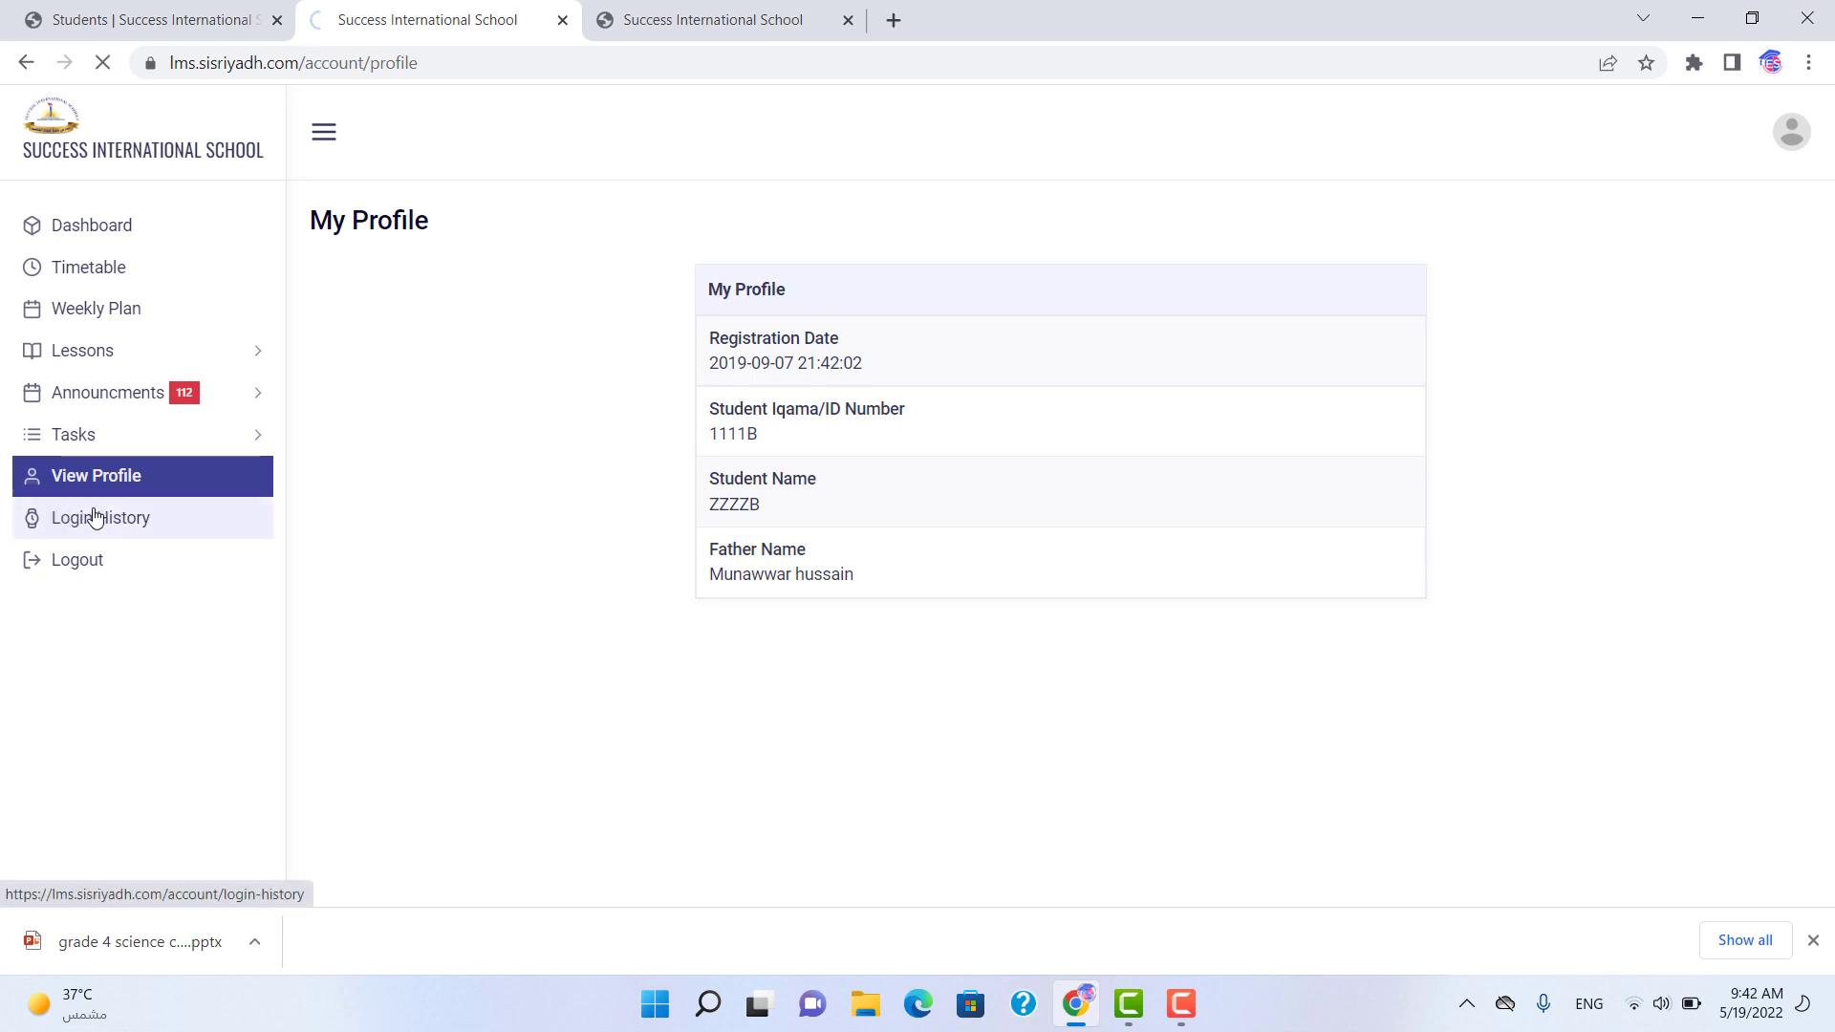
click(101, 518)
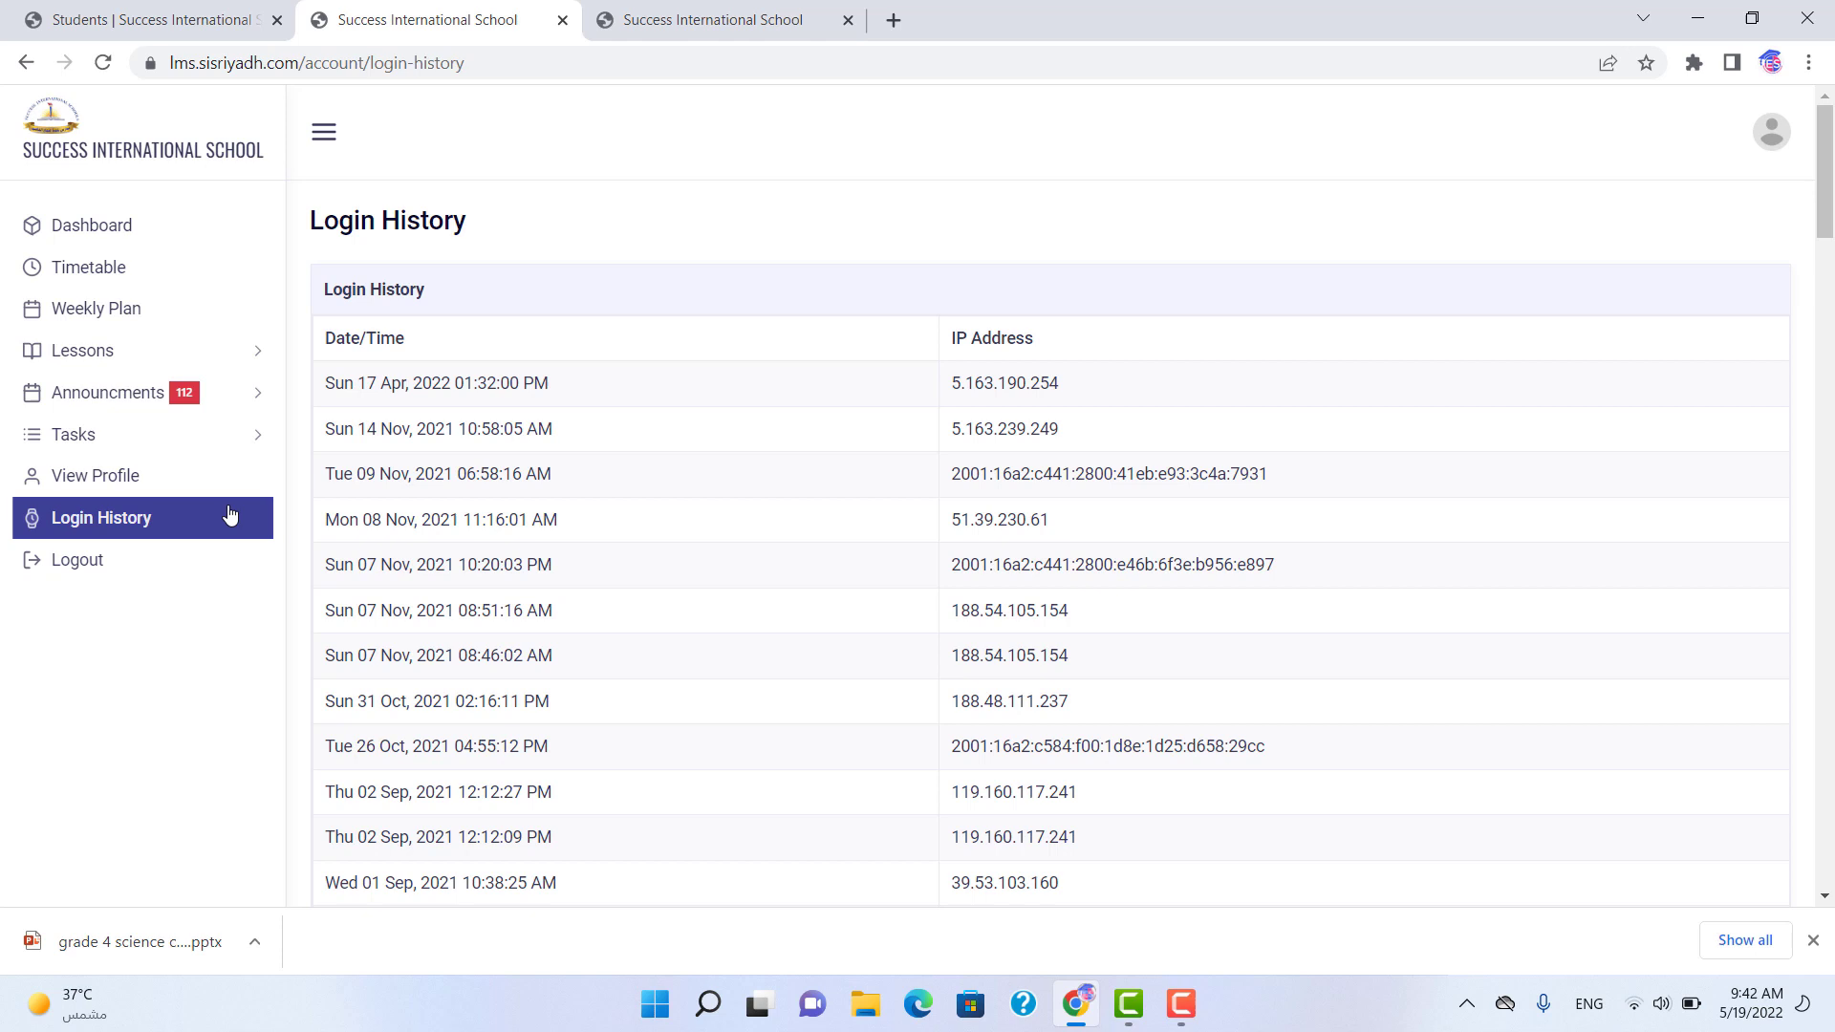
mouse_move(92, 226)
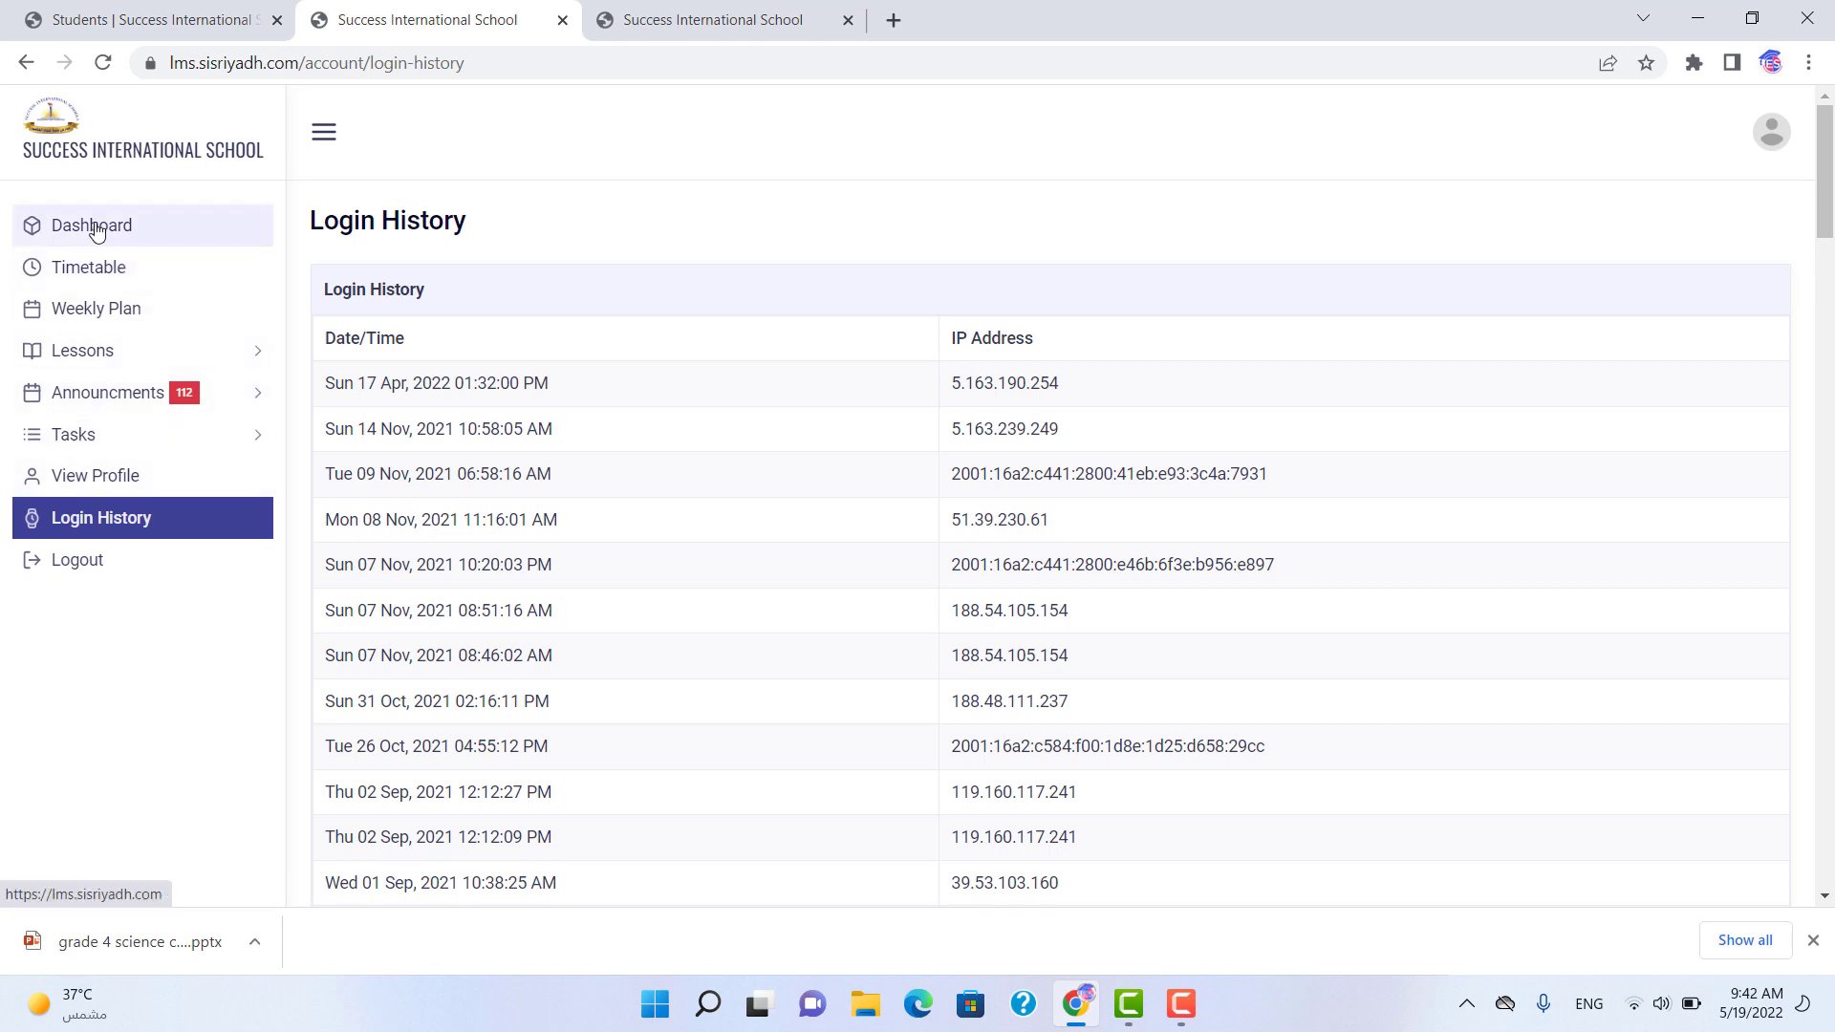